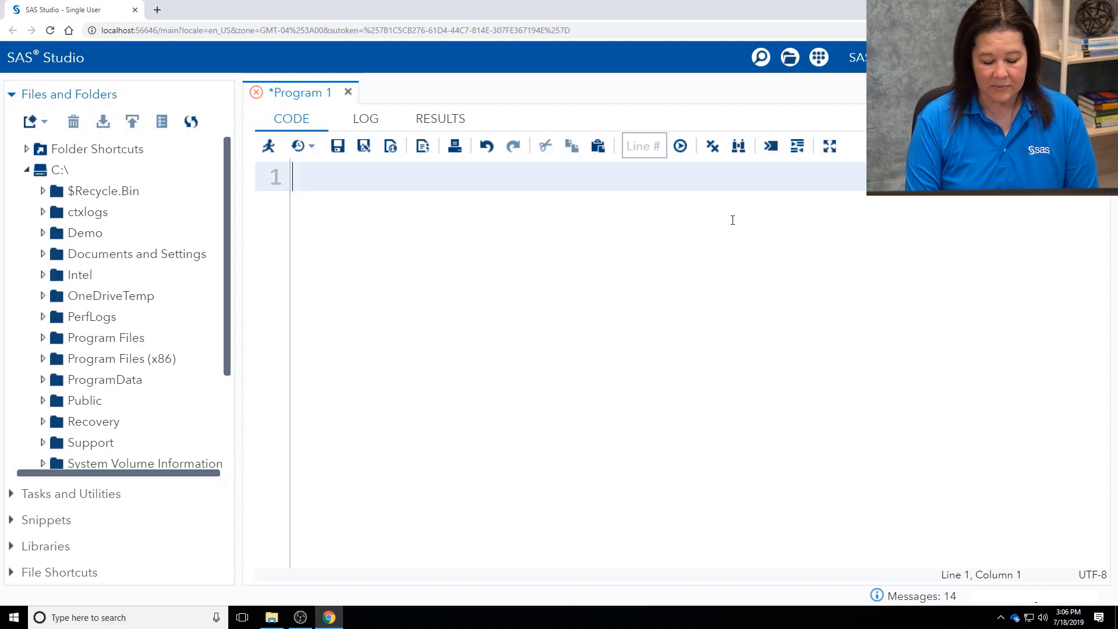
# Step: Type libname x xlsx 'c:\demo\np_info.xlsx'; as the program's first line
pyautogui.write('libname')
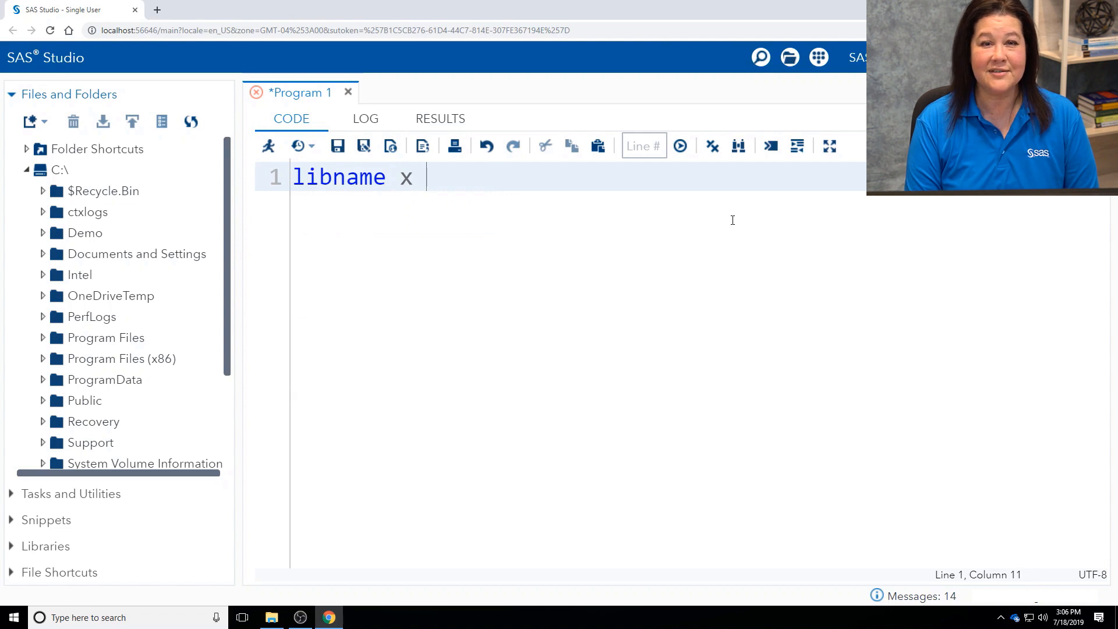
pyautogui.write('xlsx')
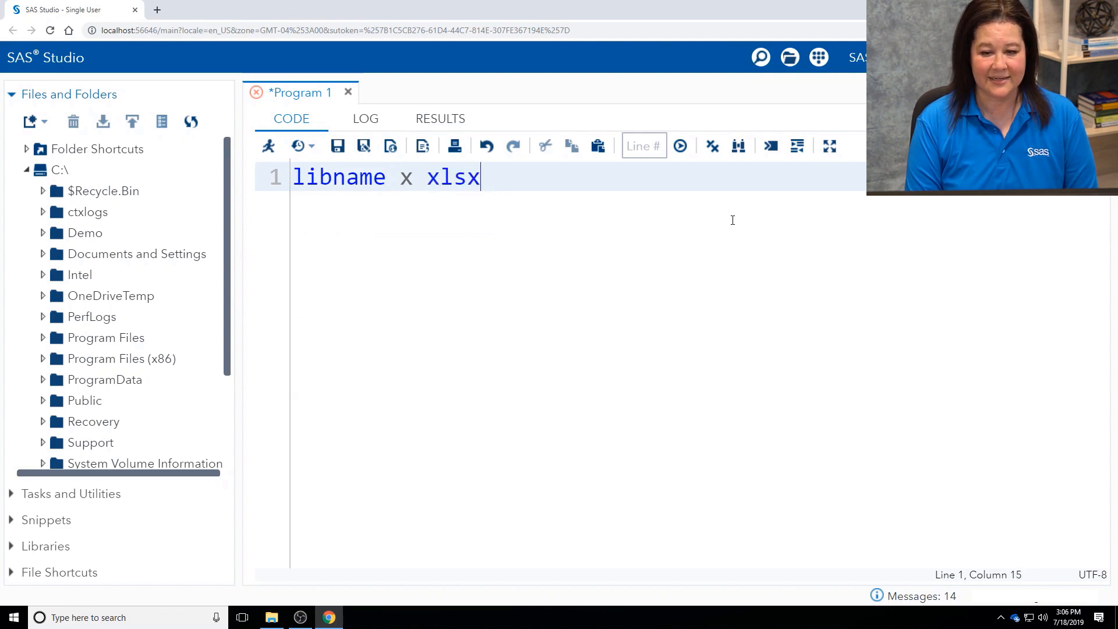
pyautogui.write("' '")
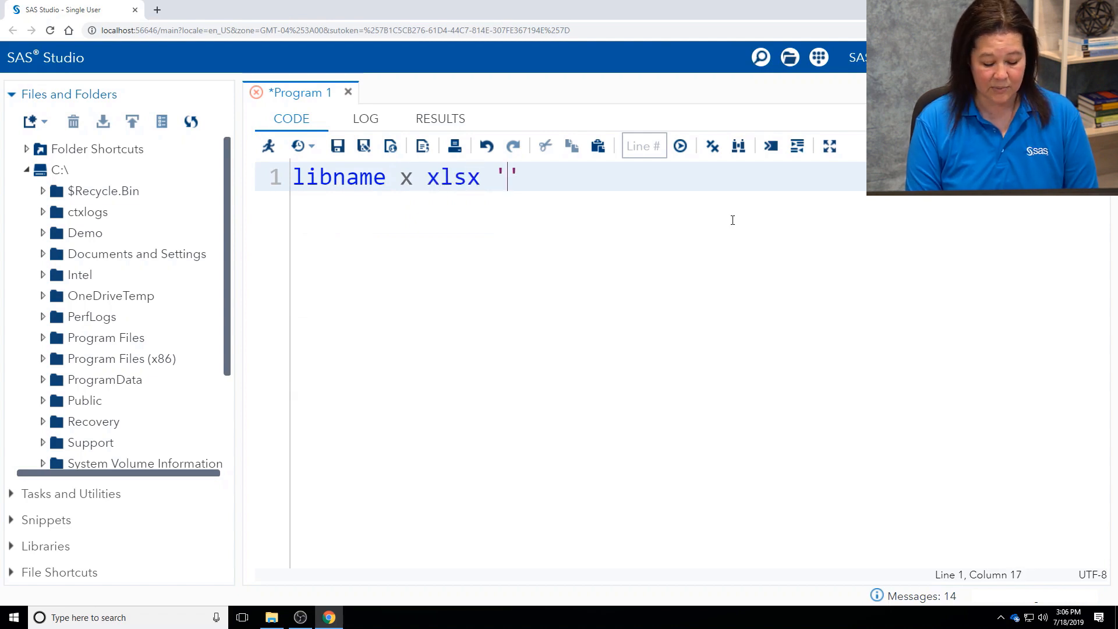
pyautogui.write('c:')
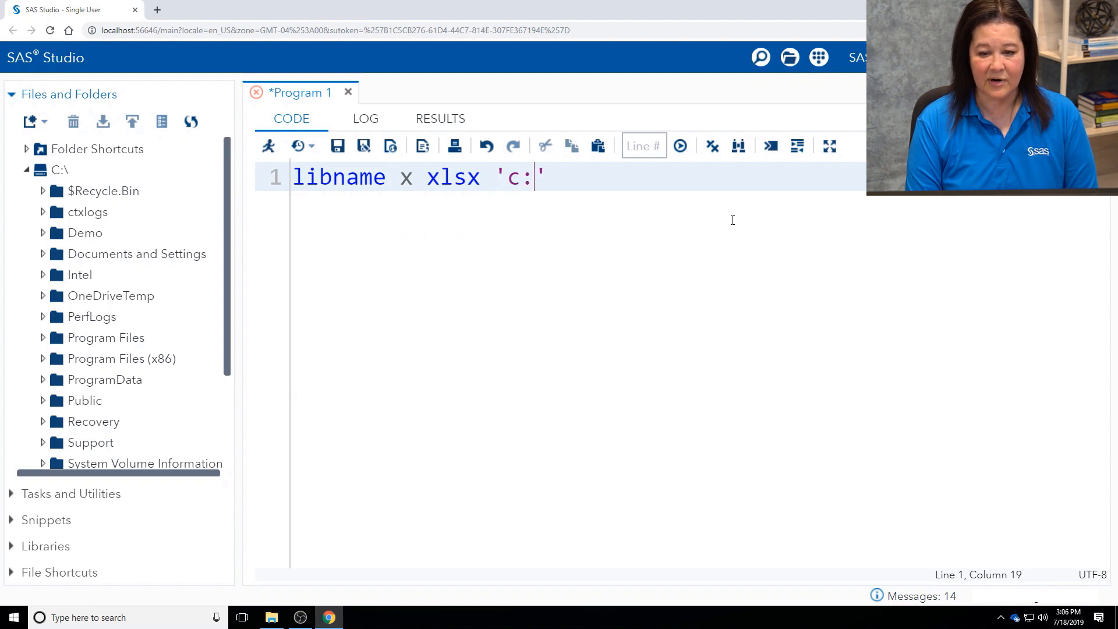
pyautogui.write('\\demo')
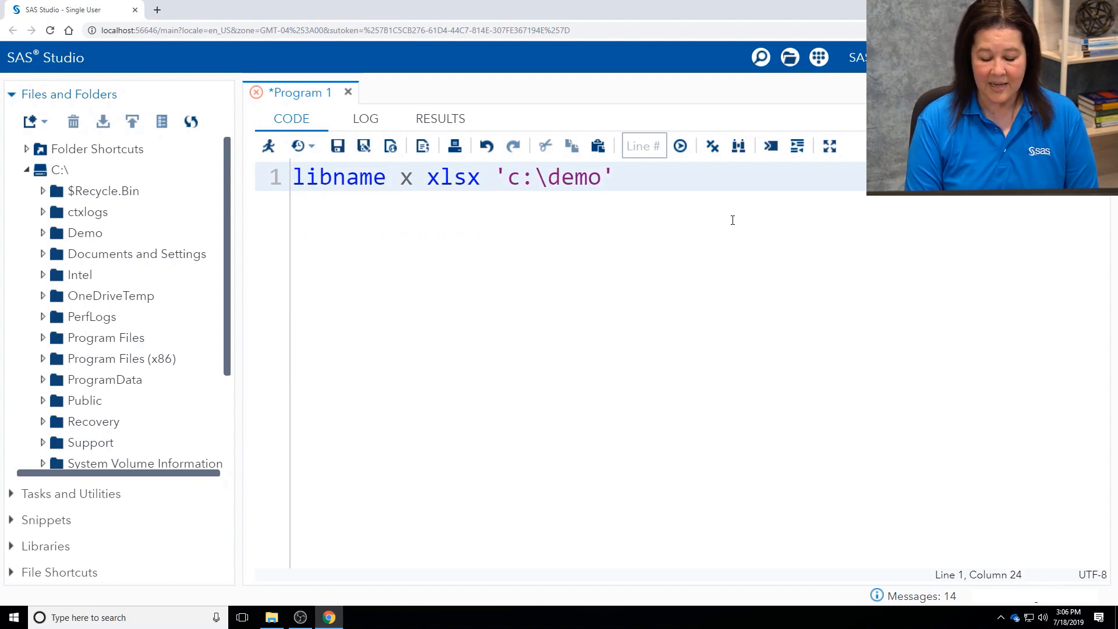
pyautogui.write('np')
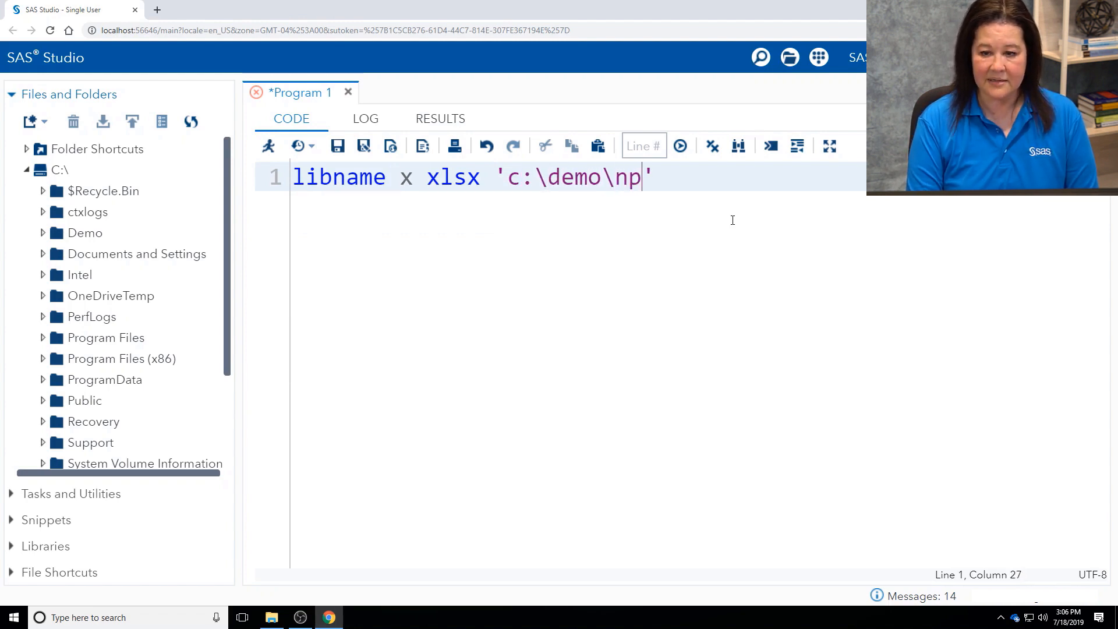
pyautogui.write('_info')
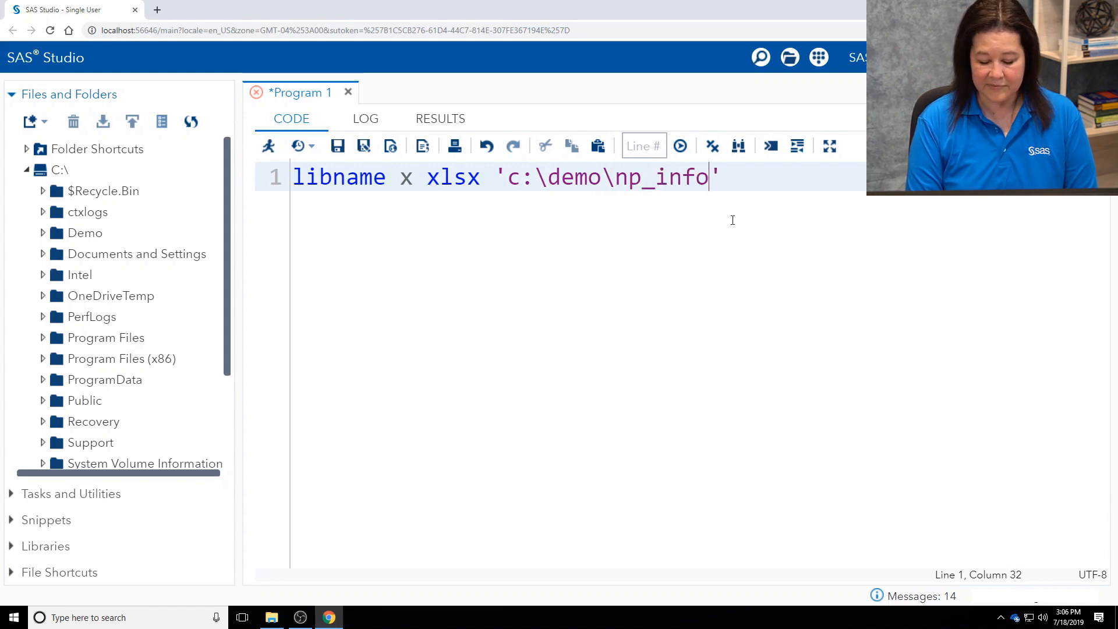
pyautogui.write('.xl')
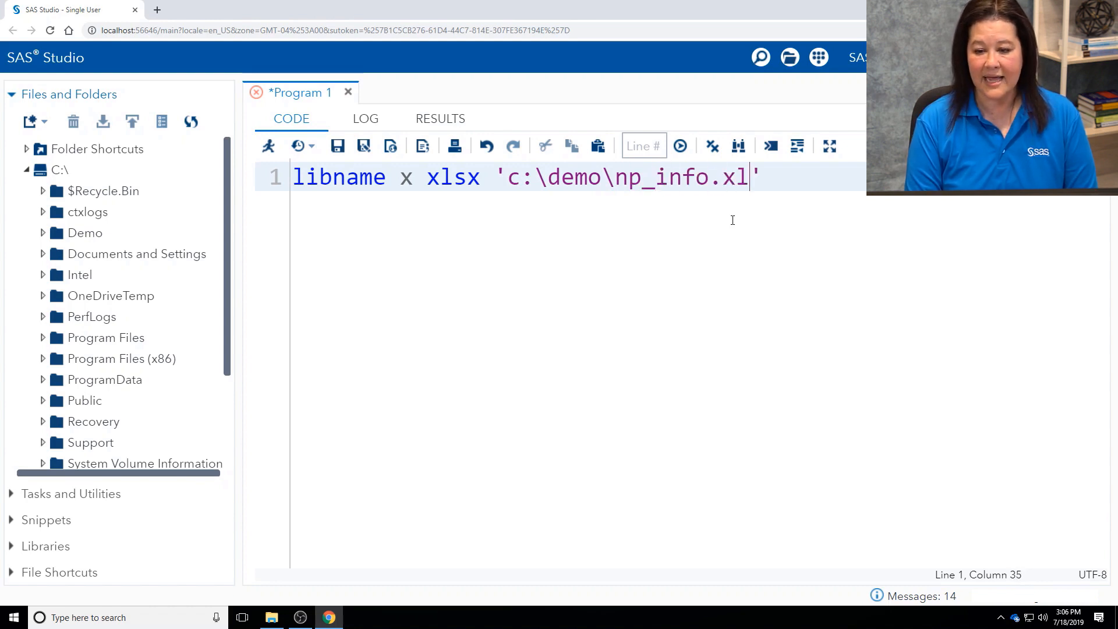
pyautogui.write('sx')
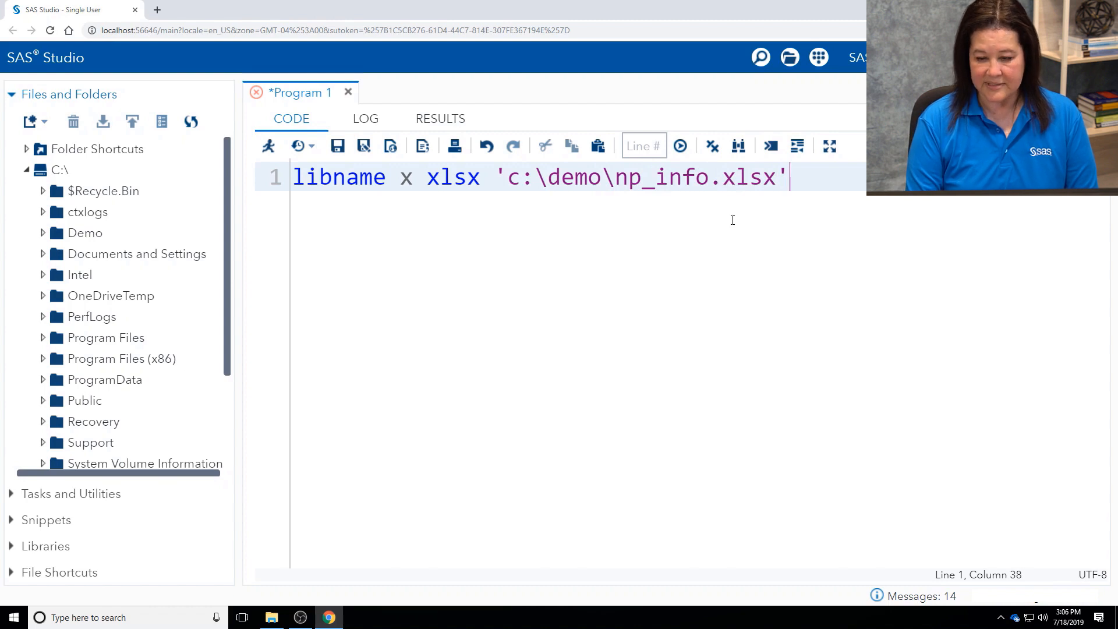
pyautogui.write(';')
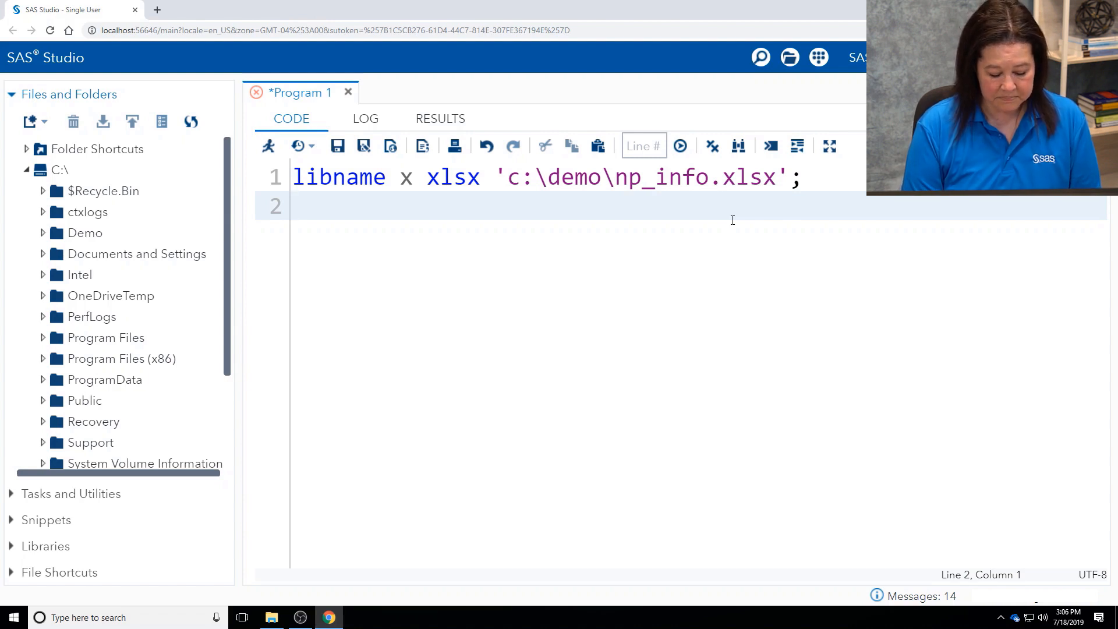
# Step: Add %put My version of SAS is &sysvlong; on line 2
pyautogui.write('%pu')
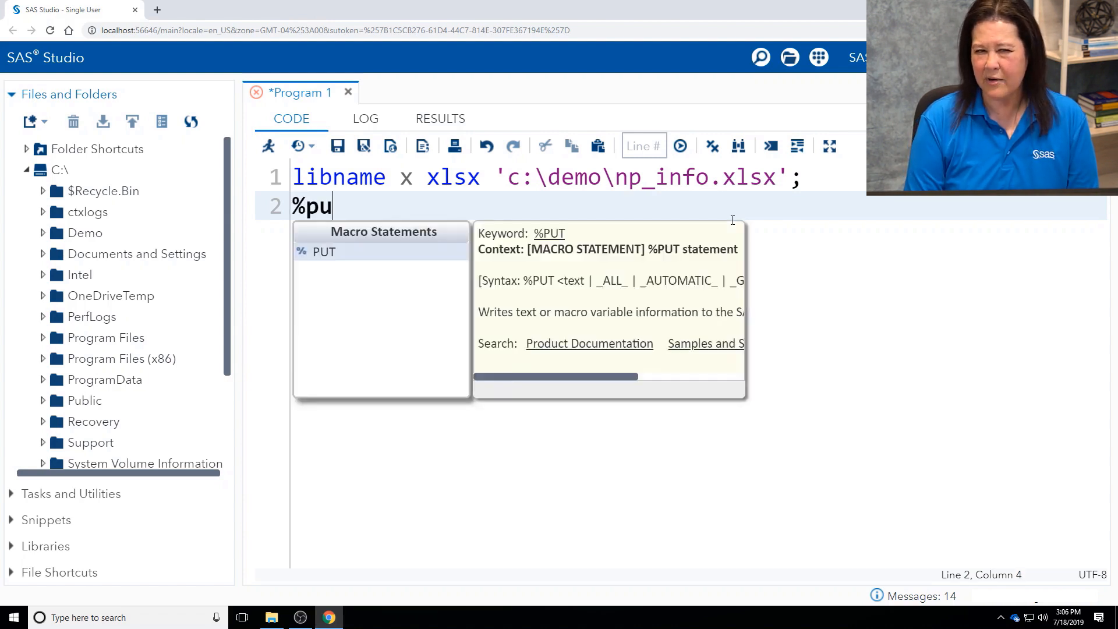
pyautogui.write('t')
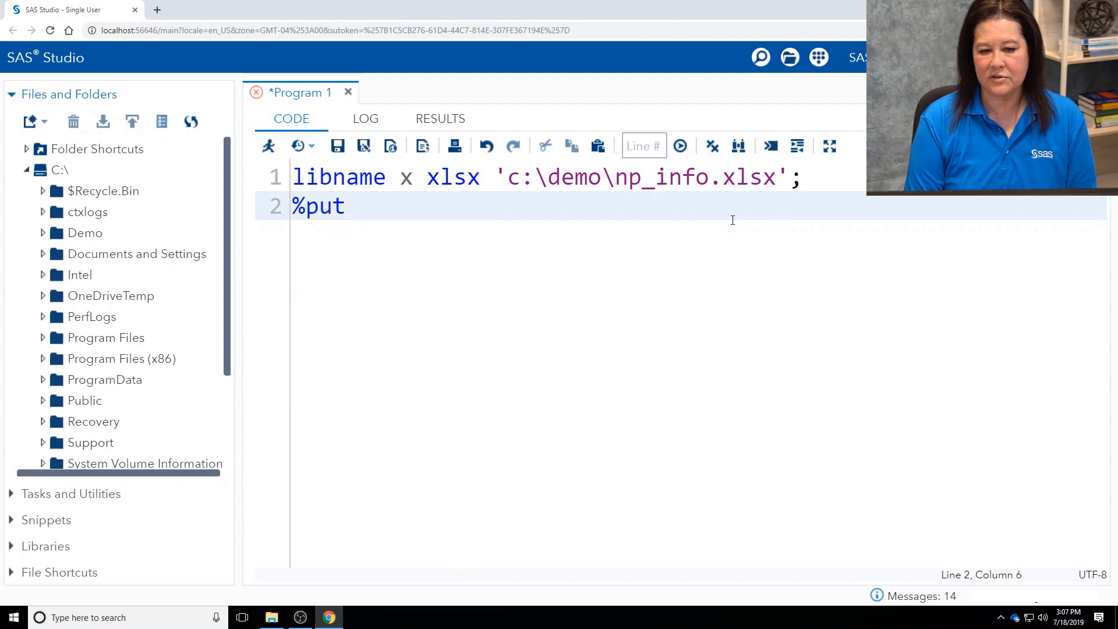
pyautogui.write('My')
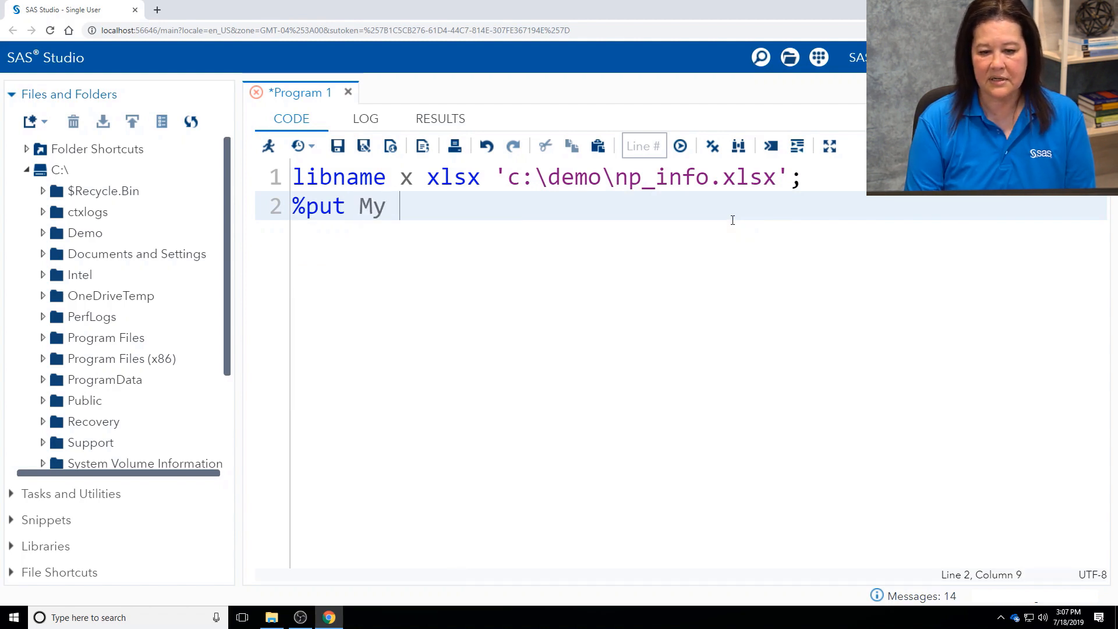
pyautogui.write('version of SAS is')
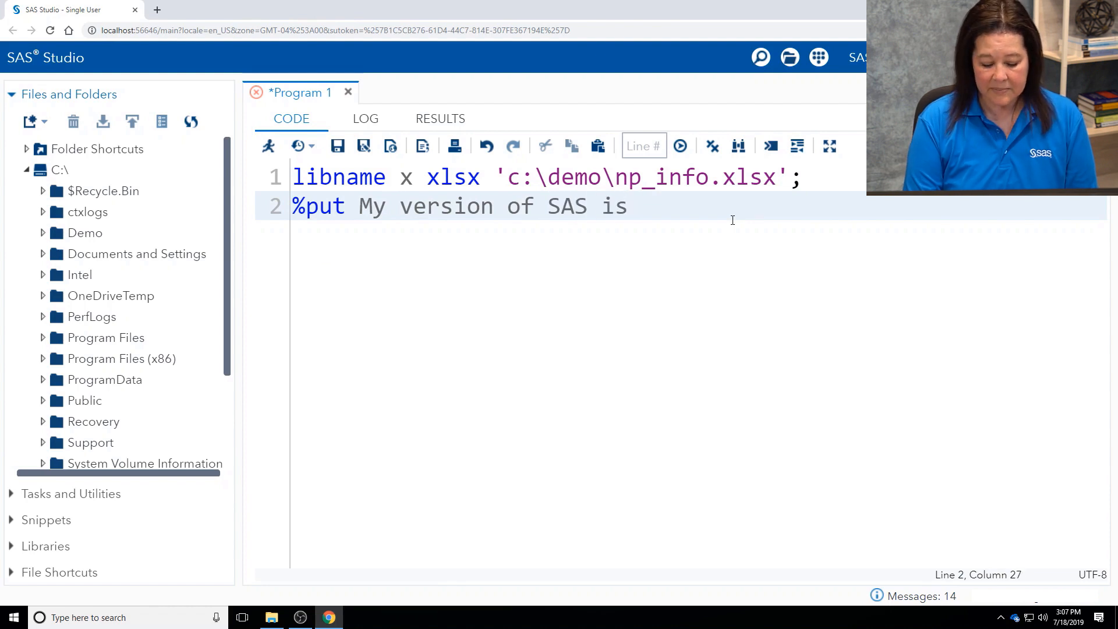
pyautogui.write('&')
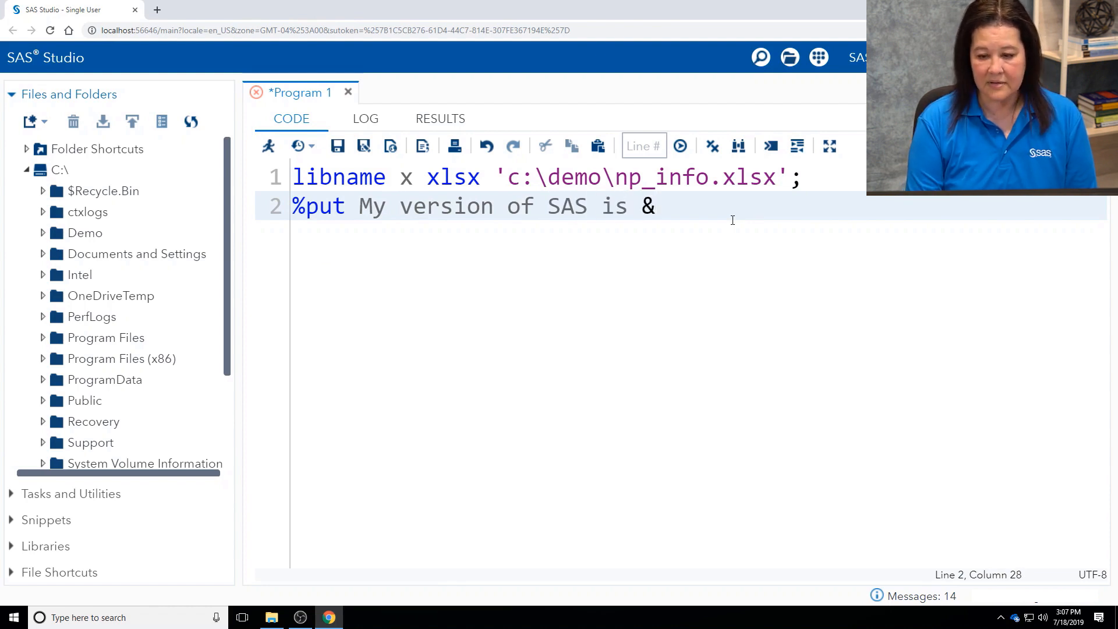
pyautogui.write('sysv')
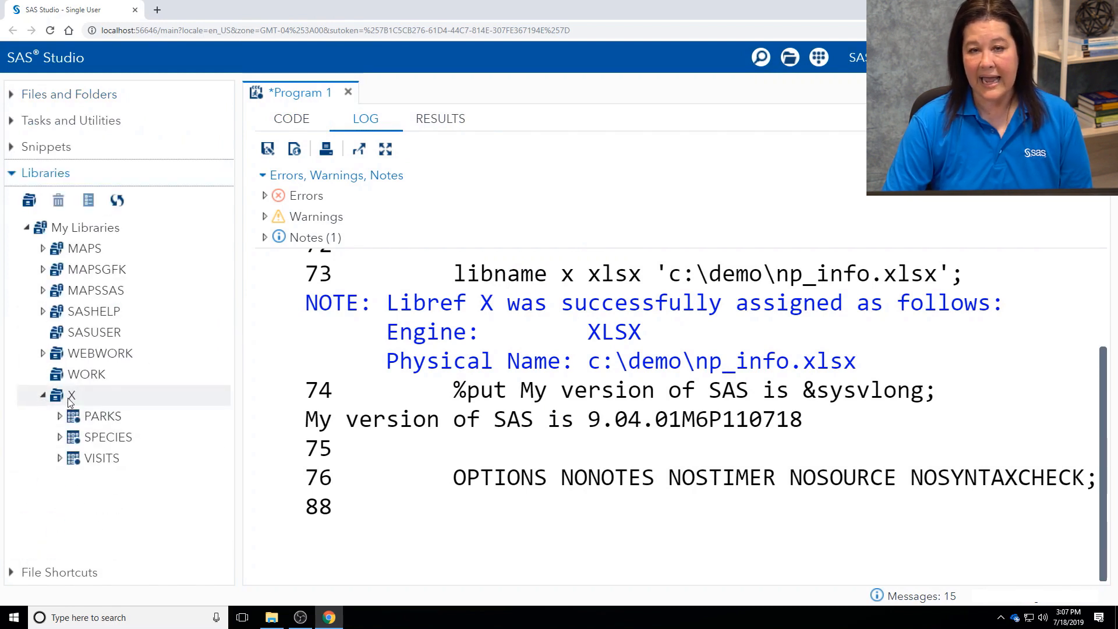
pyautogui.moveTo(135, 420)
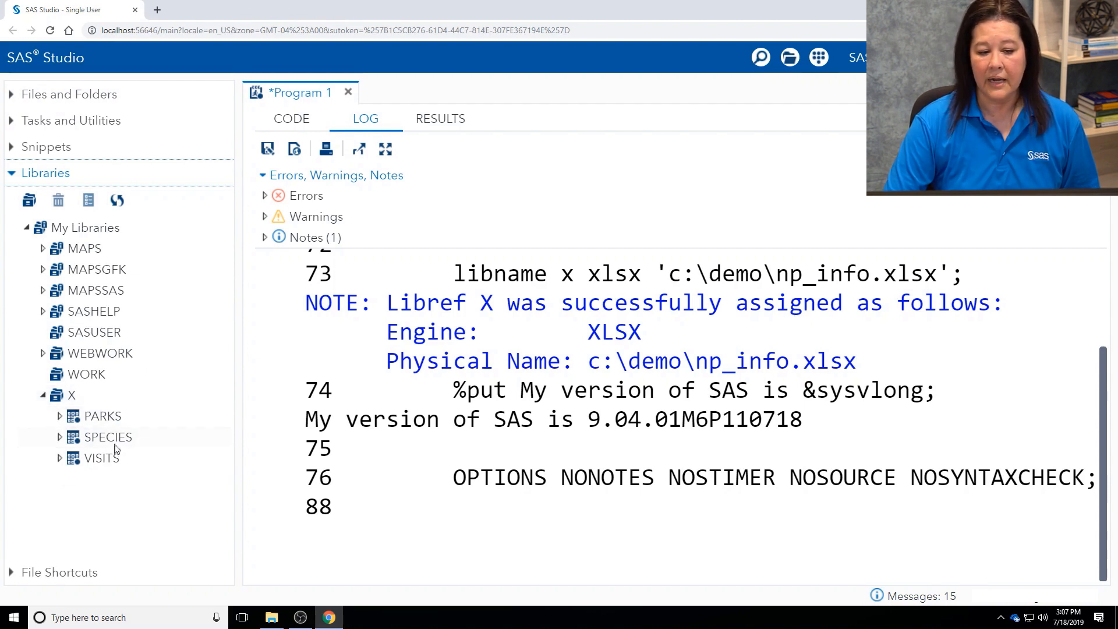
# Step: Collapse library X's PARKS, SPECIES and VISITS sheets after reviewing the run log
pyautogui.click(42, 395)
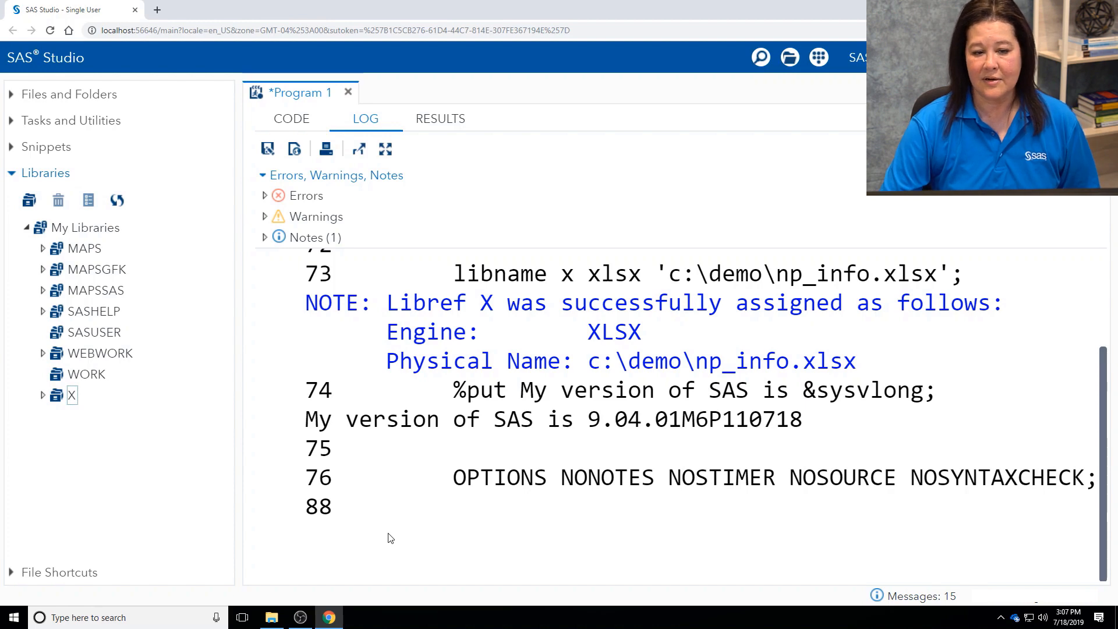
pyautogui.click(291, 118)
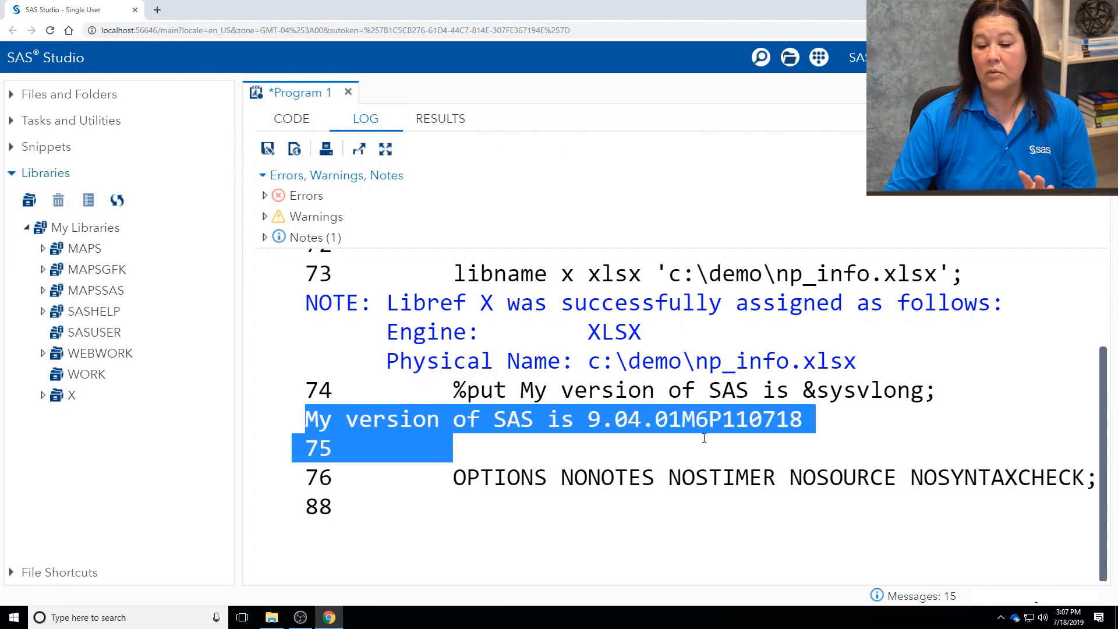
pyautogui.moveTo(717, 462)
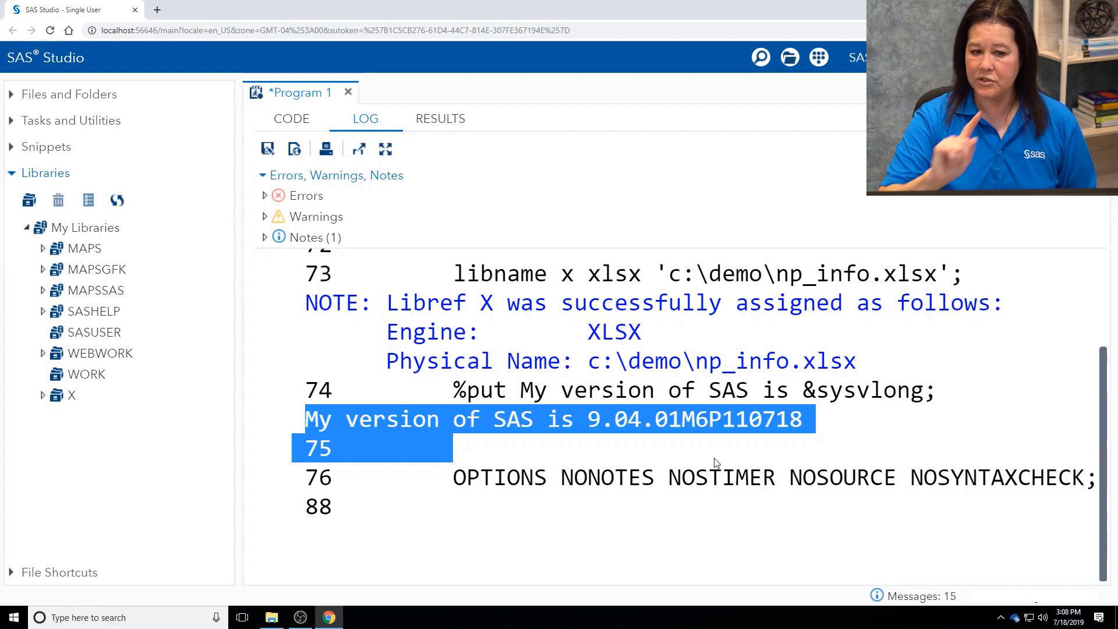
pyautogui.moveTo(291, 119)
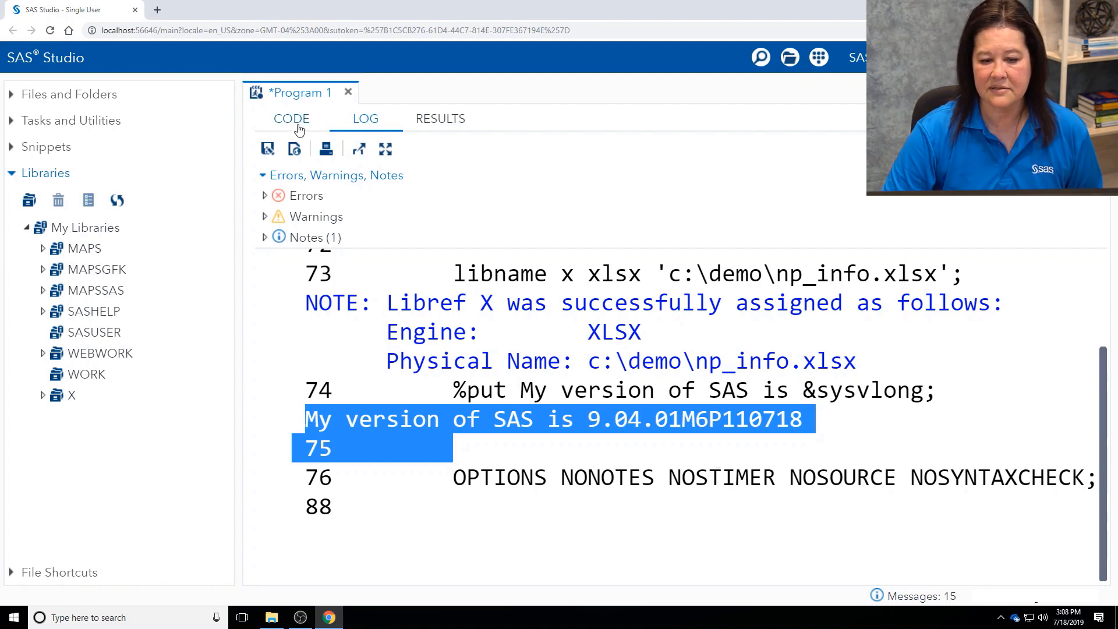
# Step: Return to the code and open an empty line 3 below the %put statement
pyautogui.click(291, 119)
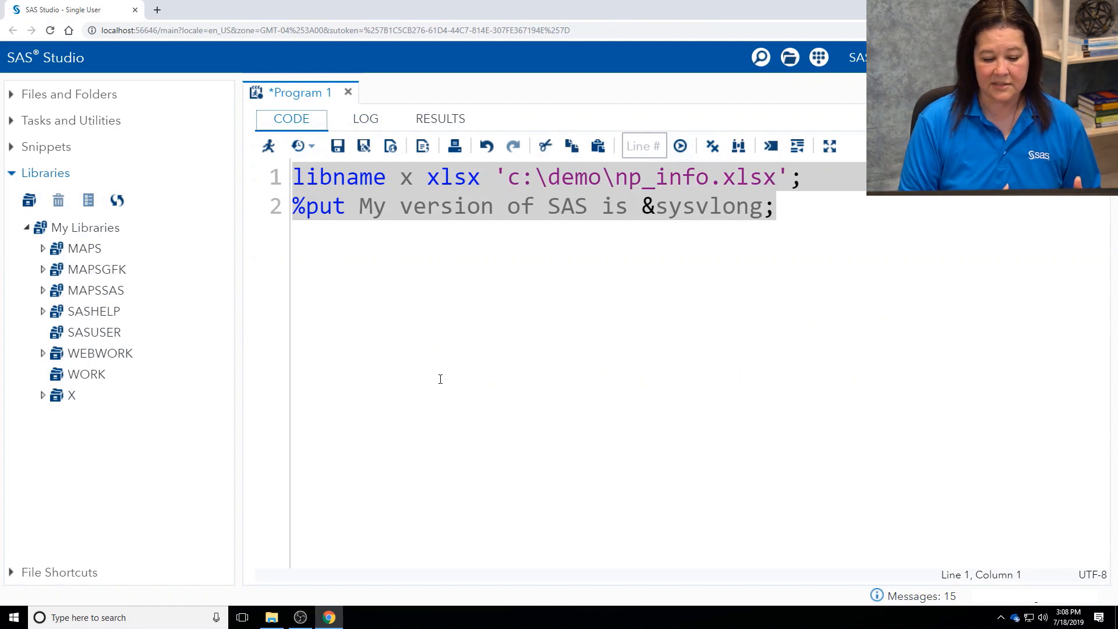
pyautogui.moveTo(755, 263)
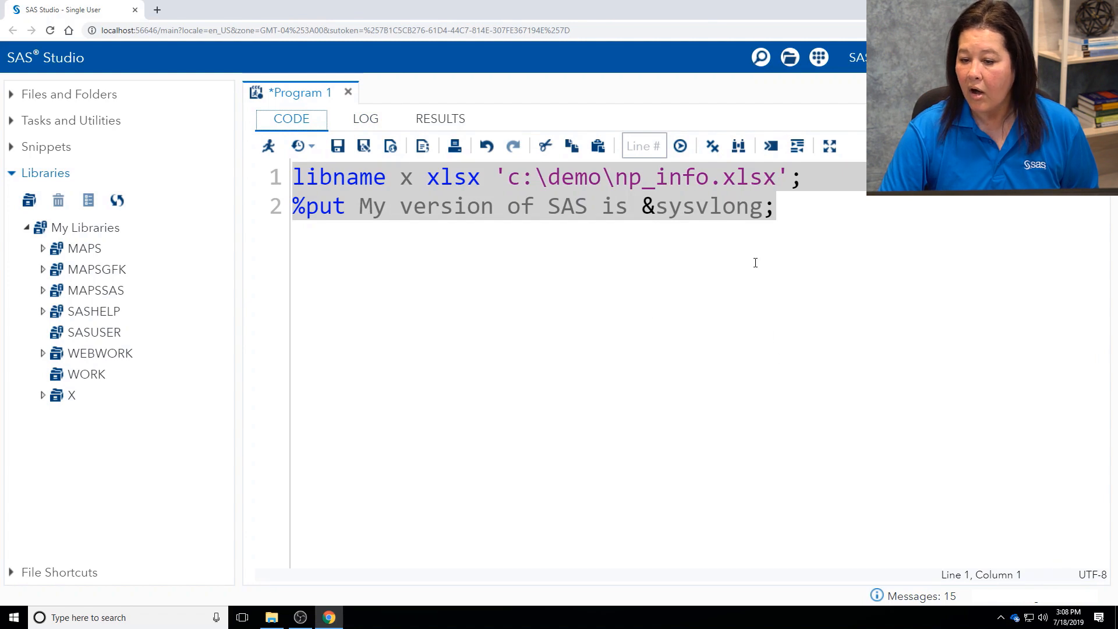
pyautogui.click(774, 206)
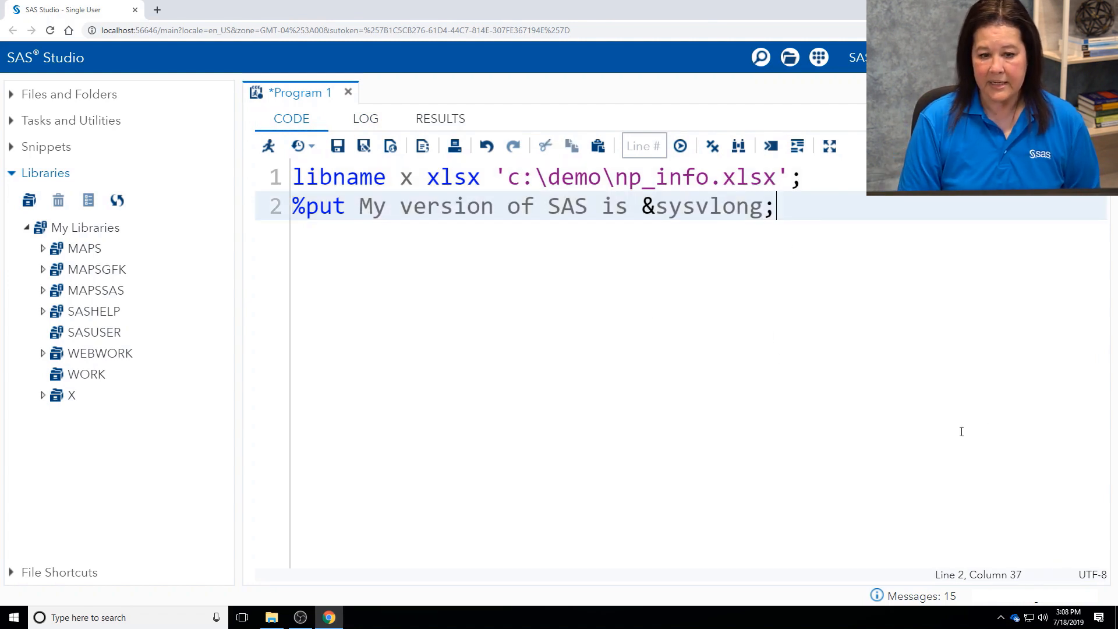
pyautogui.press('enter')
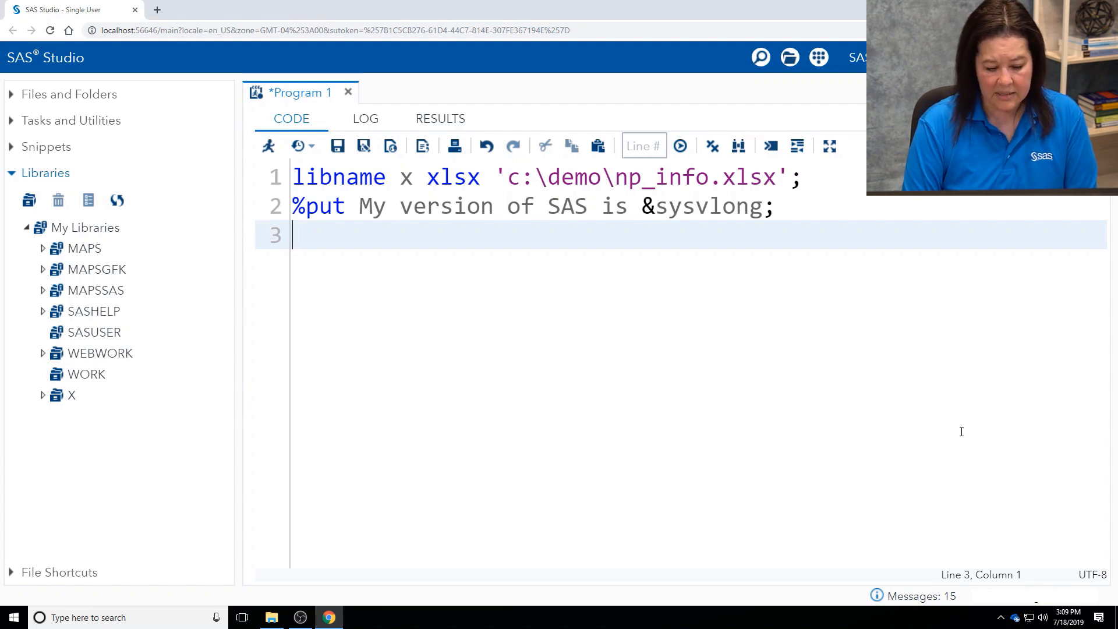
# Step: Write options validvarname=v7; on line 3, run it, and return to the code
pyautogui.write('option')
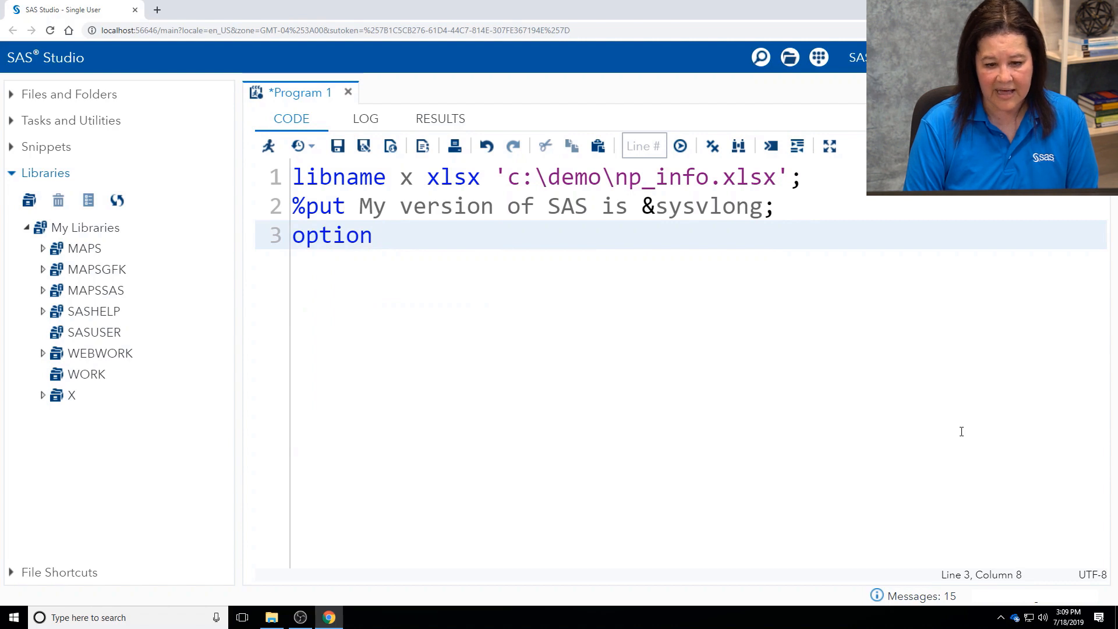
pyautogui.write('validvarna')
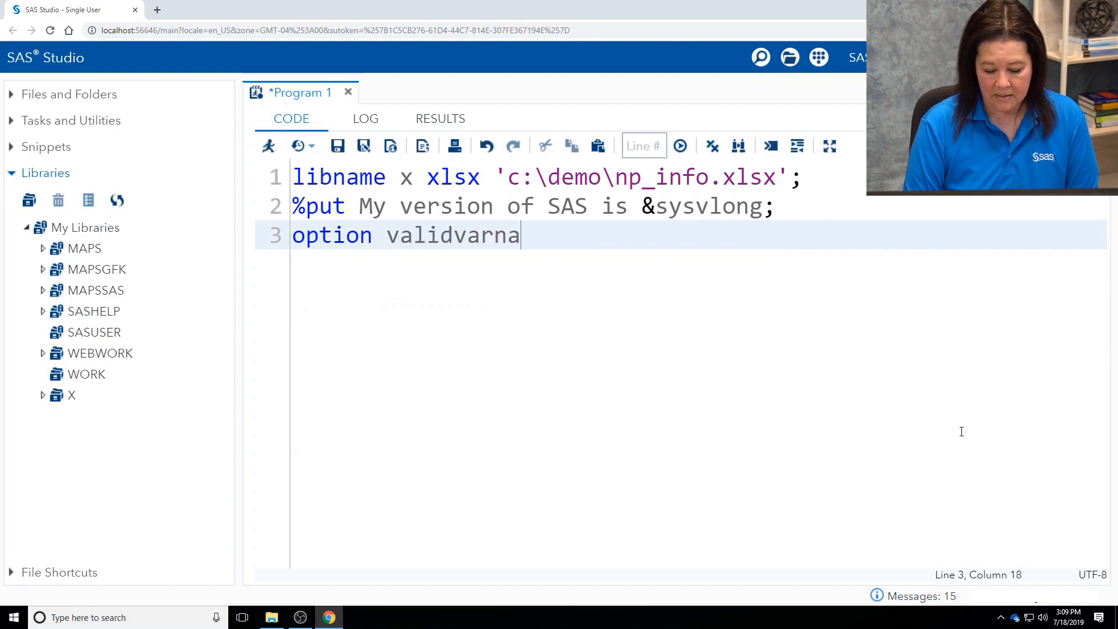
pyautogui.write('me=')
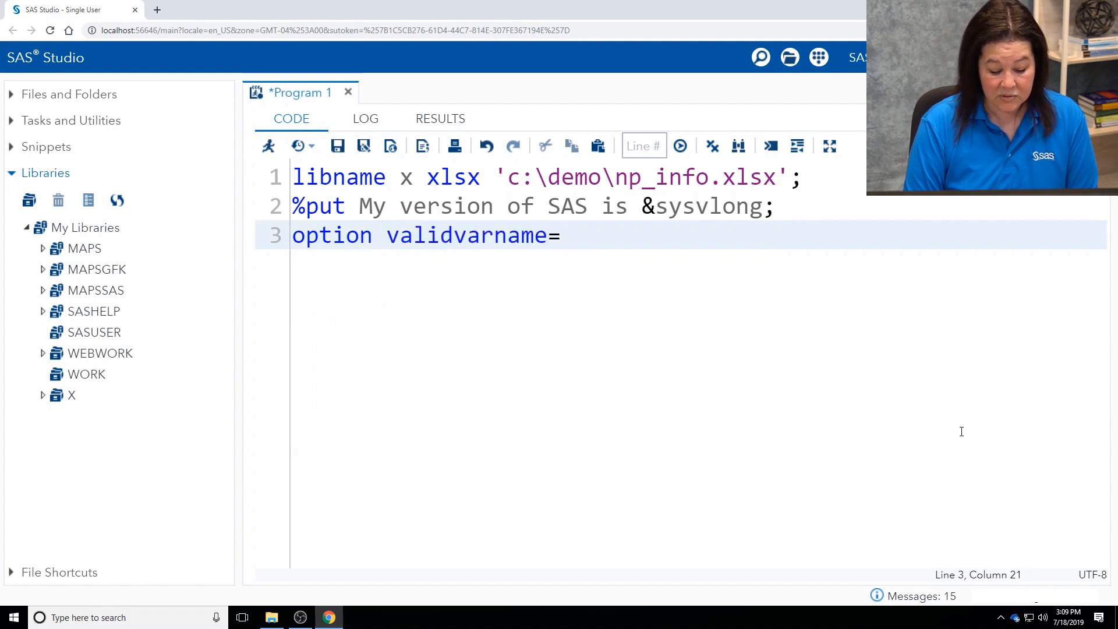
pyautogui.write('v7')
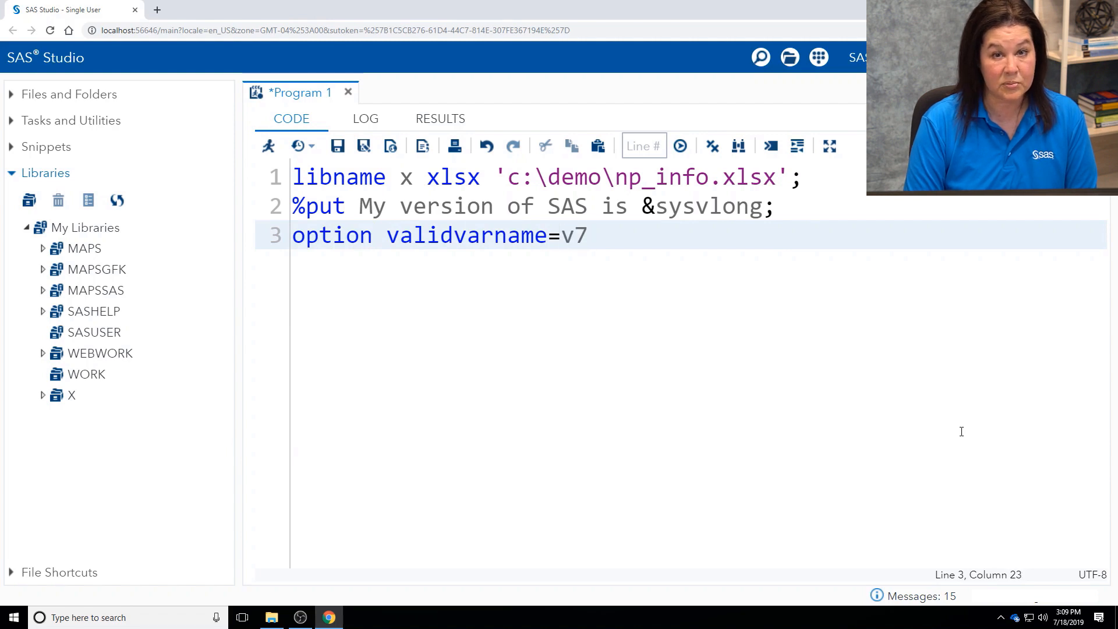
pyautogui.write(';')
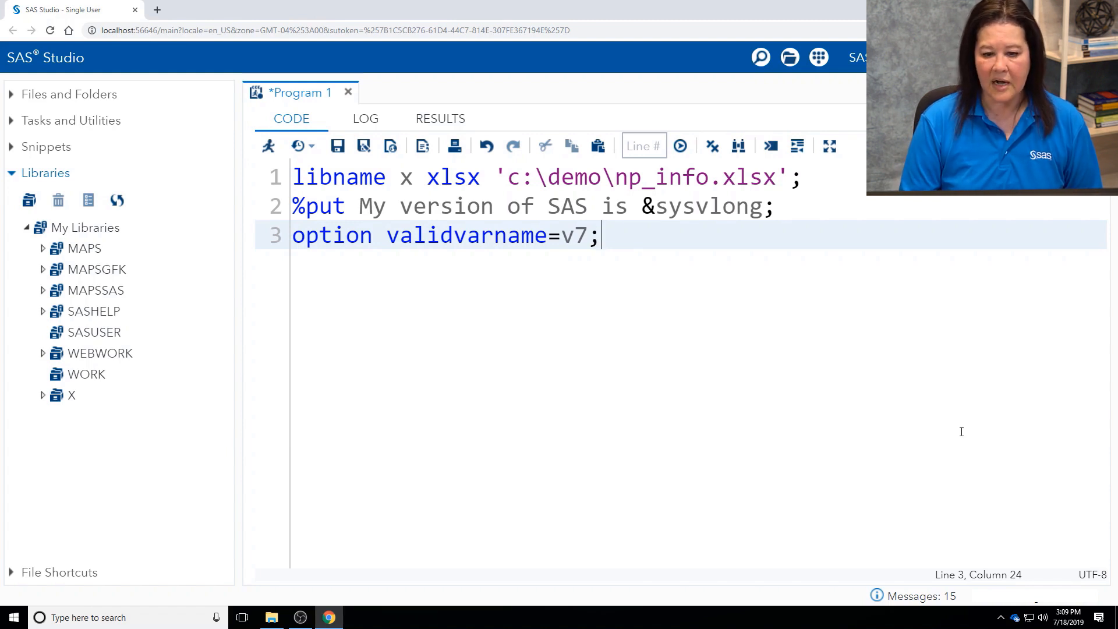
pyautogui.press('Enter')
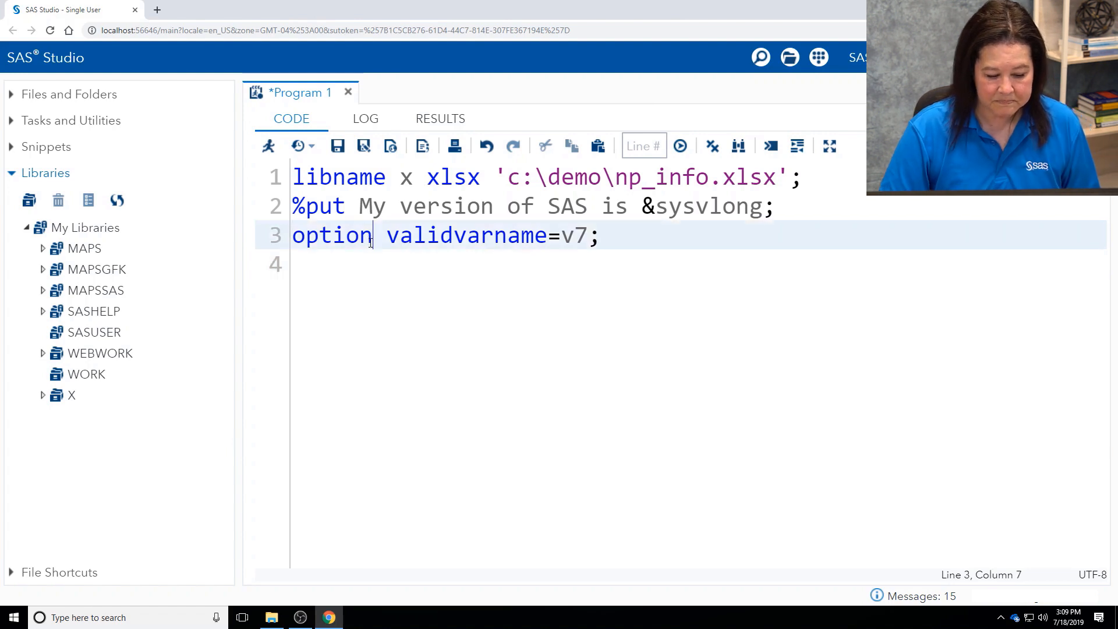
pyautogui.moveTo(521, 351)
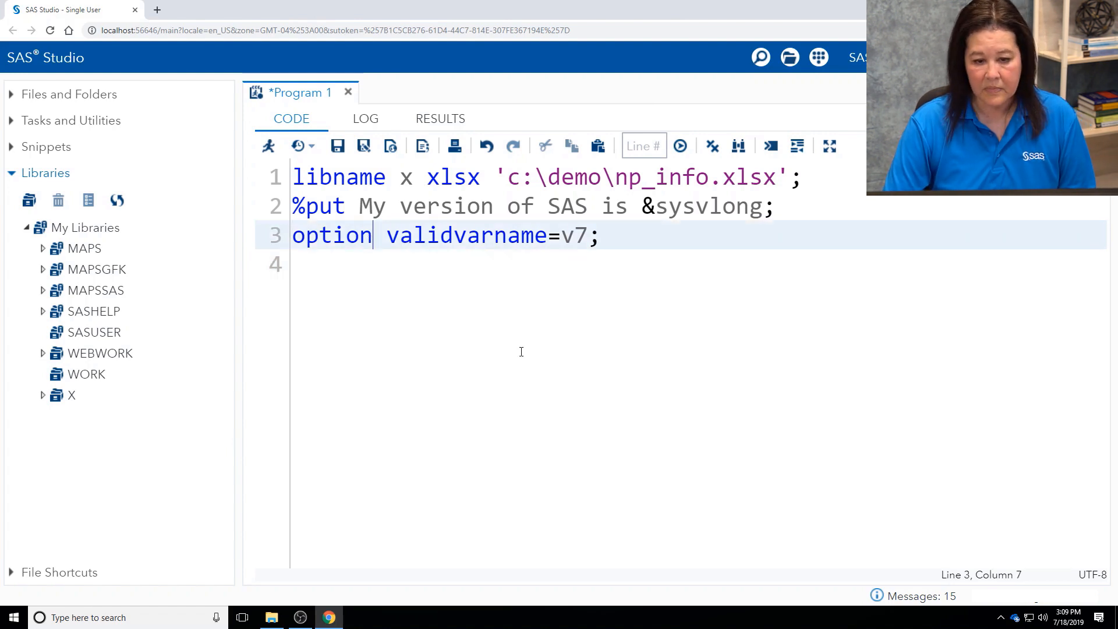
pyautogui.write('s')
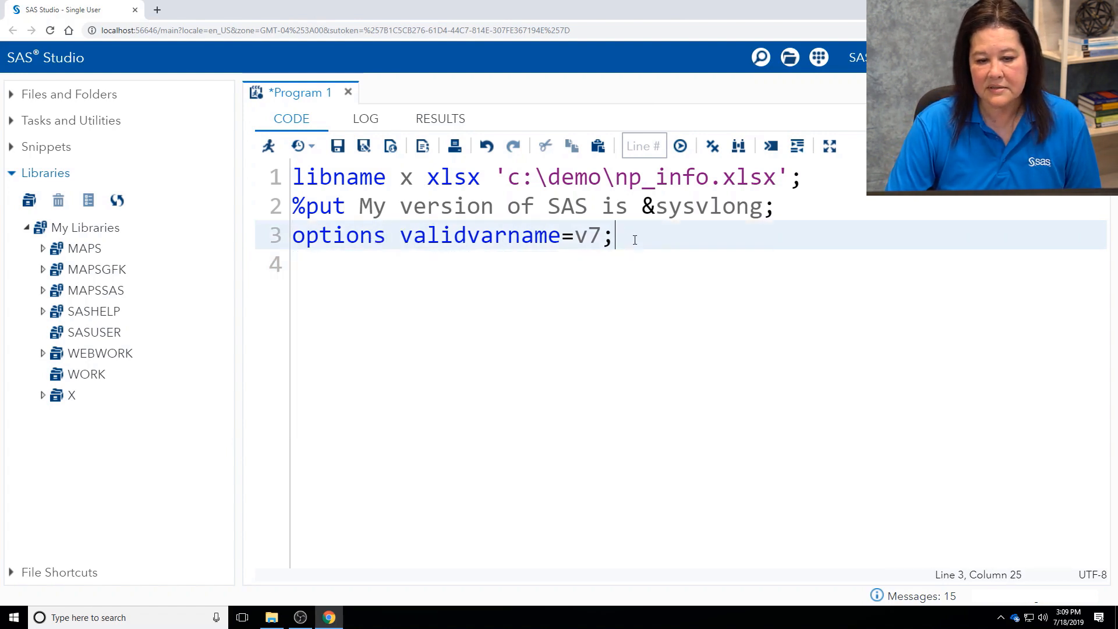
pyautogui.press('ctrl+a')
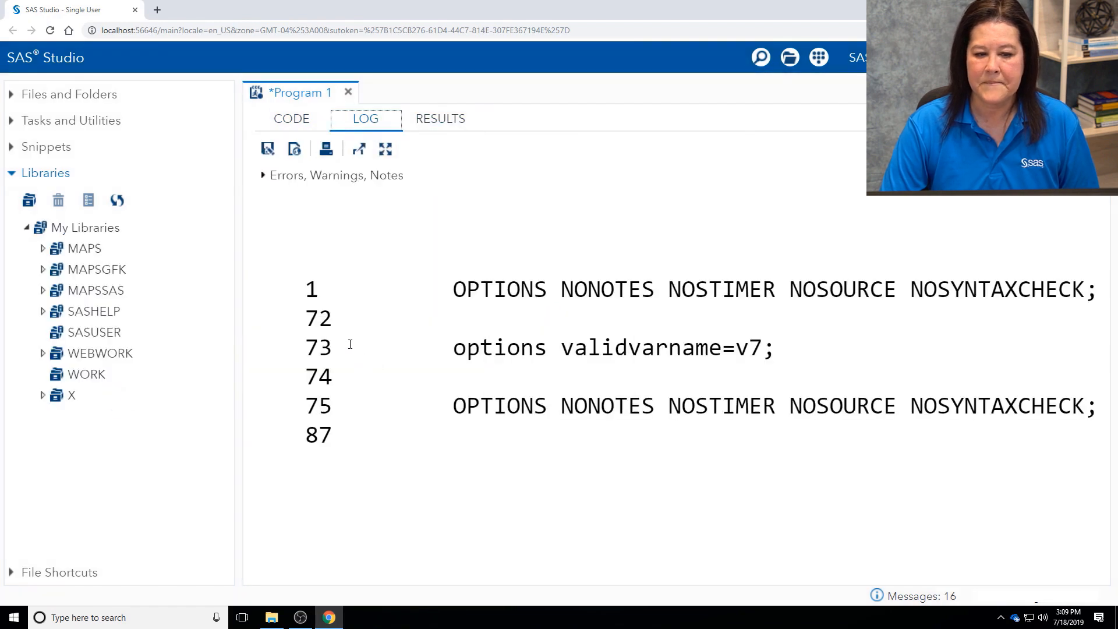
pyautogui.click(290, 118)
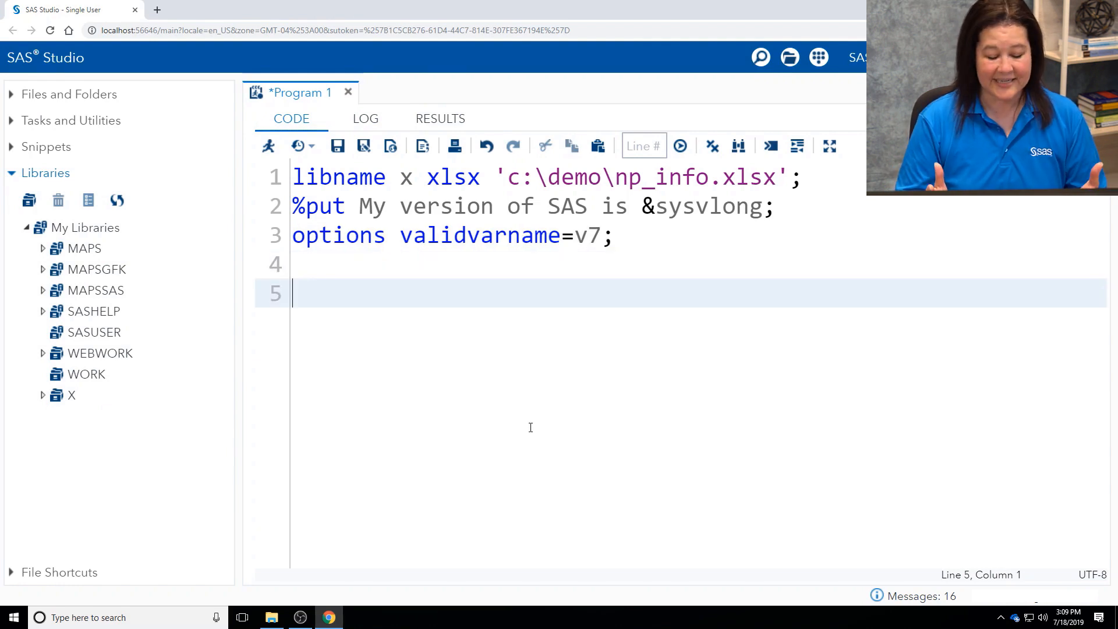
# Step: Start a data x.class step from class, setting AgeCat=1 for age under 13
pyautogui.write('dtaa')
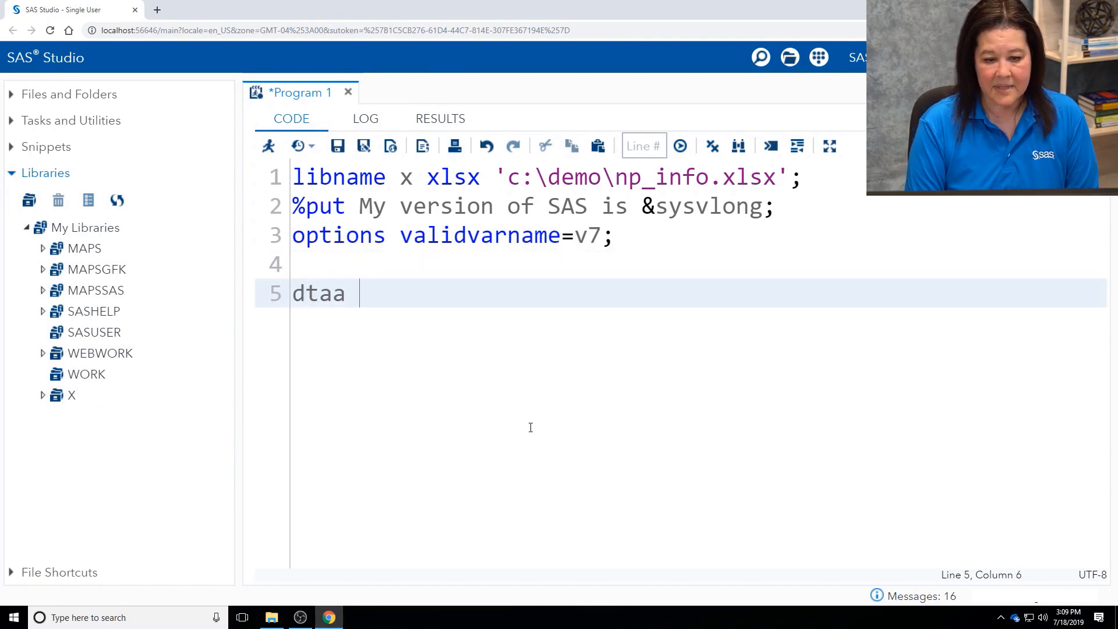
pyautogui.write('data x.')
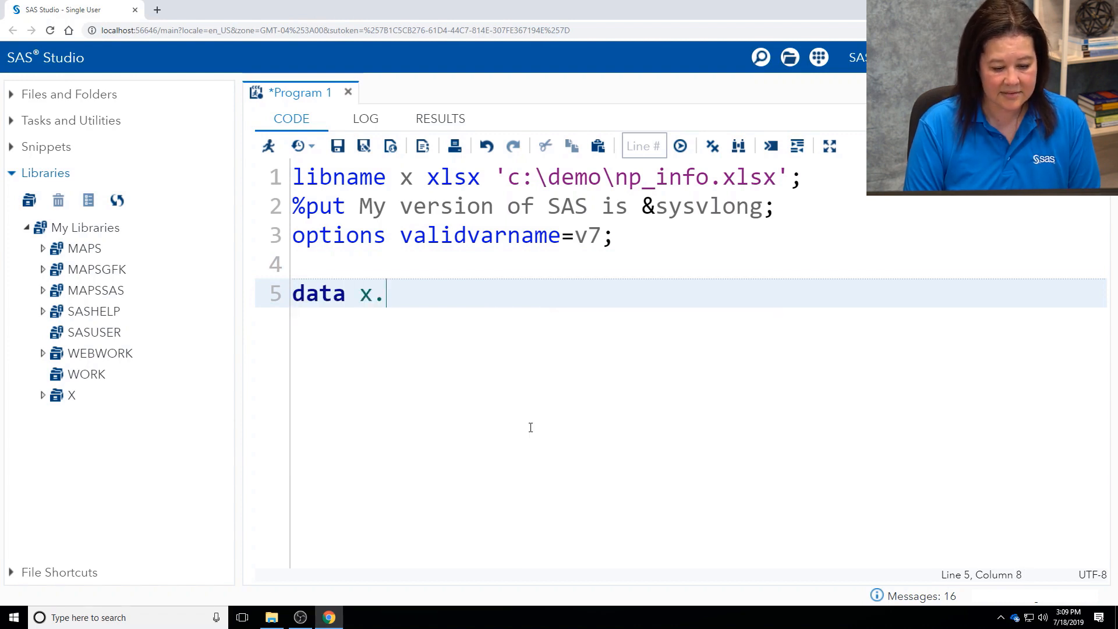
pyautogui.write('class;')
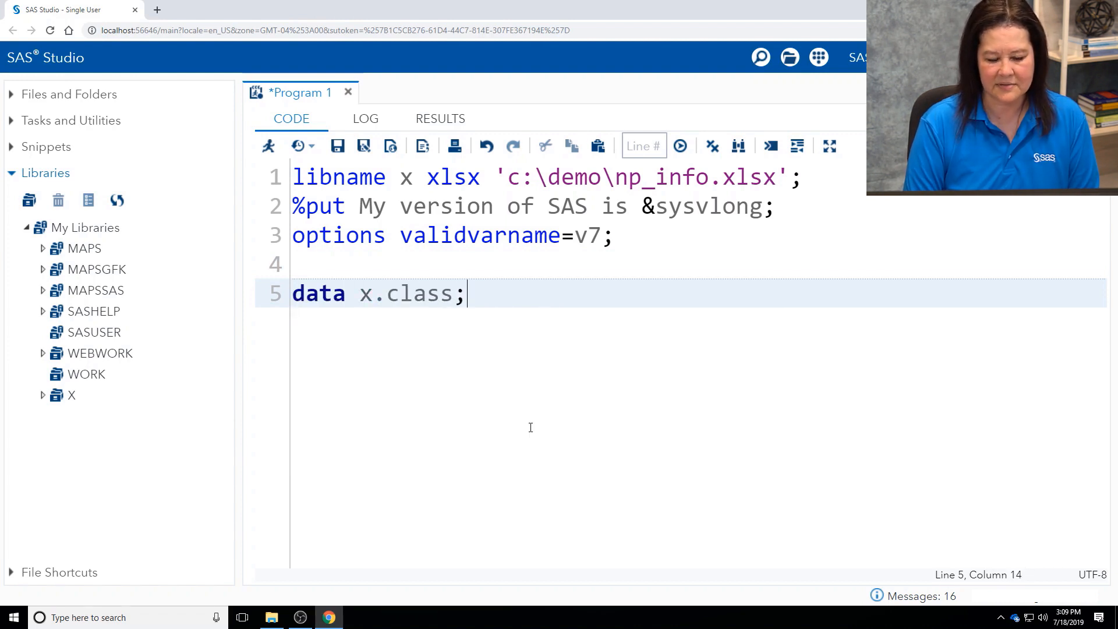
pyautogui.write('set sashelp.')
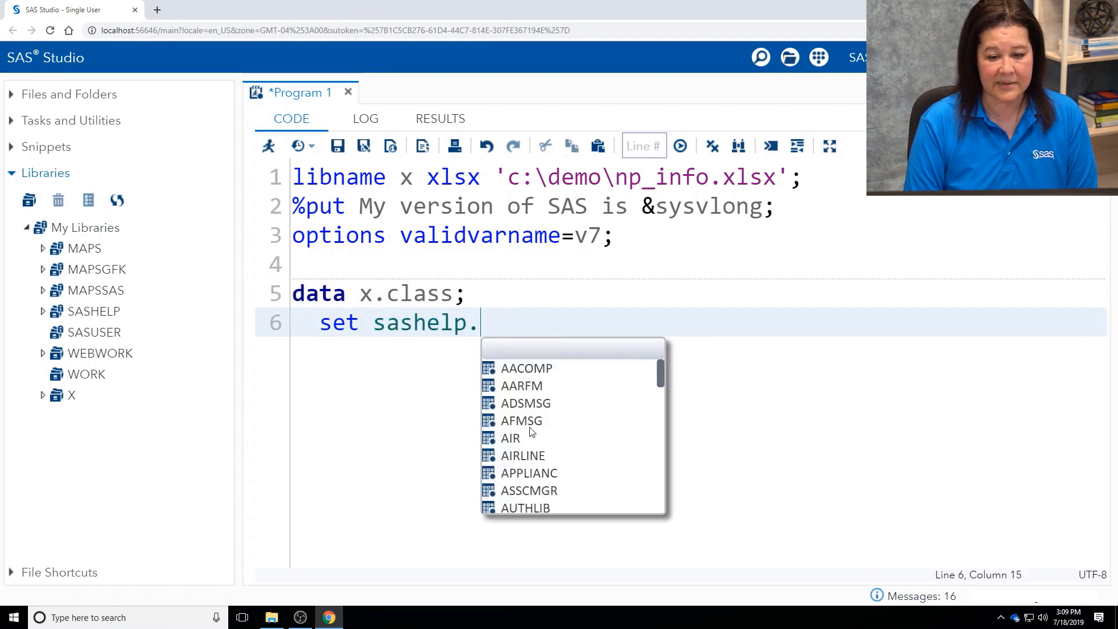
pyautogui.write('class;')
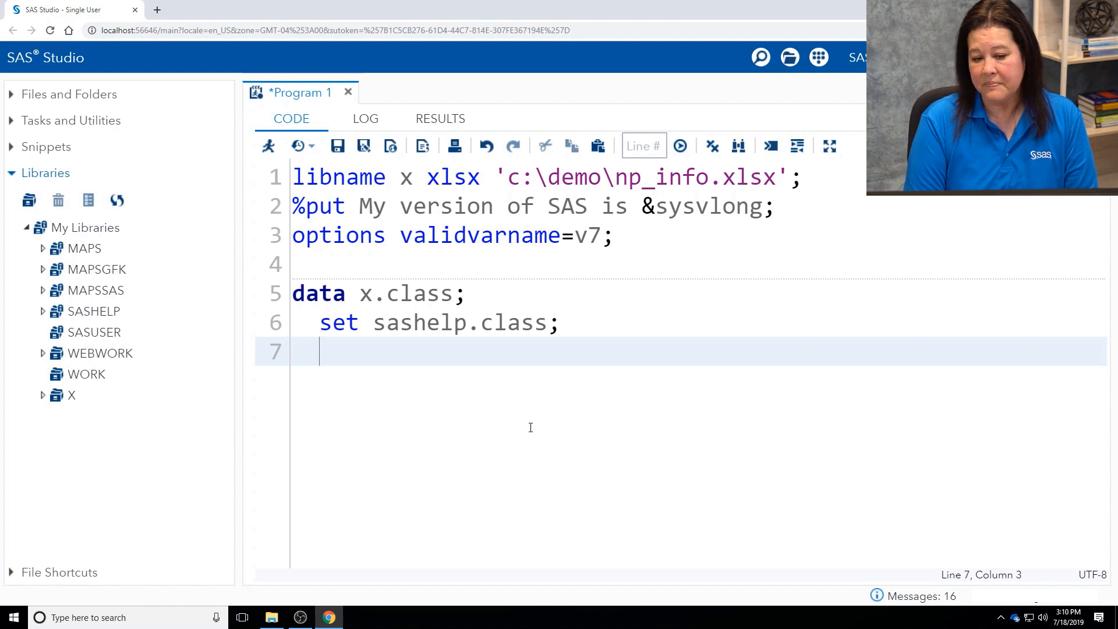
pyautogui.write('if')
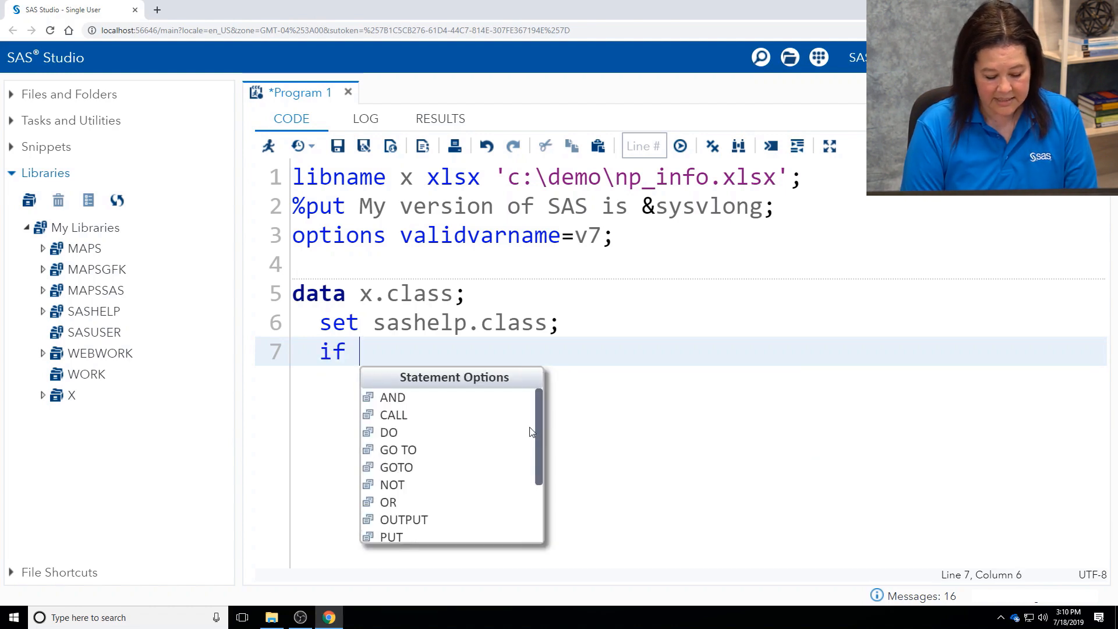
pyautogui.write('age')
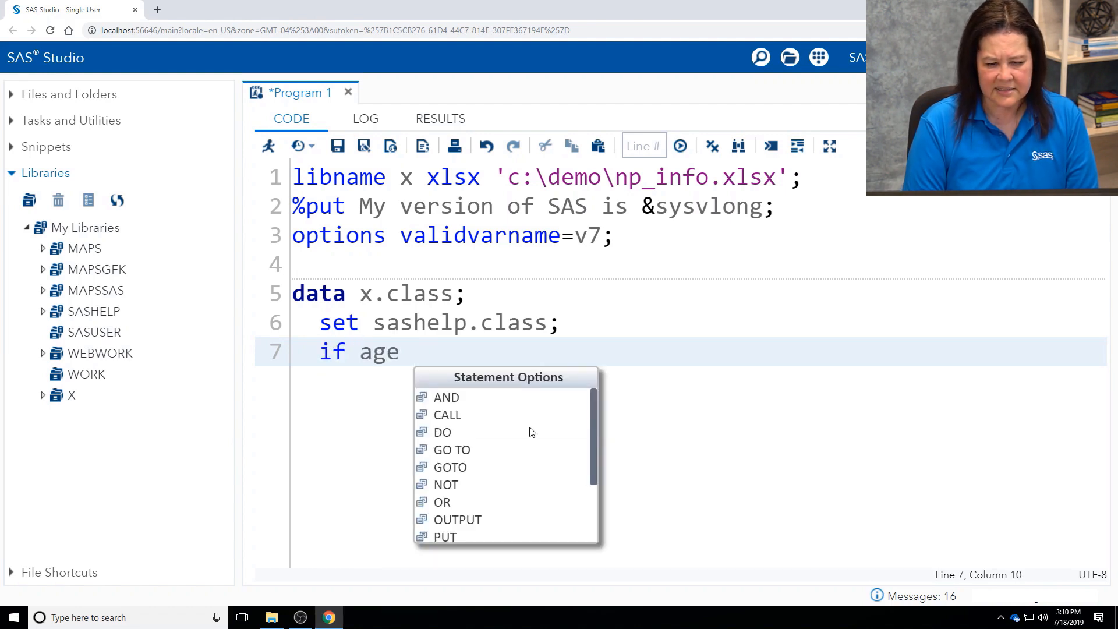
pyautogui.write('lt')
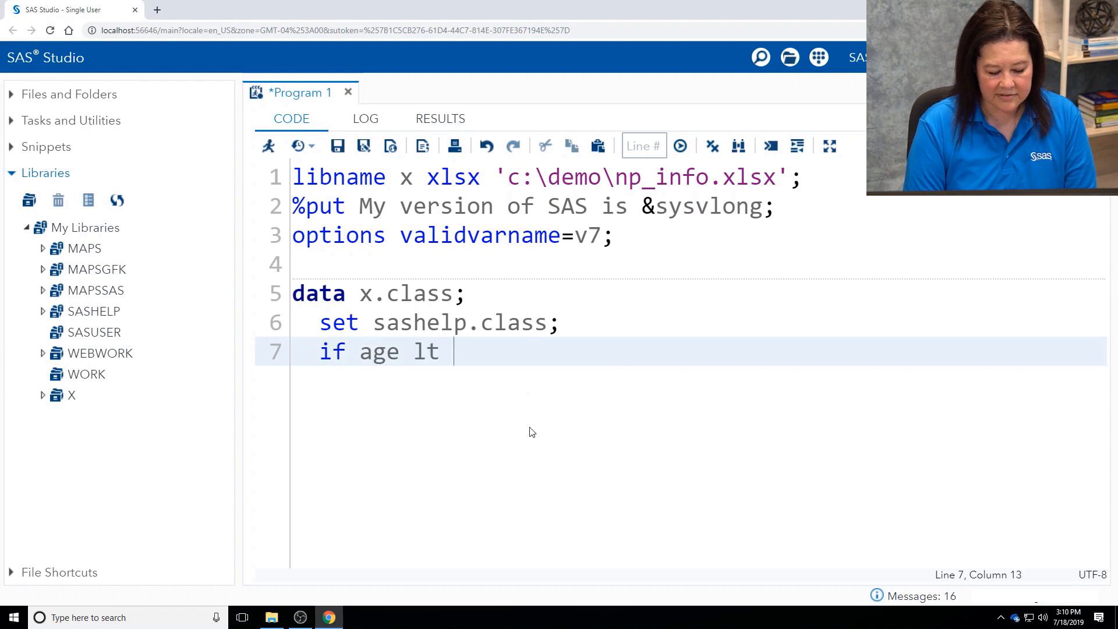
pyautogui.write('13 then')
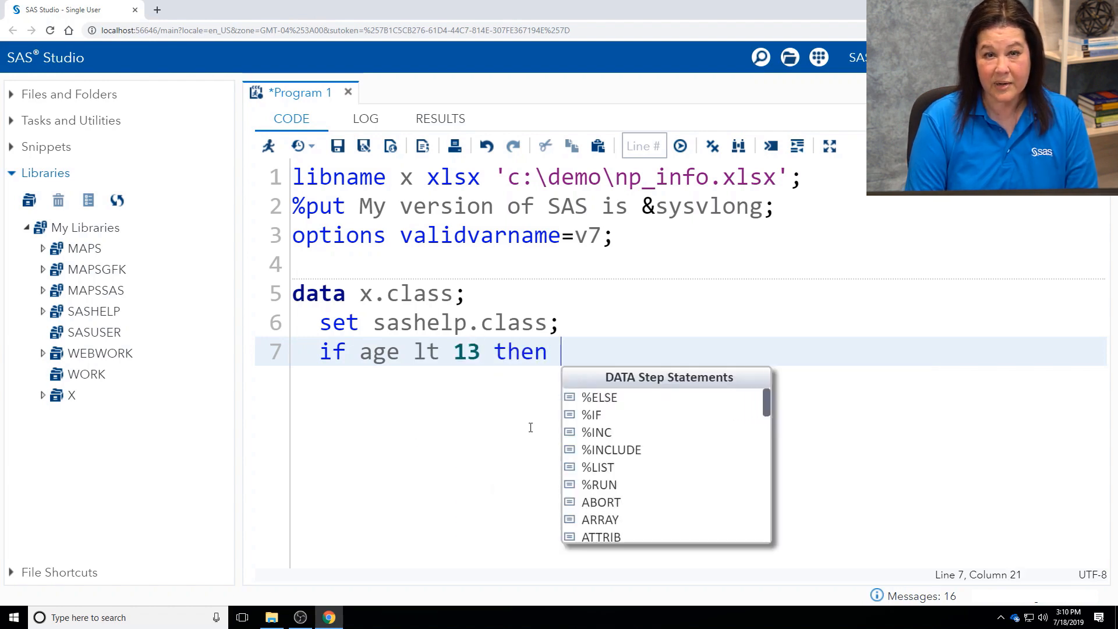
pyautogui.write('AgeCat')
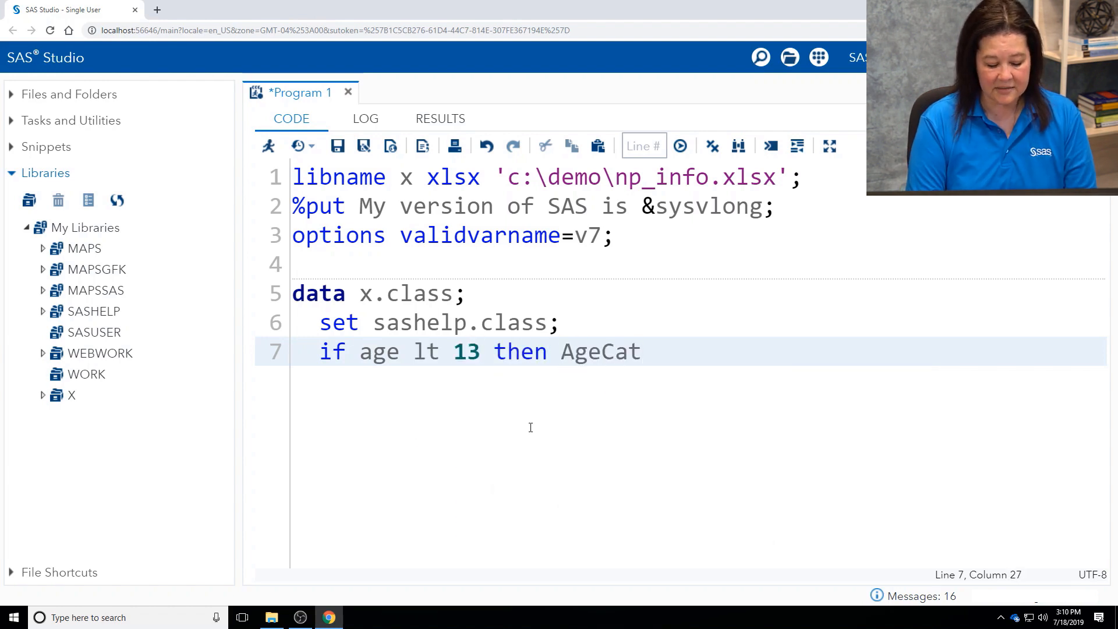
pyautogui.write('=1;')
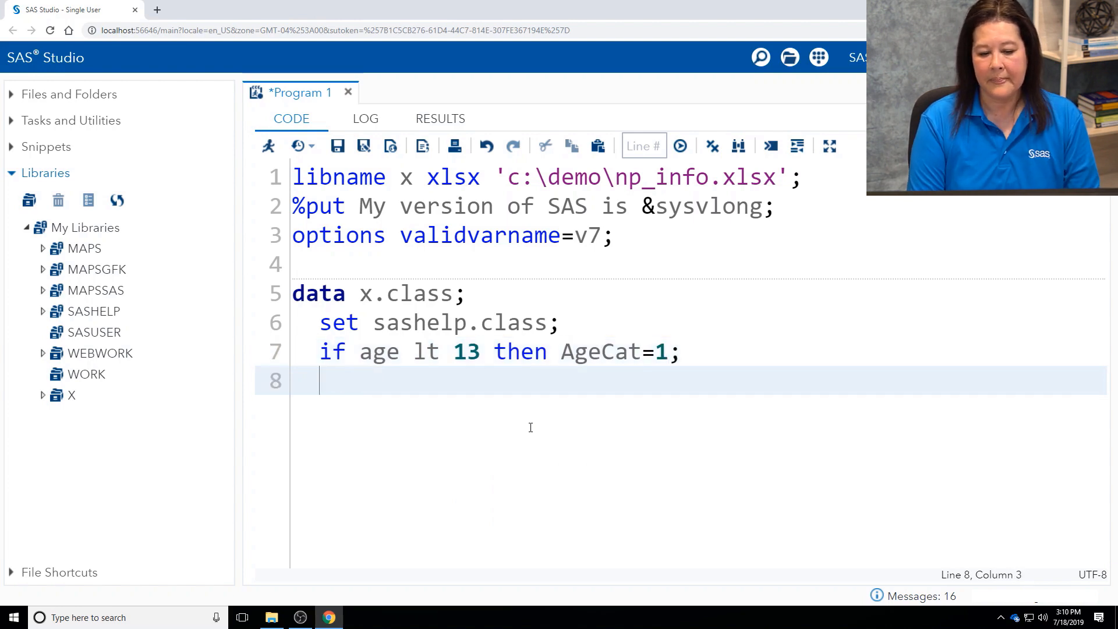
# Step: Add AgeCat=2 for ages 13–14 and AgeCat=3 for age 15 and over
pyautogui.write('else if')
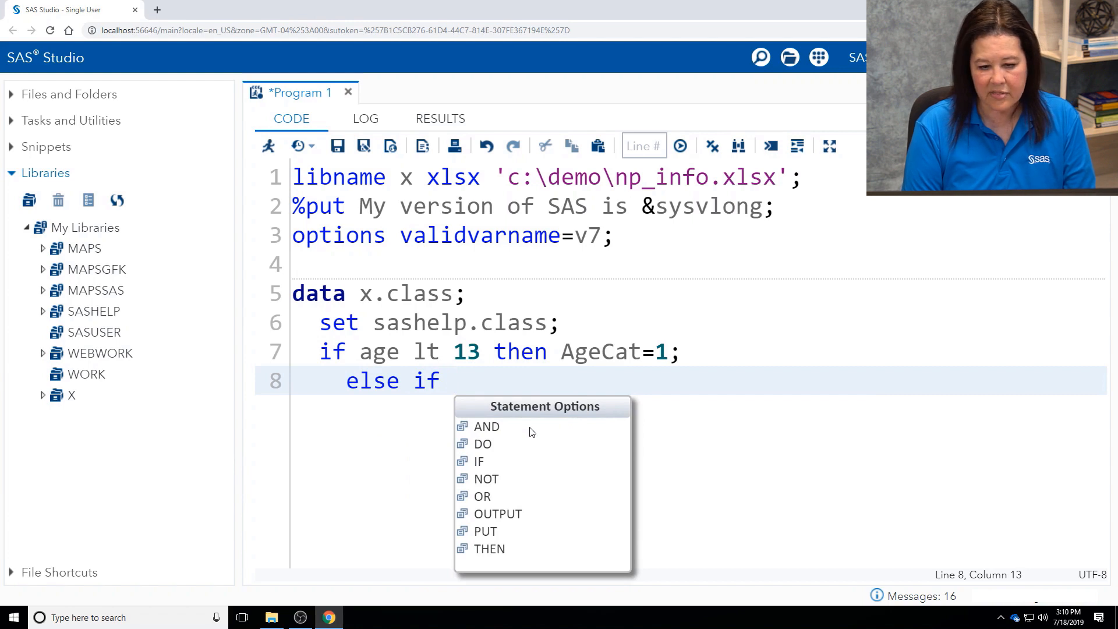
pyautogui.write('13')
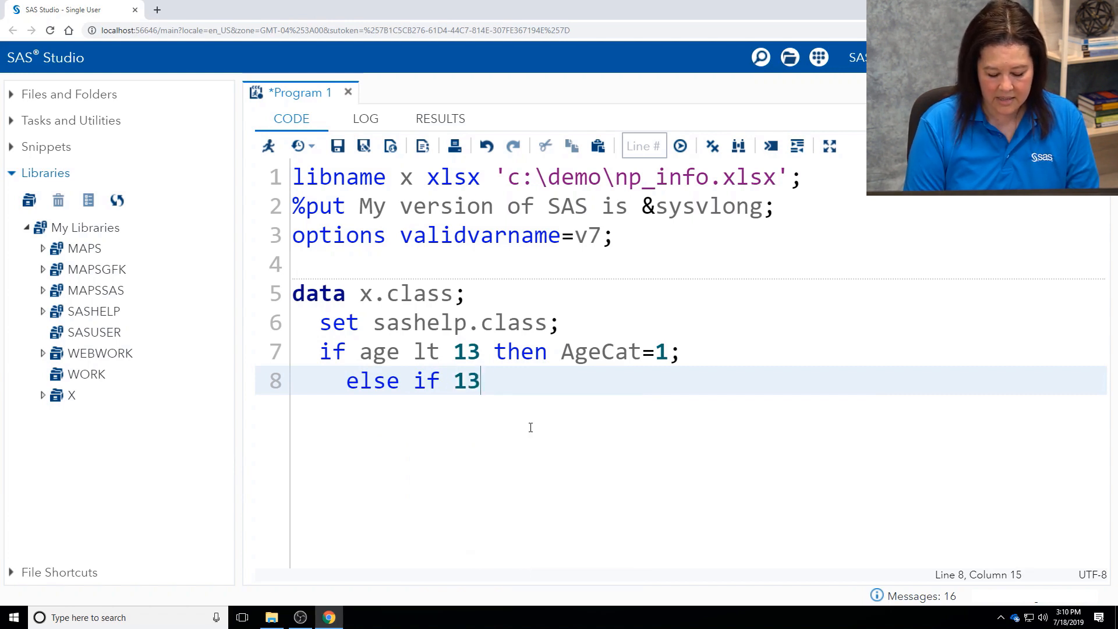
pyautogui.write('<=')
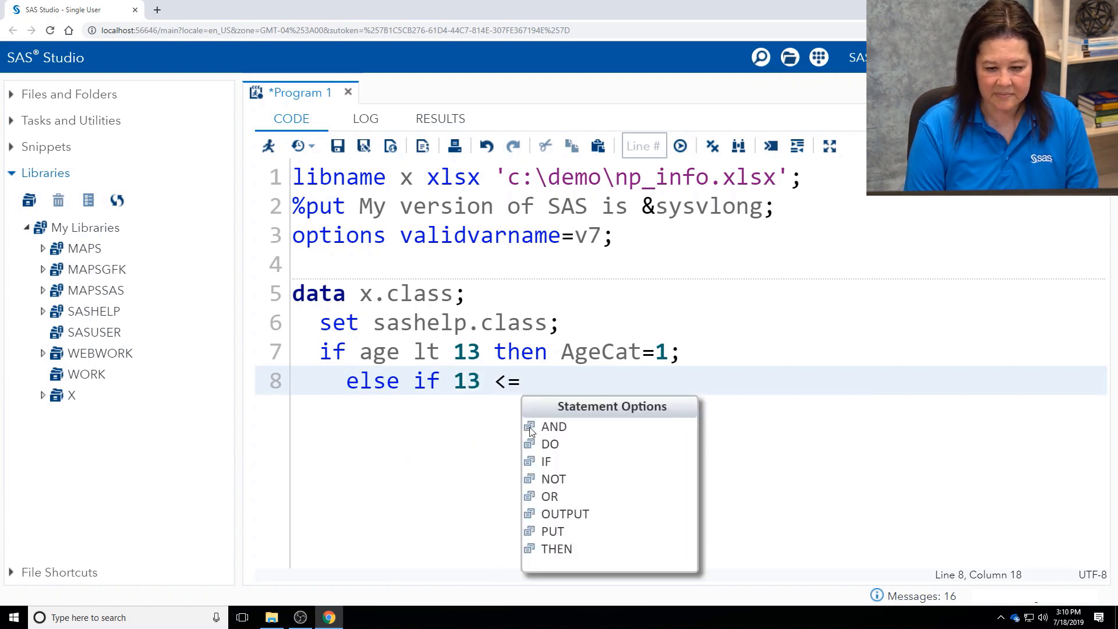
pyautogui.write('aga')
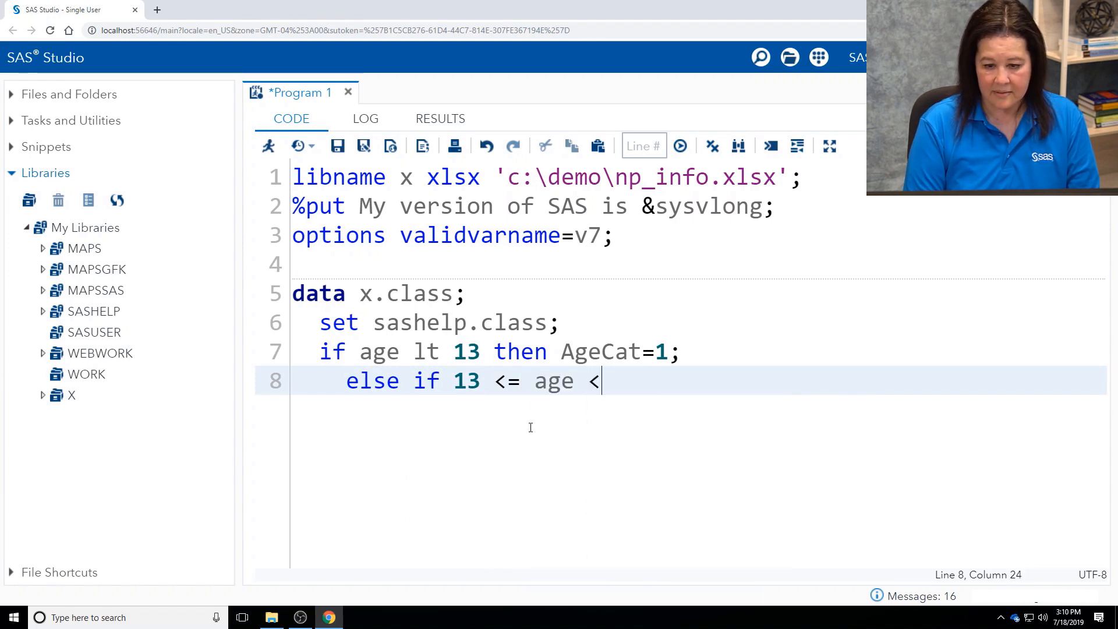
pyautogui.write('= 15')
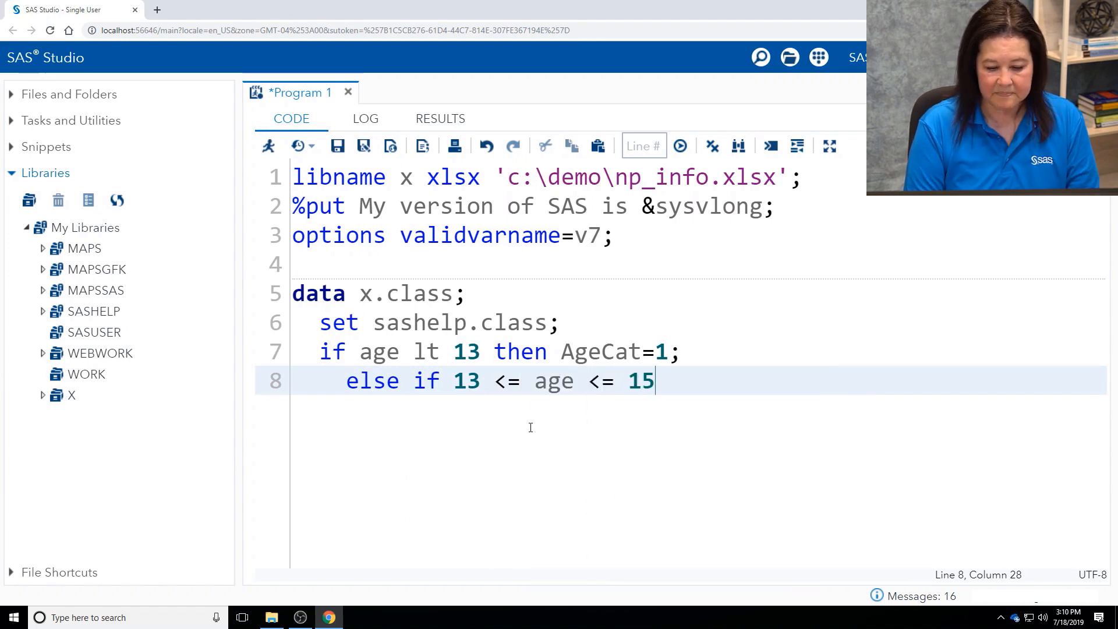
pyautogui.write('4')
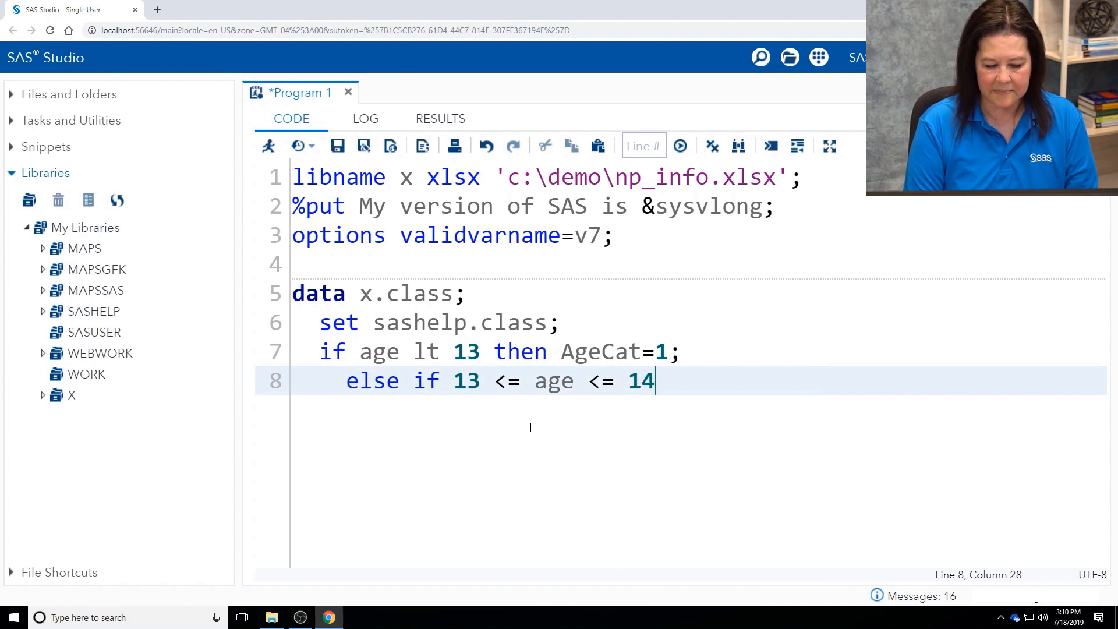
pyautogui.write('then')
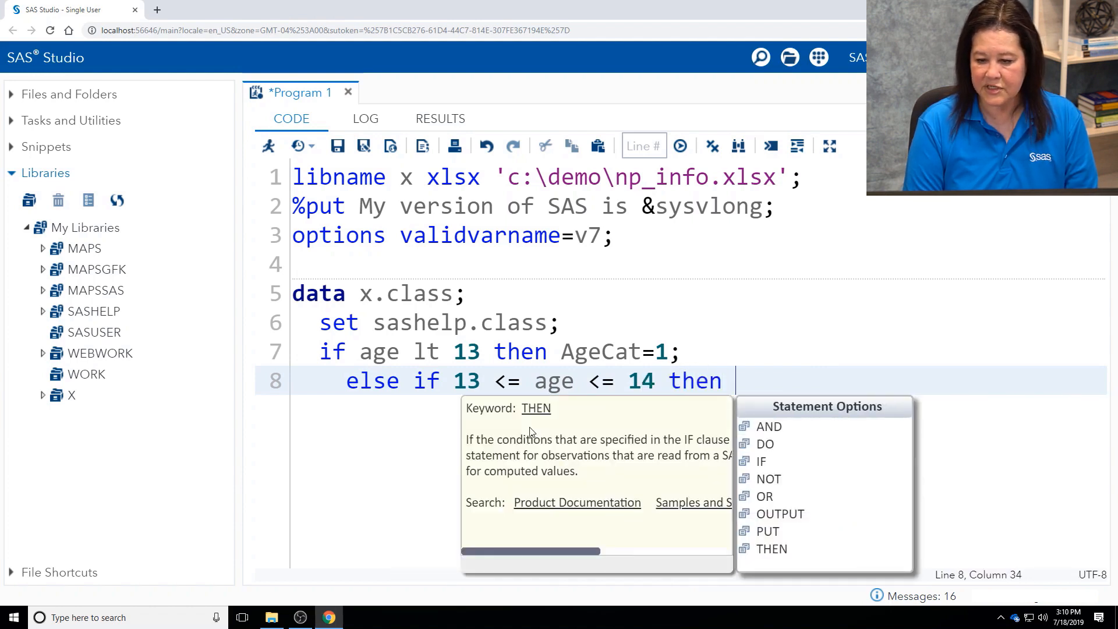
pyautogui.write('AgeCat')
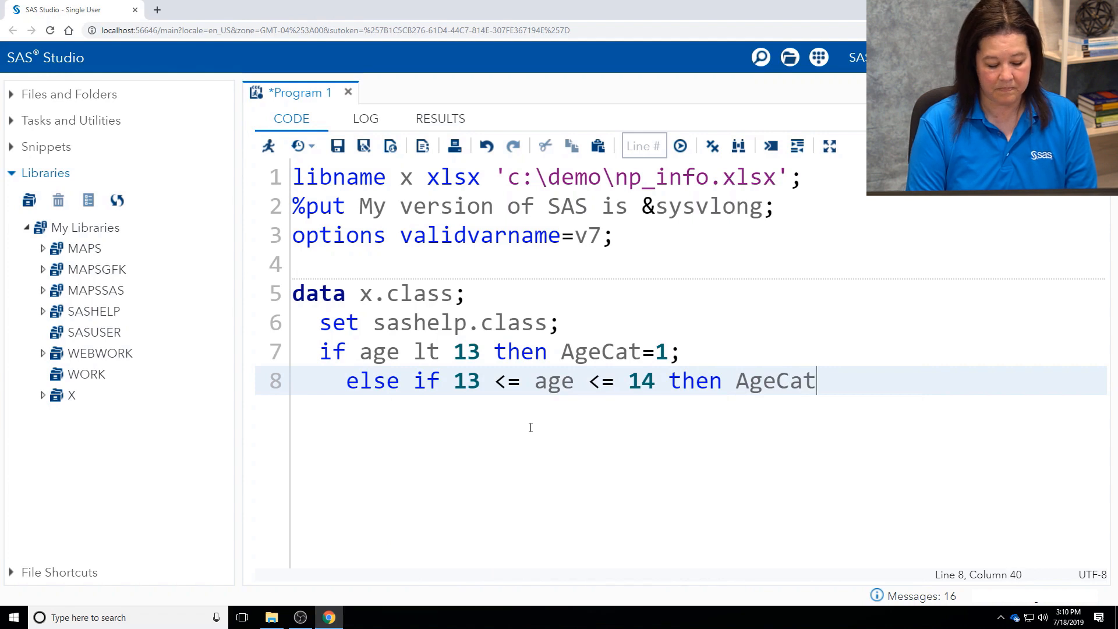
pyautogui.write('=2;')
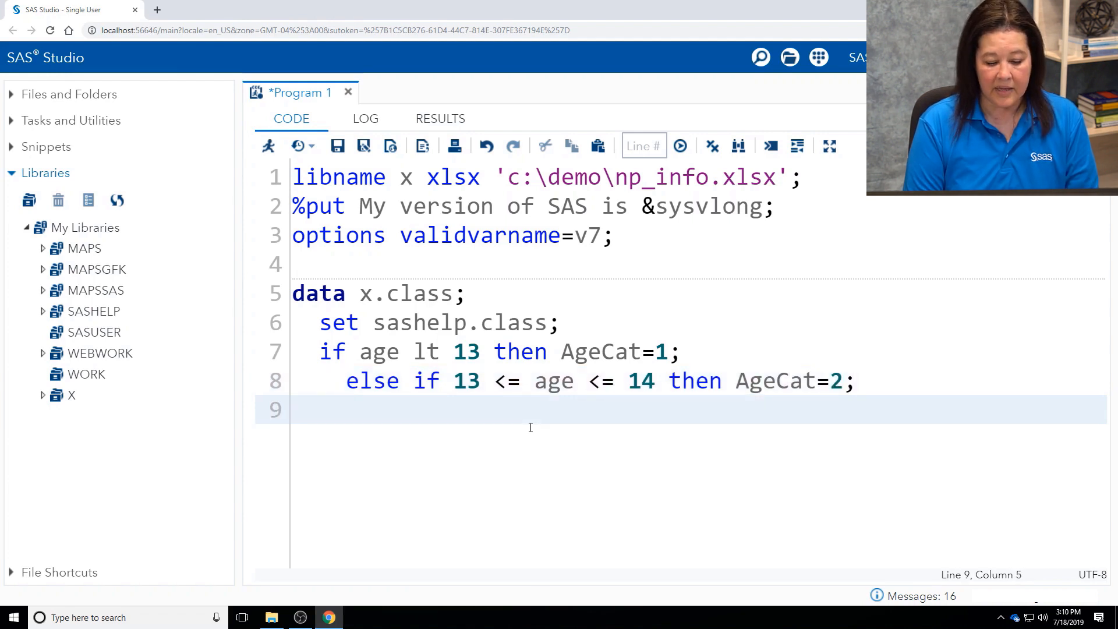
pyautogui.write('else if')
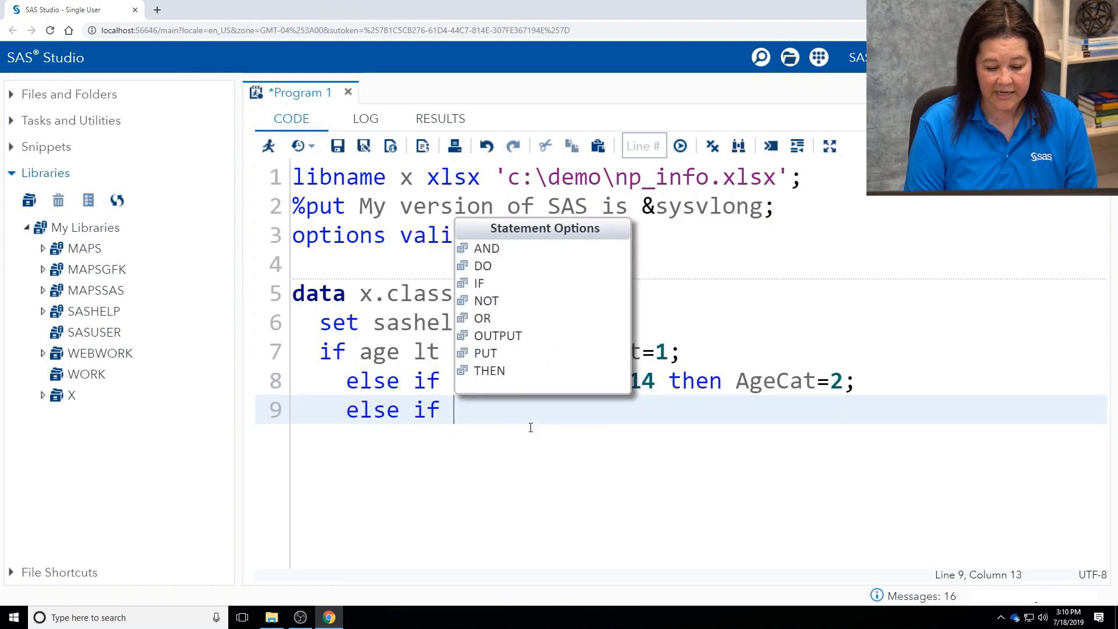
pyautogui.write('age ge')
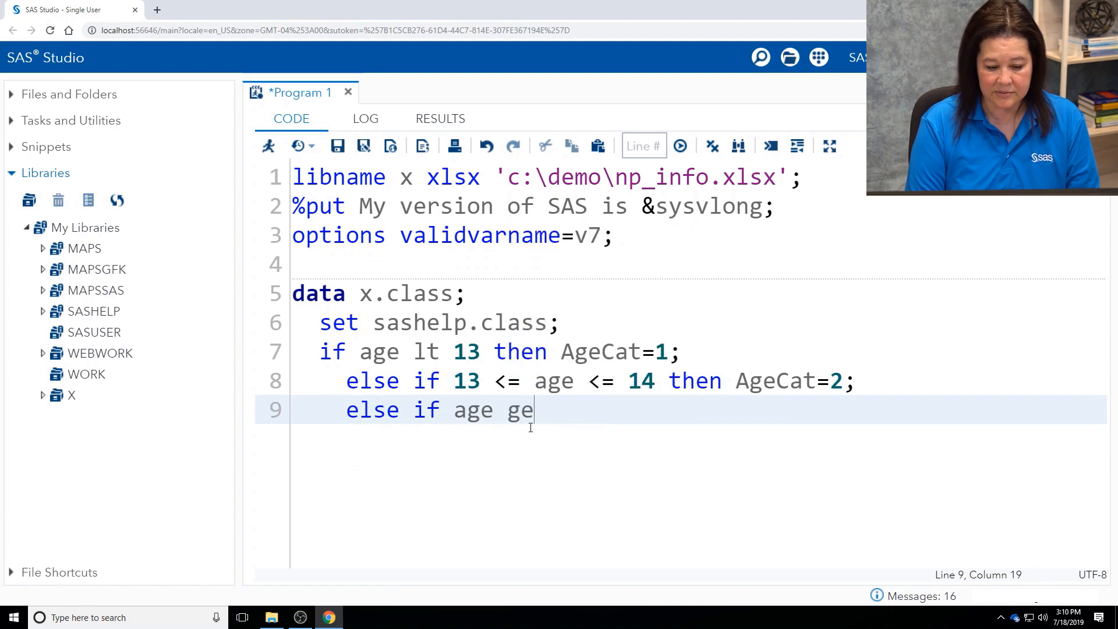
pyautogui.write('15 then Age')
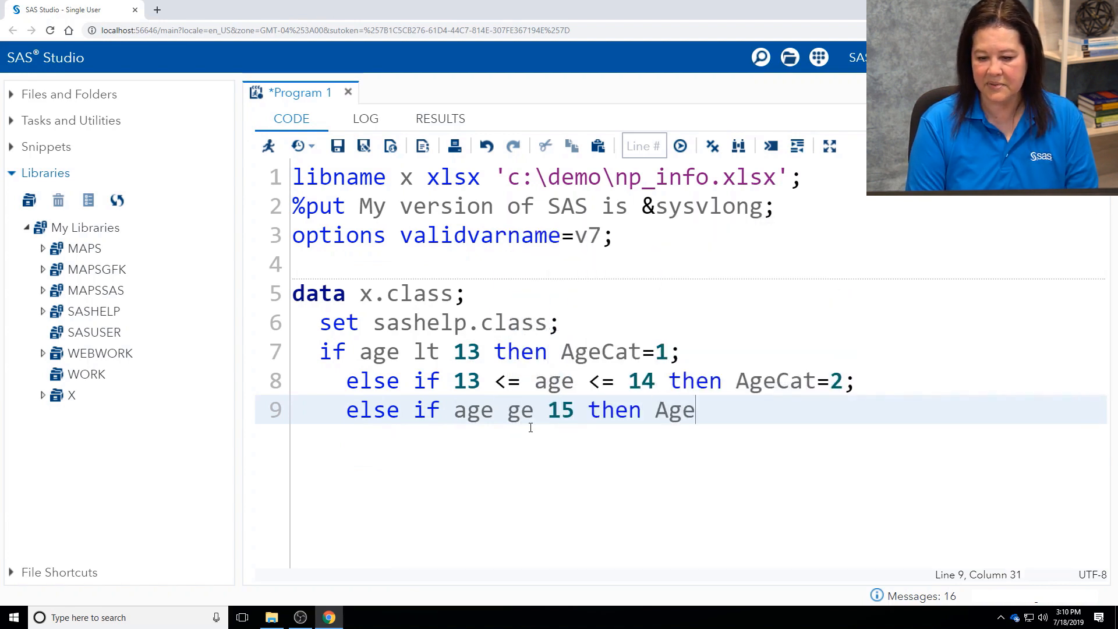
pyautogui.write('Cat=')
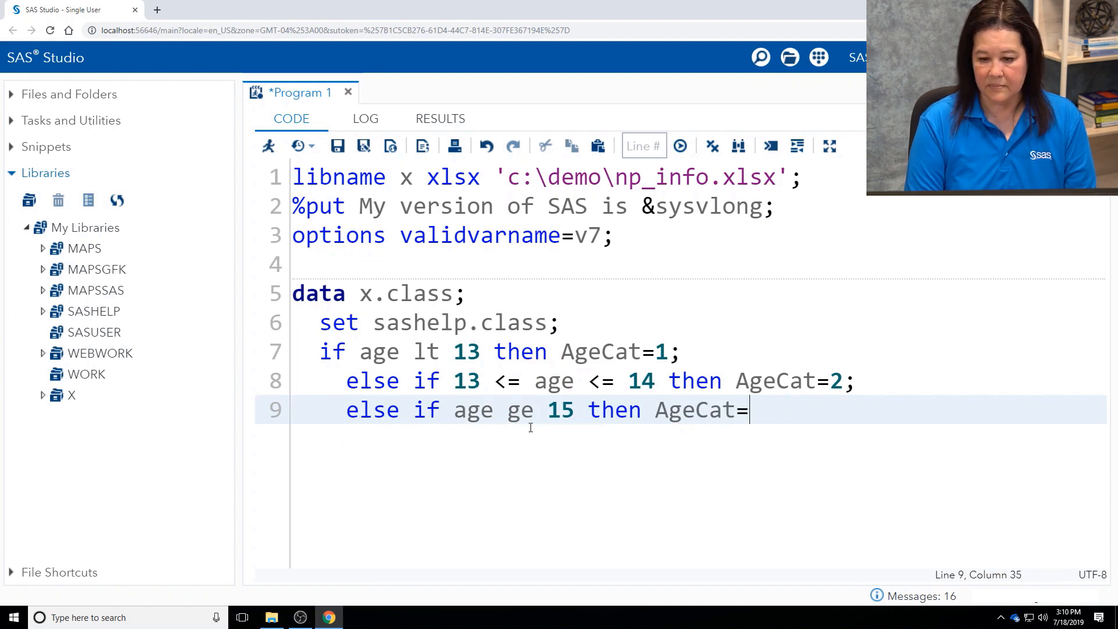
pyautogui.write('3;')
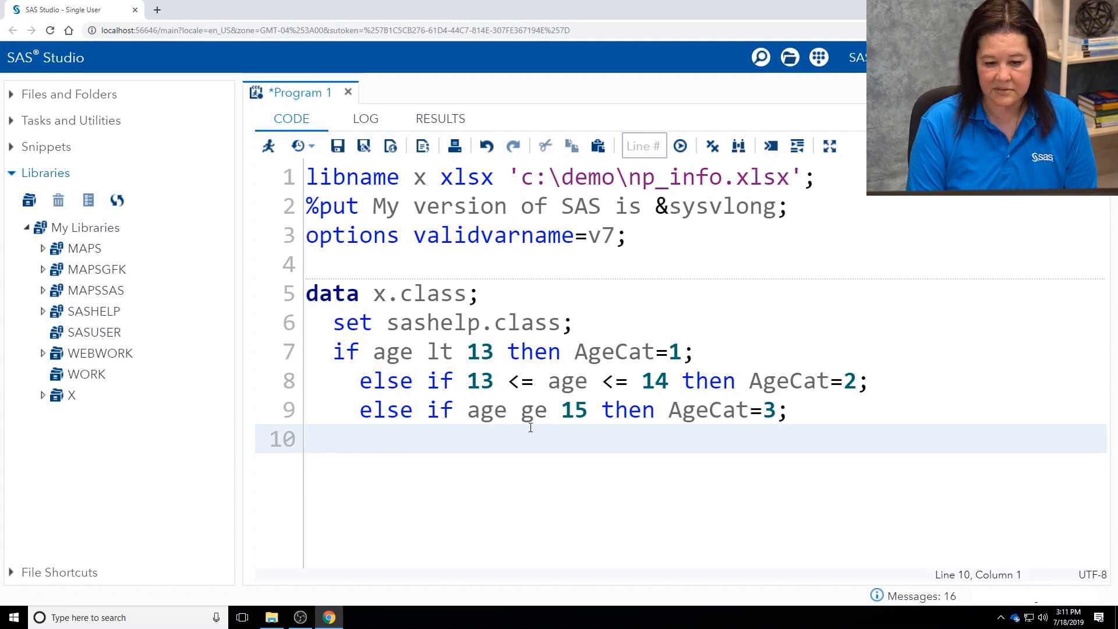
# Step: End the data step with run; and add proc print data=x.class;
pyautogui.write('run;')
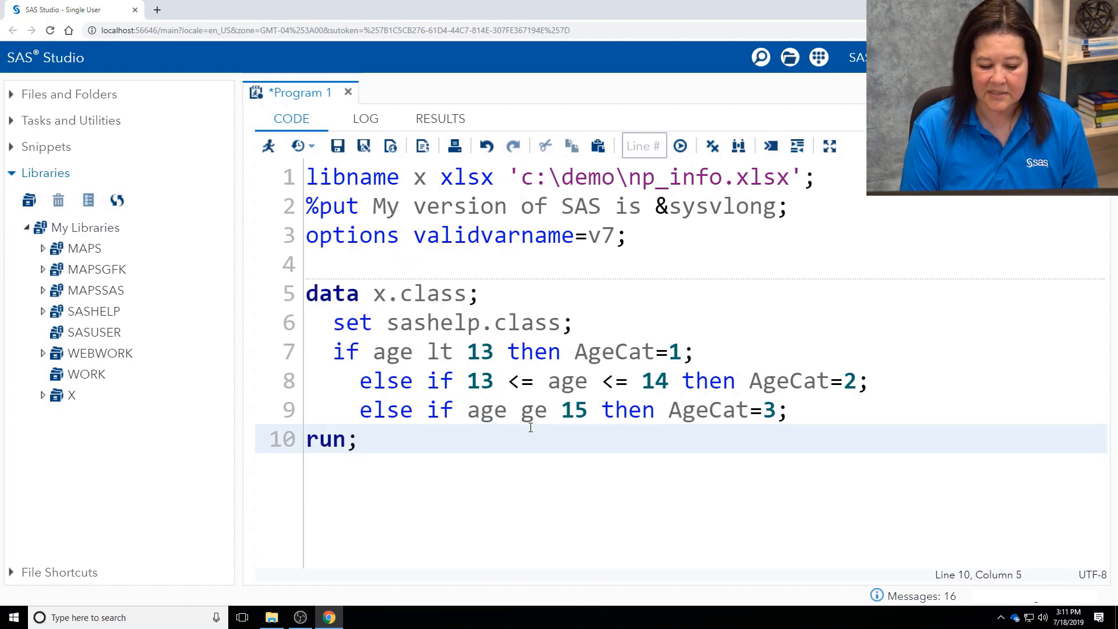
pyautogui.write('proc')
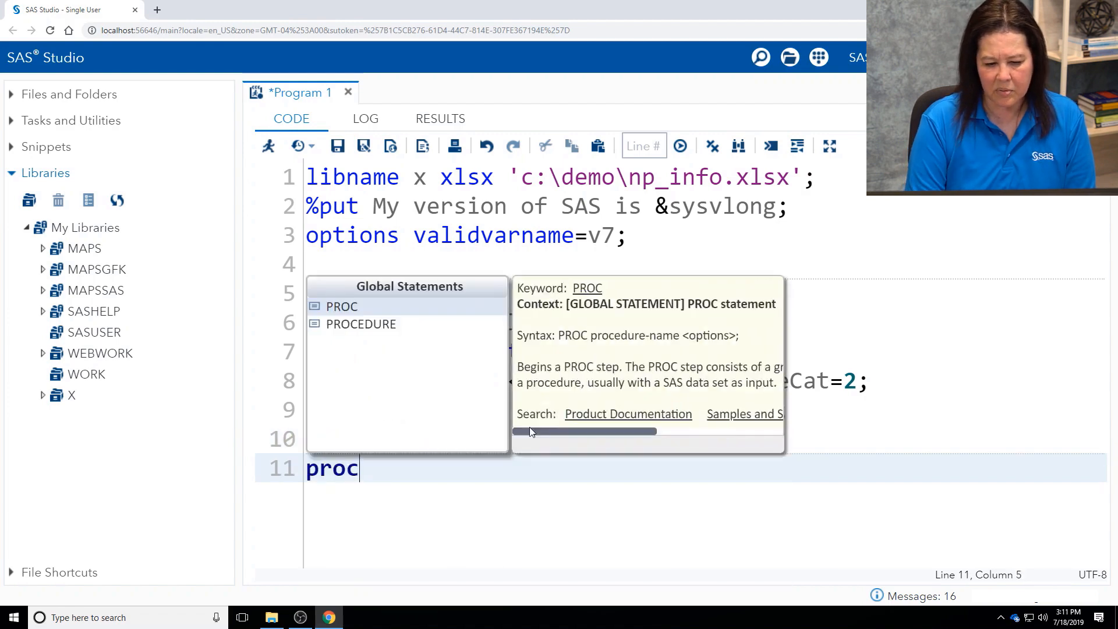
pyautogui.write('print data=x.class')
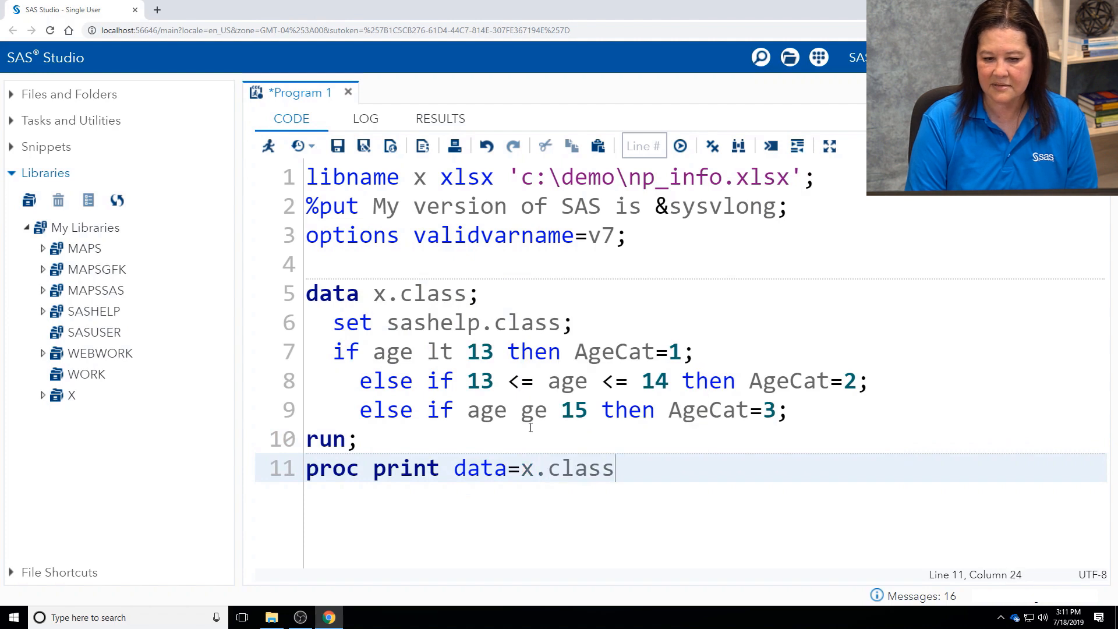
pyautogui.write(';')
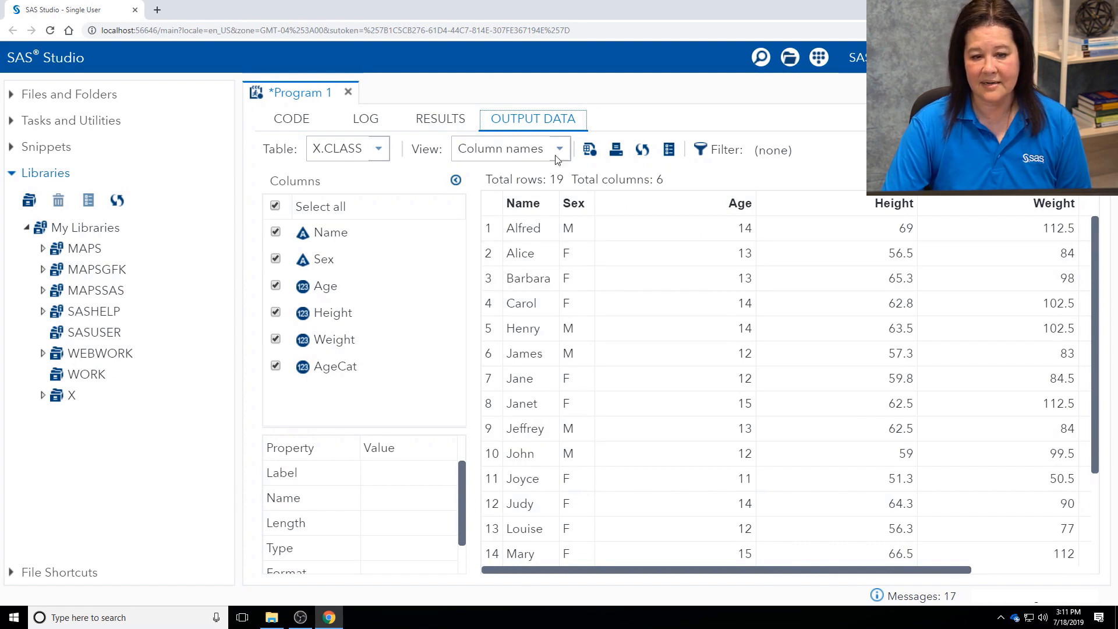
# Step: Check the log for X.class (19 observations, 6 variables) and expand library X
pyautogui.click(365, 118)
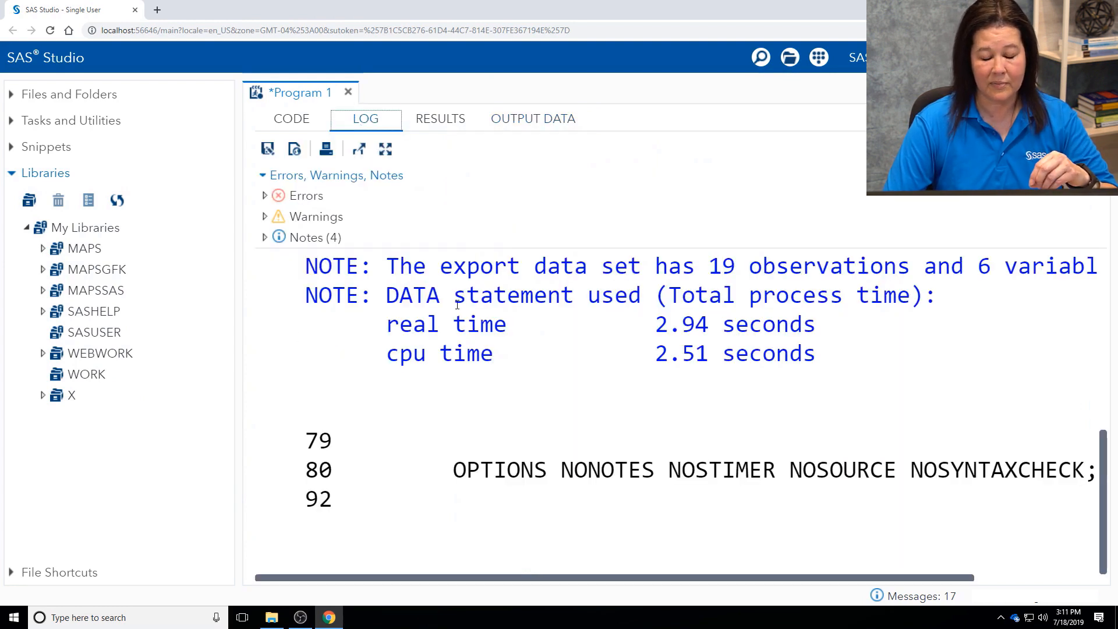
pyautogui.moveTo(520, 280)
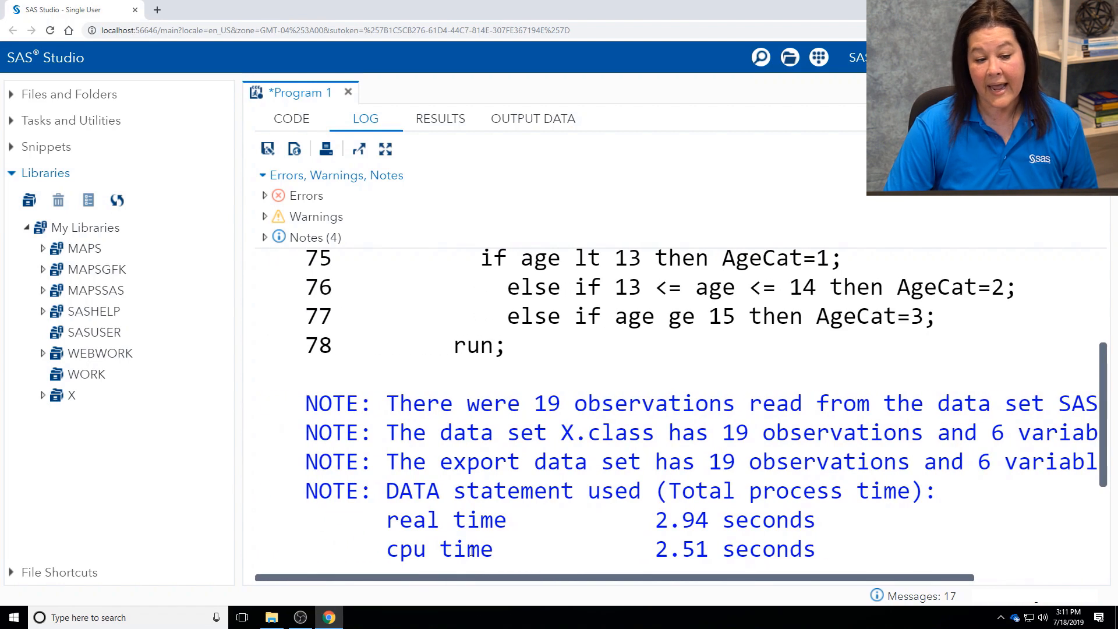
pyautogui.click(70, 394)
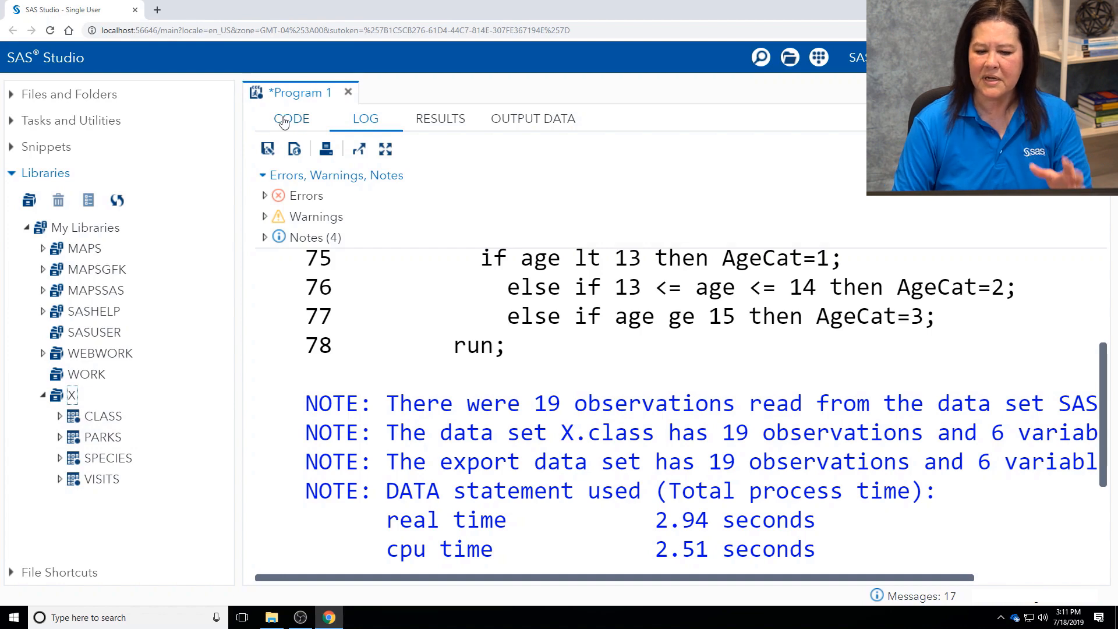
# Step: Run only the proc print step on lines 11–12, then return to the code
pyautogui.click(291, 118)
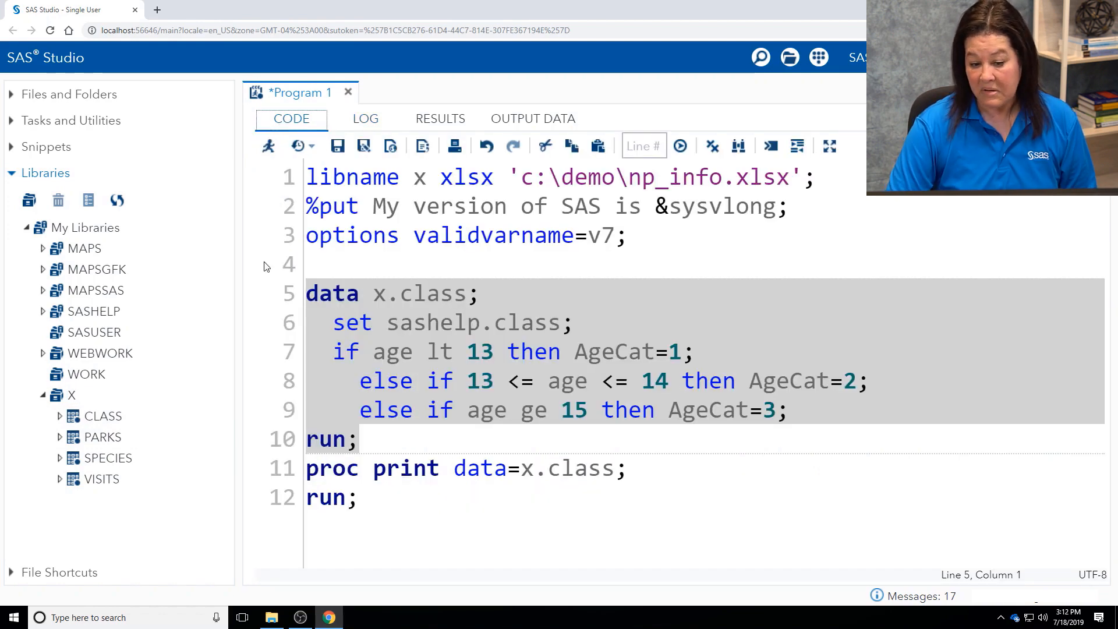
pyautogui.moveTo(305, 468); pyautogui.dragTo(357, 497)
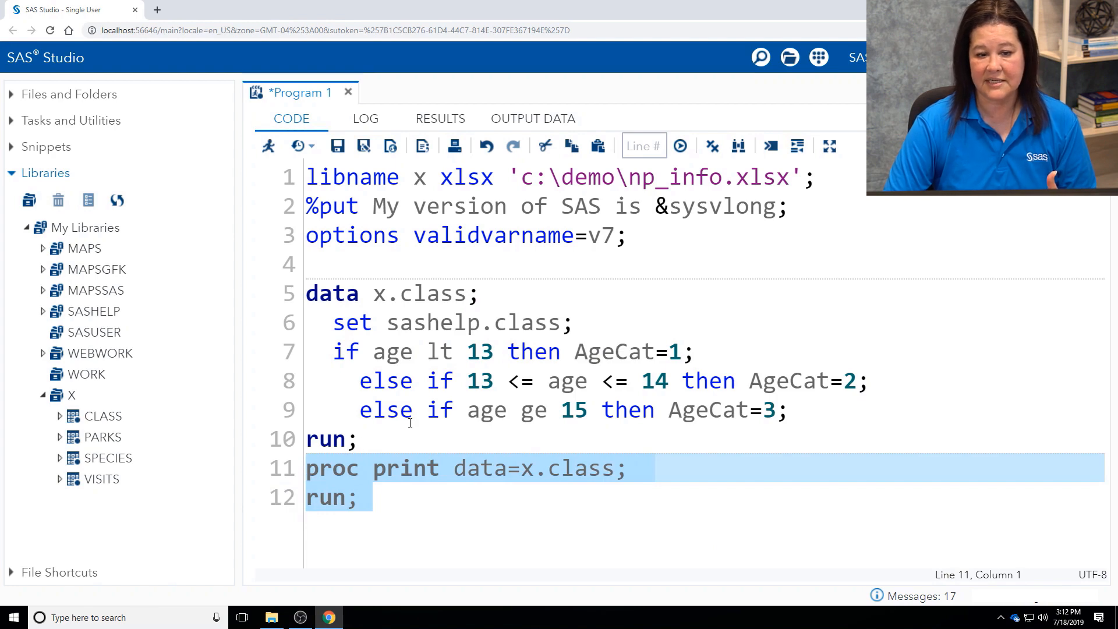
pyautogui.click(680, 146)
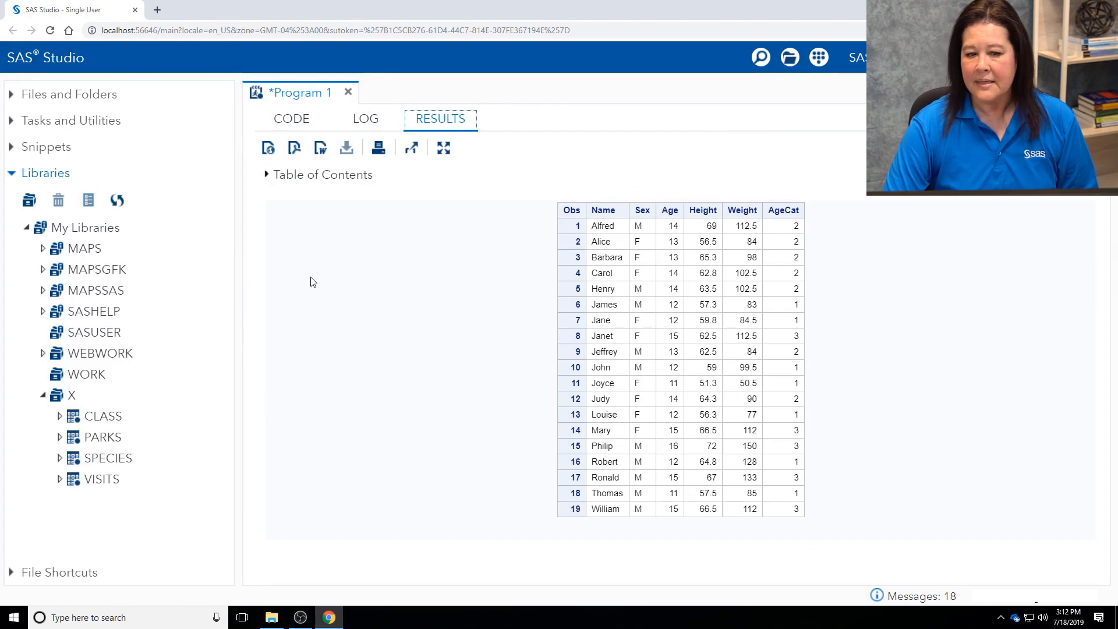
pyautogui.click(291, 118)
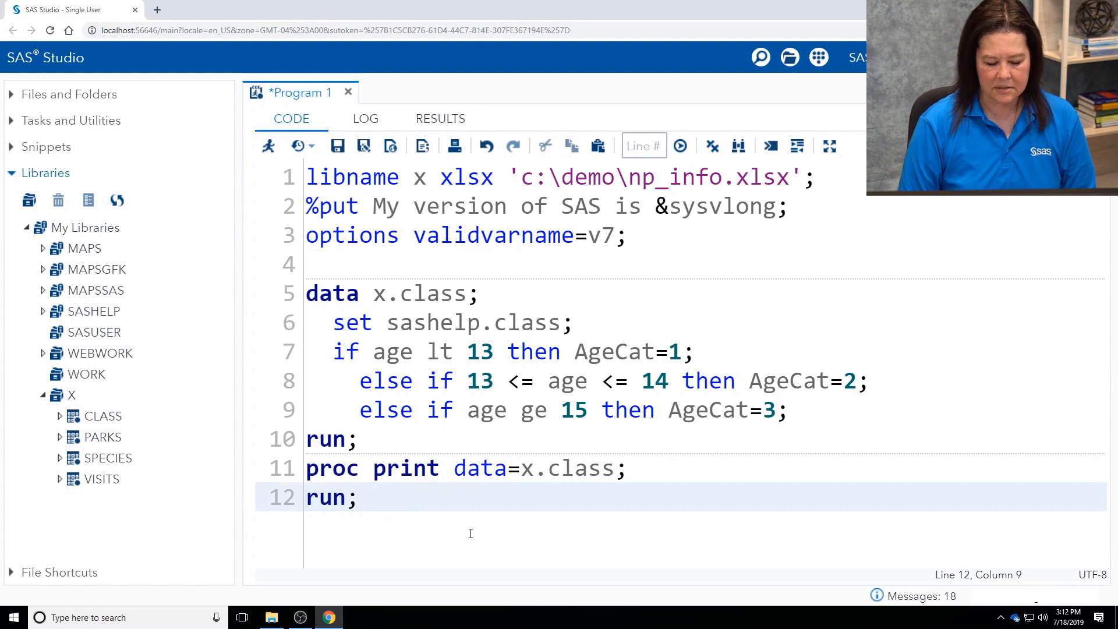
# Step: Add libname x clear; on line 13 and run just that statement
pyautogui.write('libname')
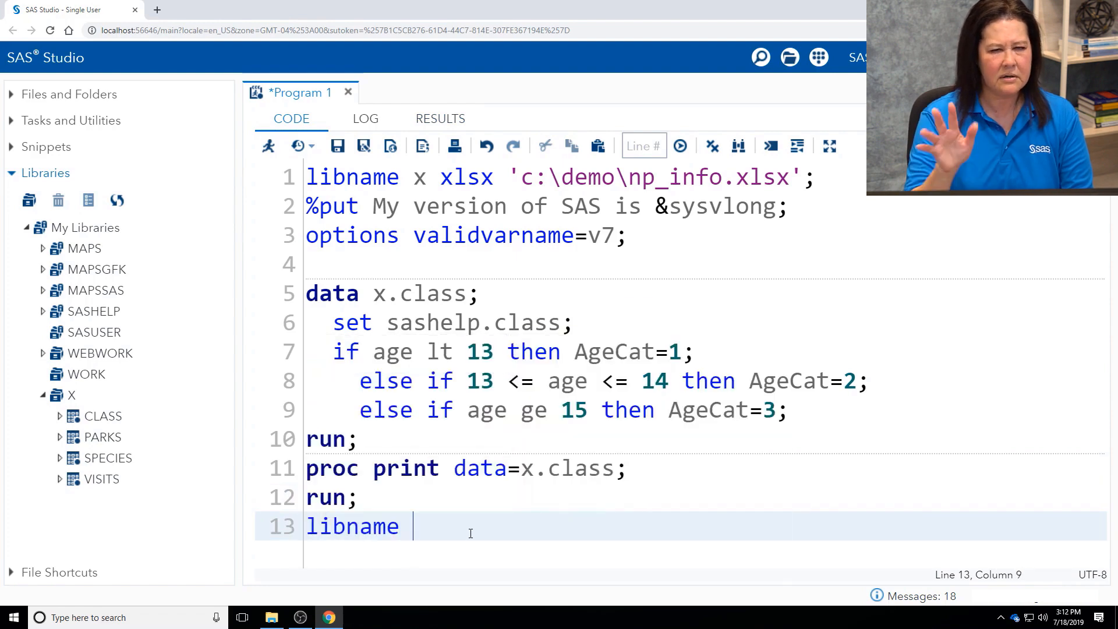
pyautogui.write('x')
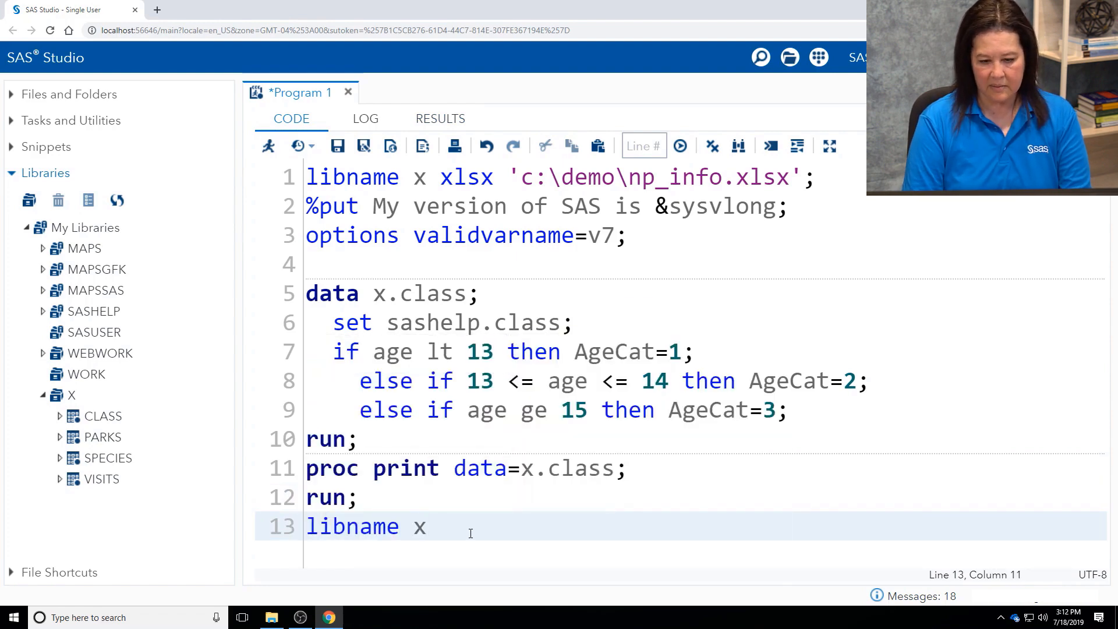
pyautogui.write('clear;')
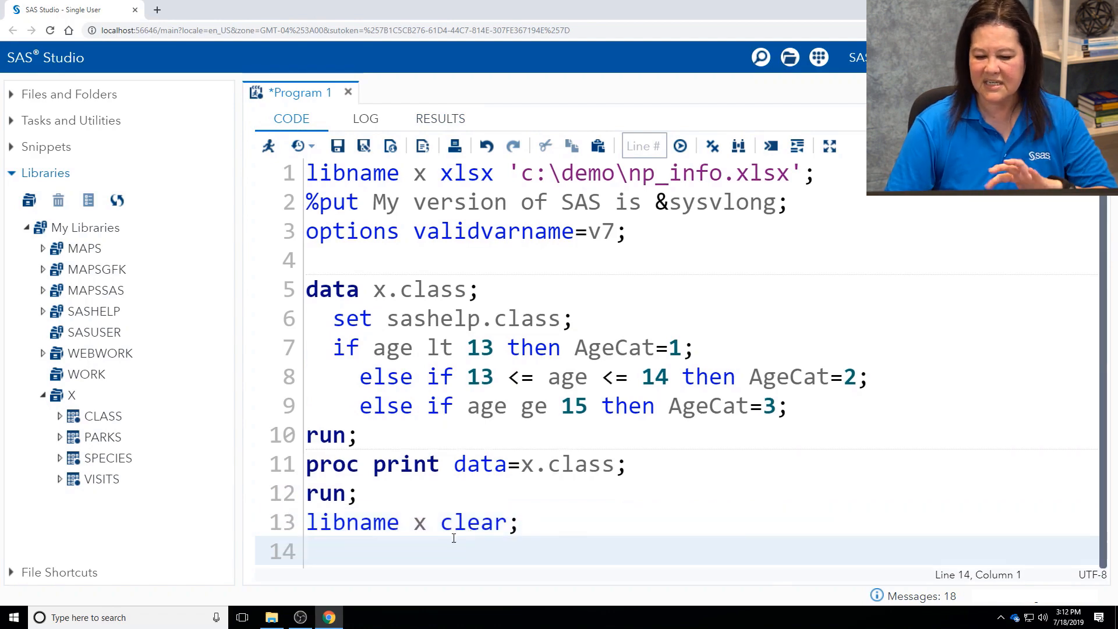
pyautogui.tripleClick(412, 522)
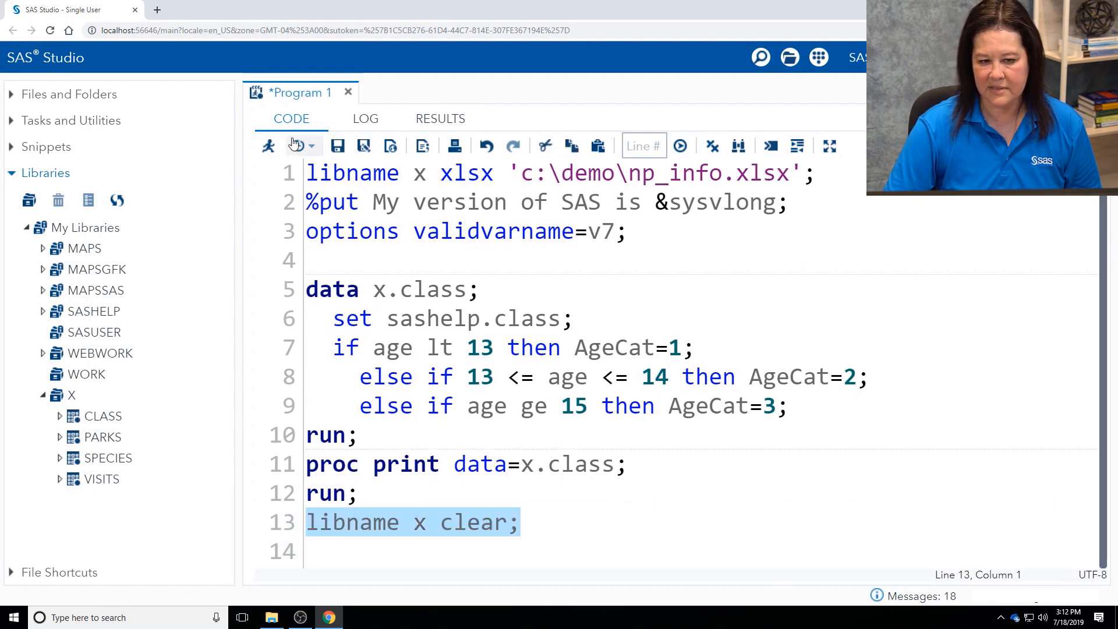
pyautogui.click(679, 147)
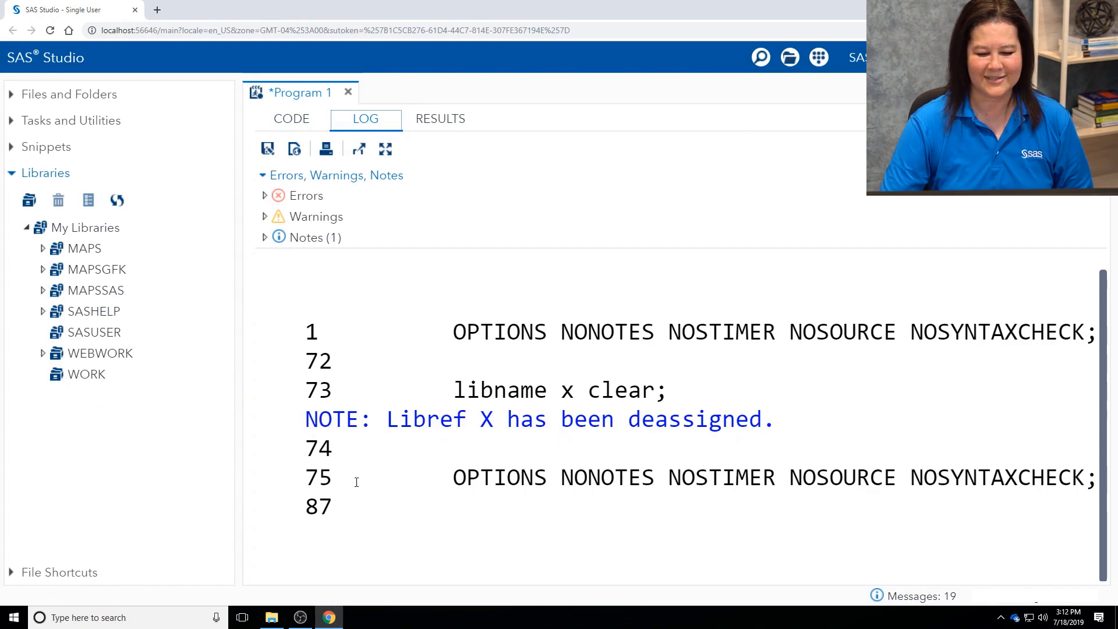
pyautogui.click(13, 617)
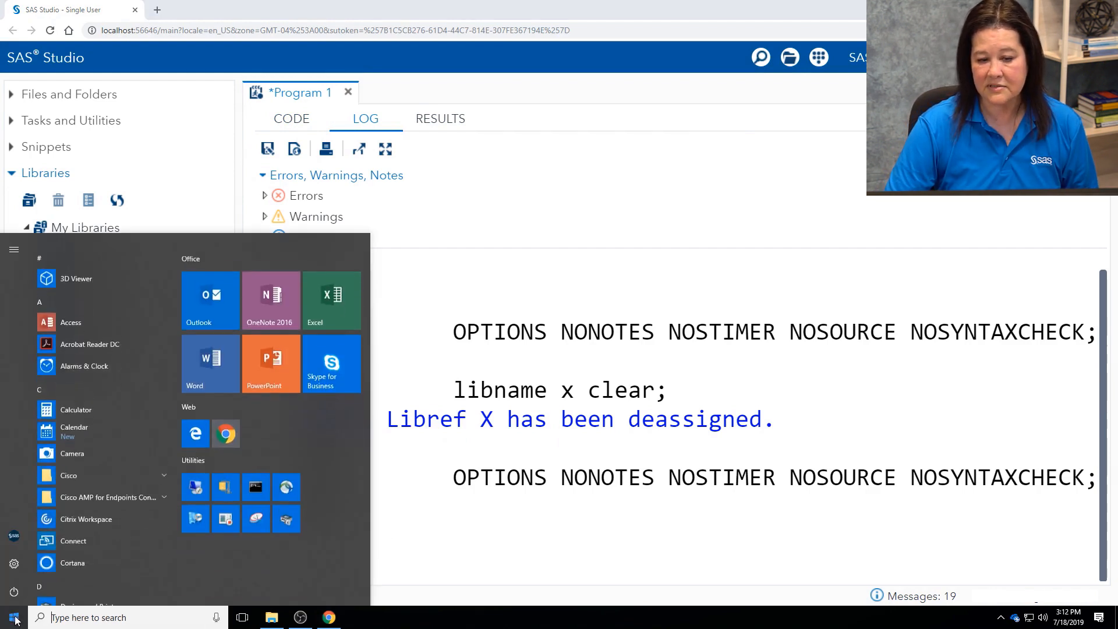
# Step: Launch Excel, open the recent np_info.xlsx, and view its class sheet
pyautogui.click(13, 616)
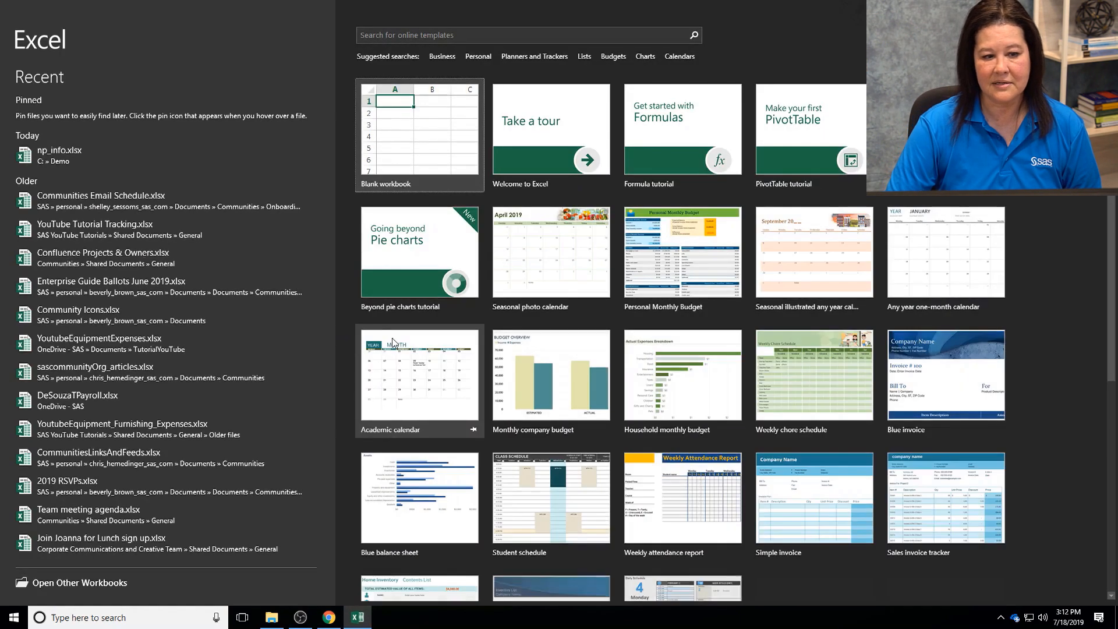
pyautogui.click(60, 151)
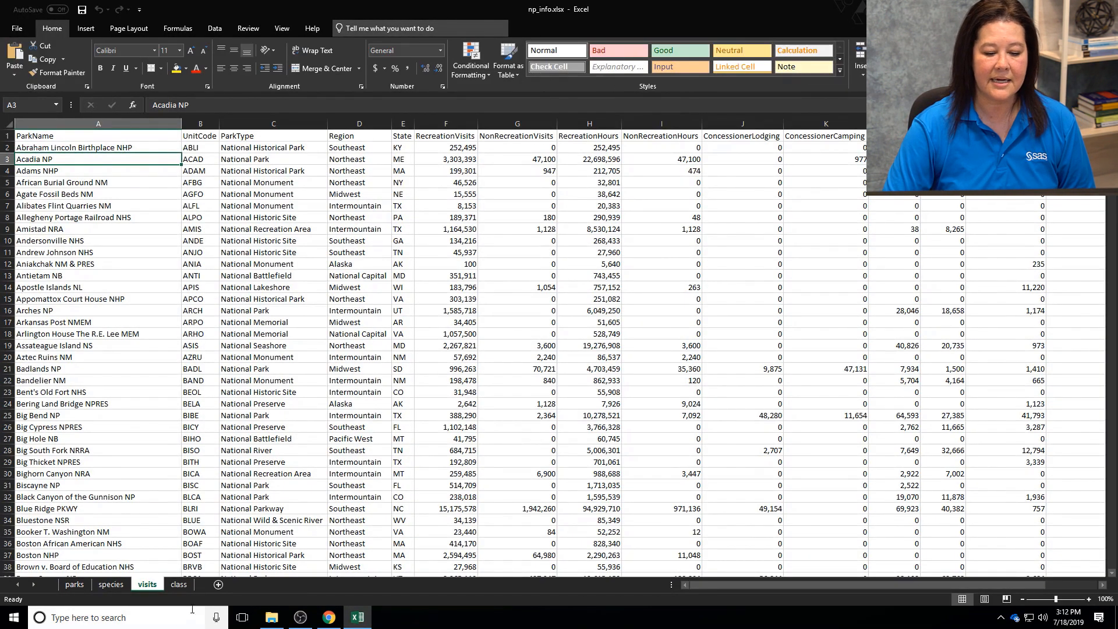
pyautogui.click(178, 584)
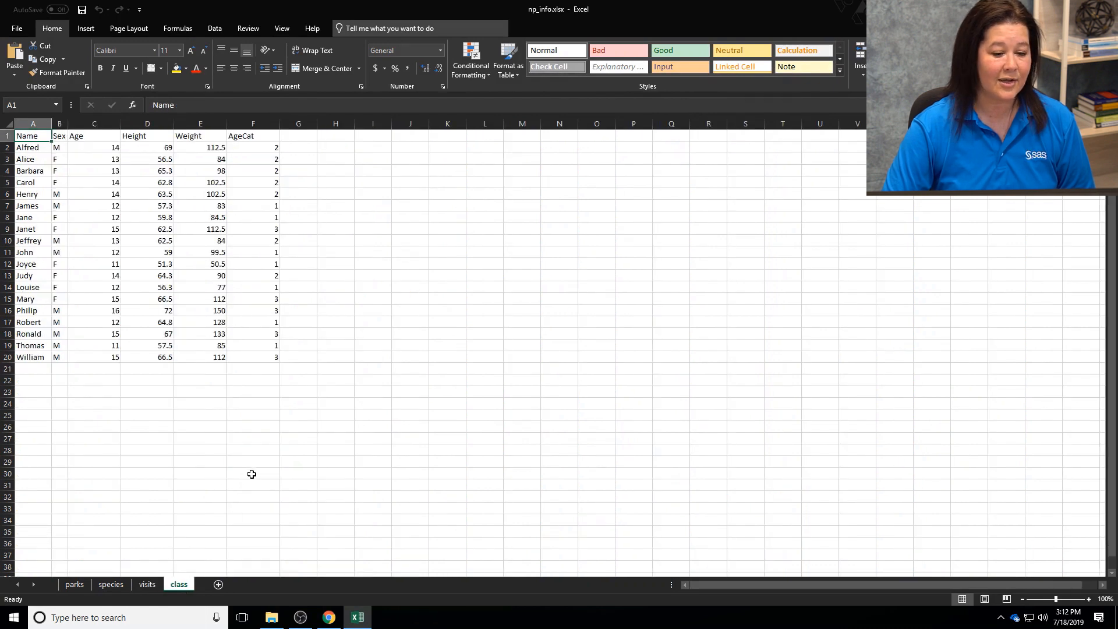
pyautogui.moveTo(218, 490)
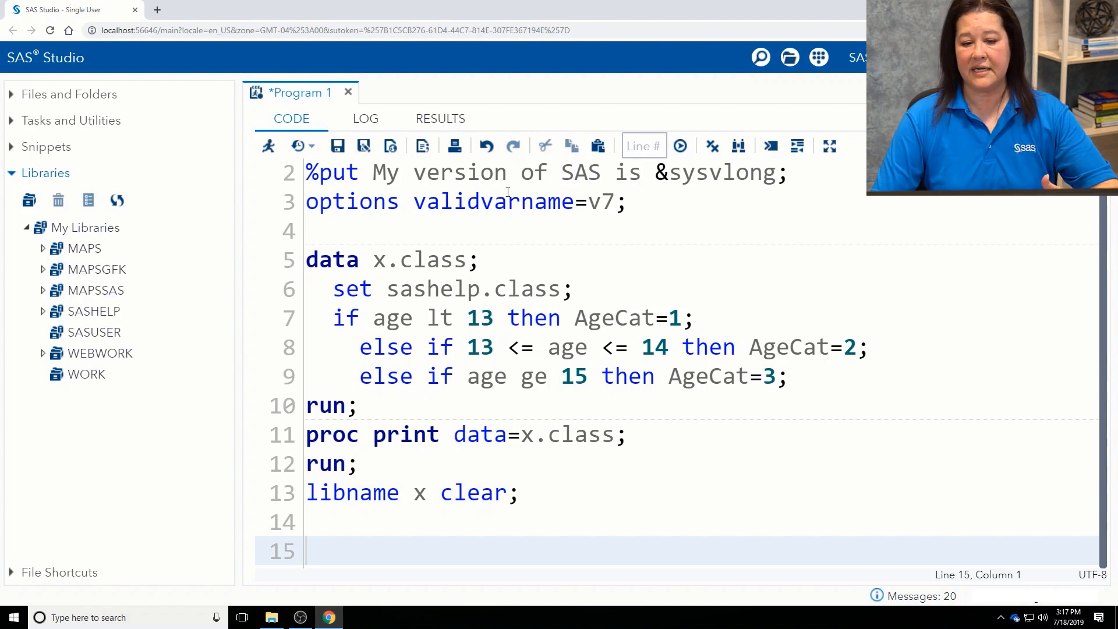
# Step: Rerun the libname x xlsx statement for np_info.xlsx, check the log, and return to code
pyautogui.doubleClick(417, 260)
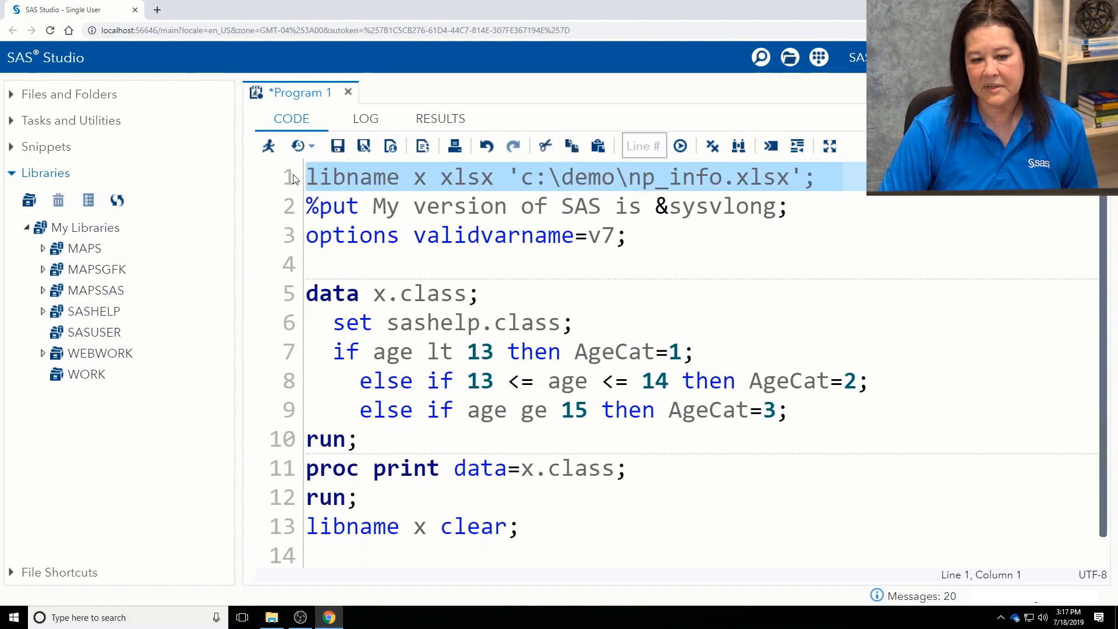
pyautogui.moveTo(270, 146)
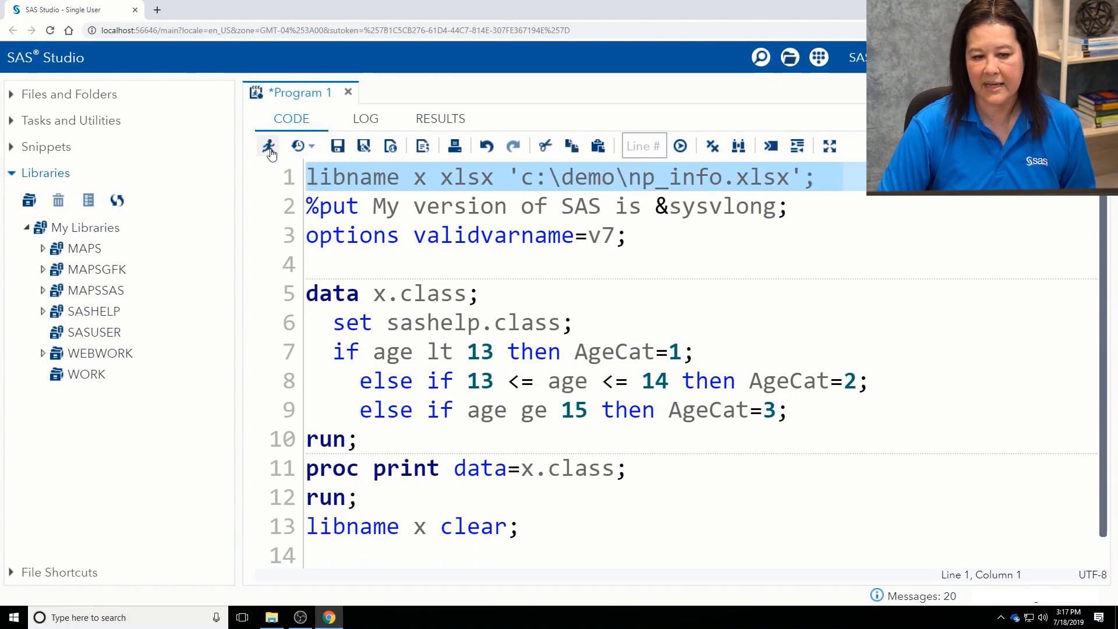
pyautogui.click(270, 146)
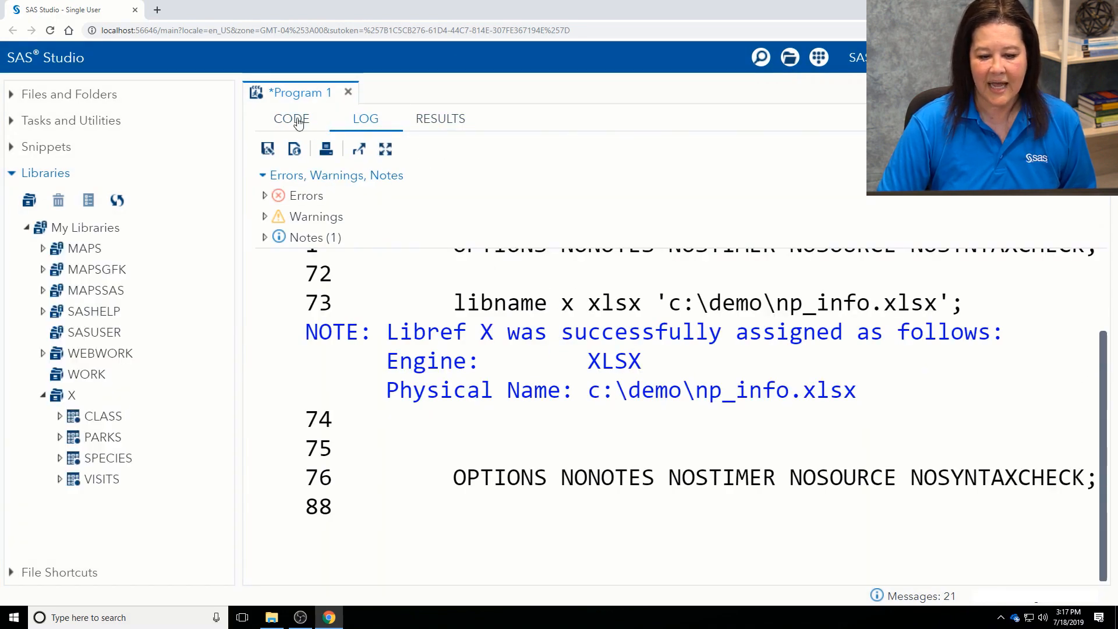
pyautogui.click(292, 118)
pyautogui.write('proc sort')
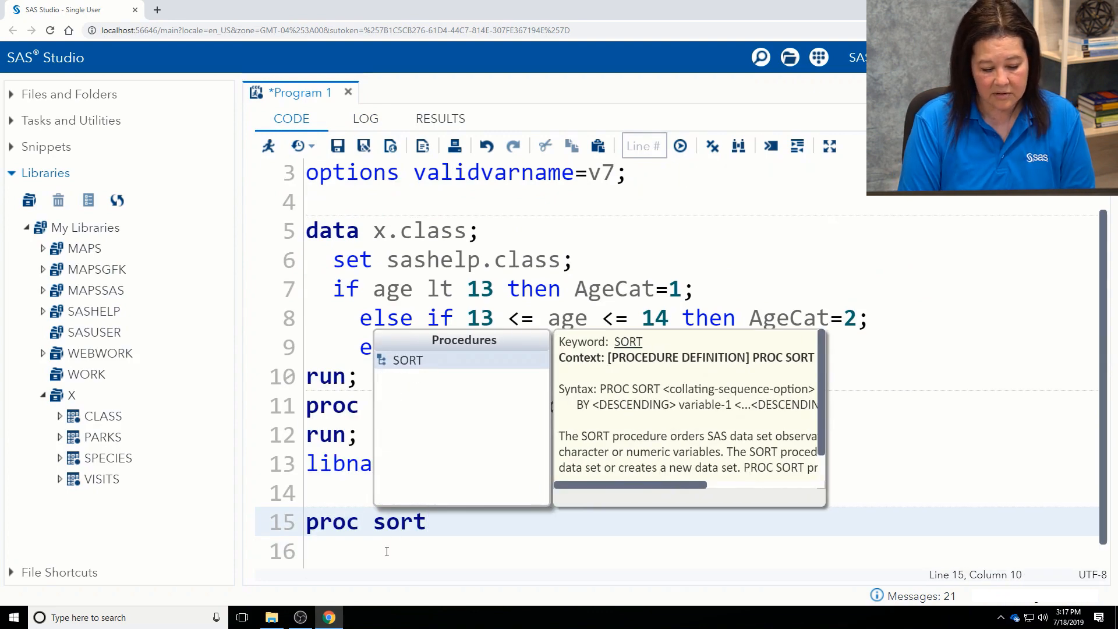
# Step: Type the sort input data=sashelp.snacks(keep=Product Price)
pyautogui.write('d')
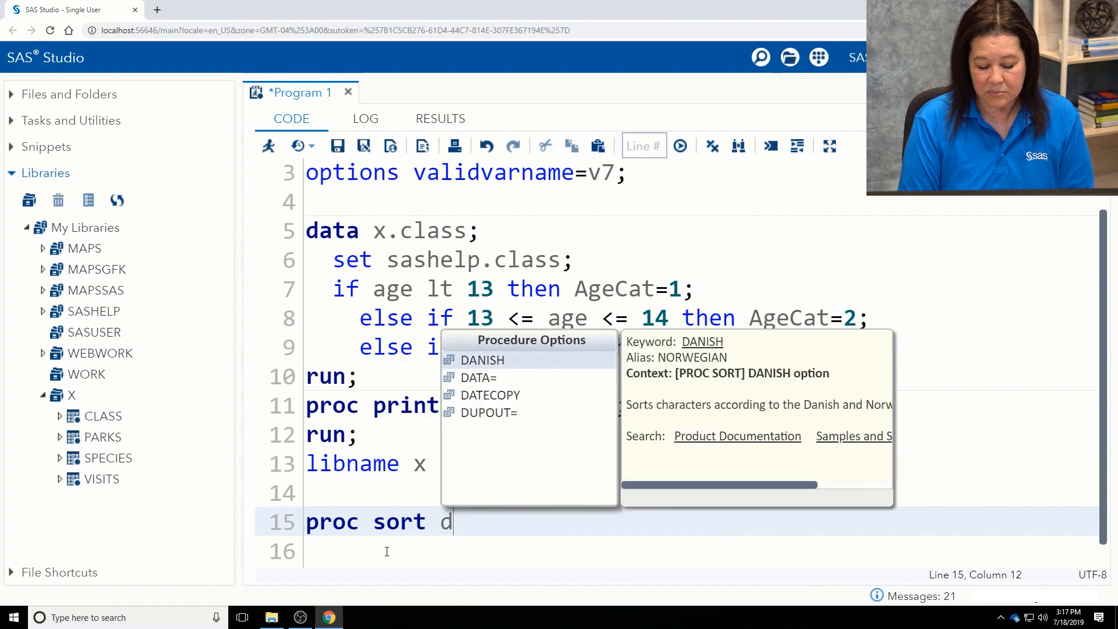
pyautogui.write('ata=')
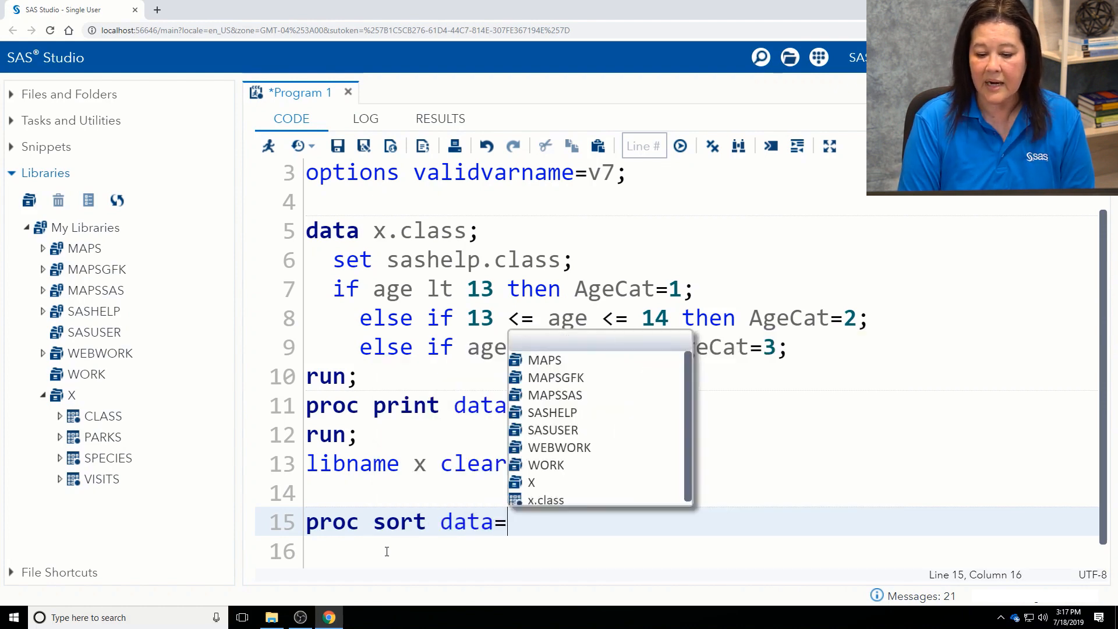
pyautogui.write('sashelp')
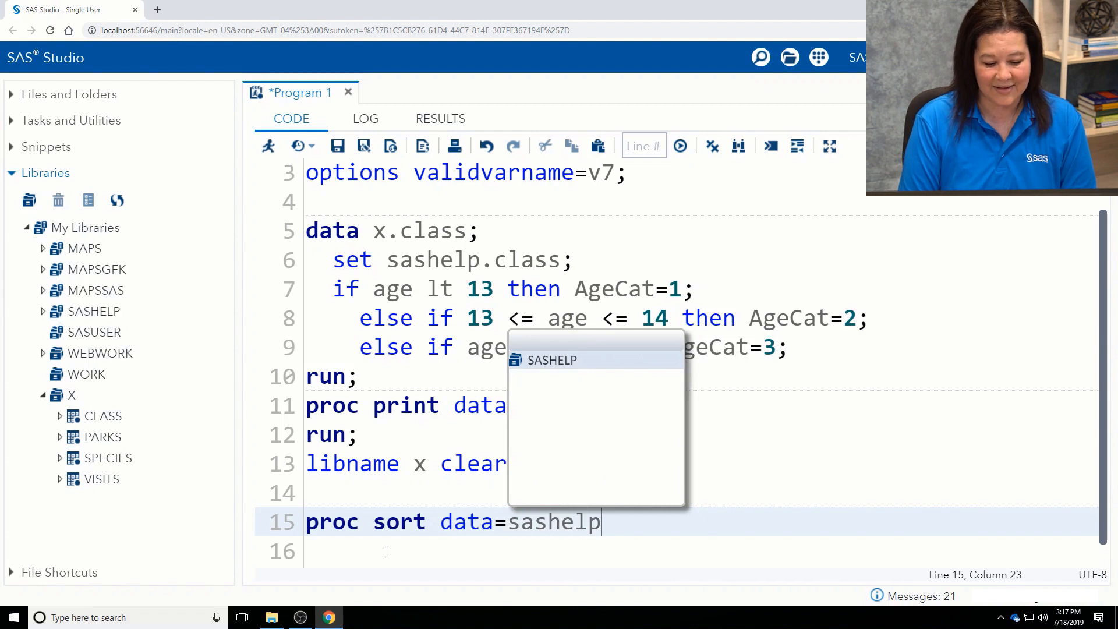
pyautogui.write('.')
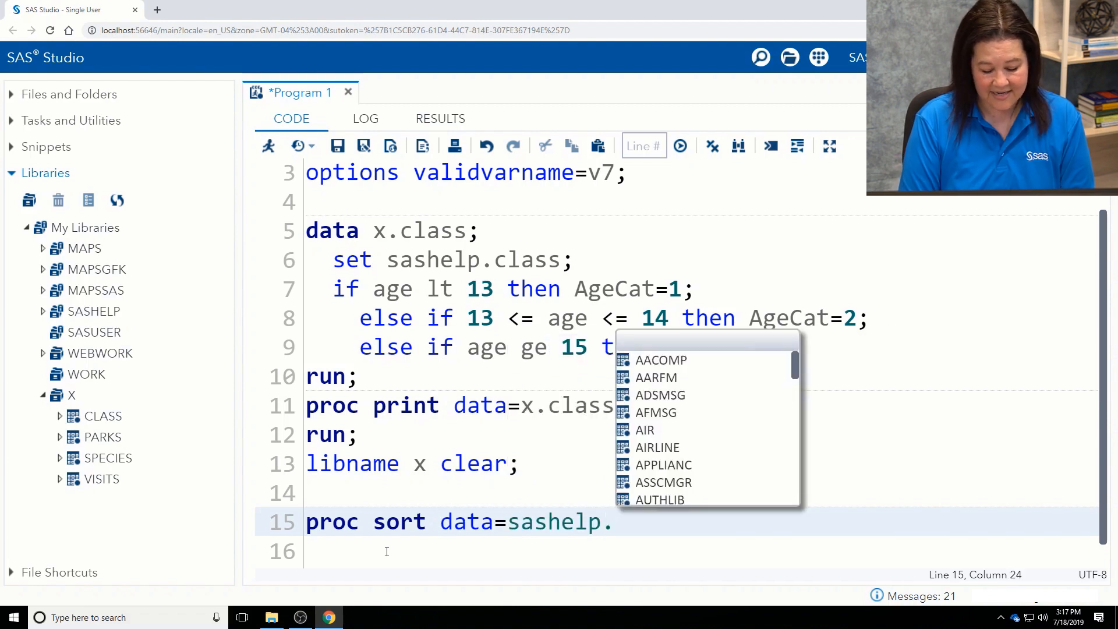
pyautogui.write('snacks')
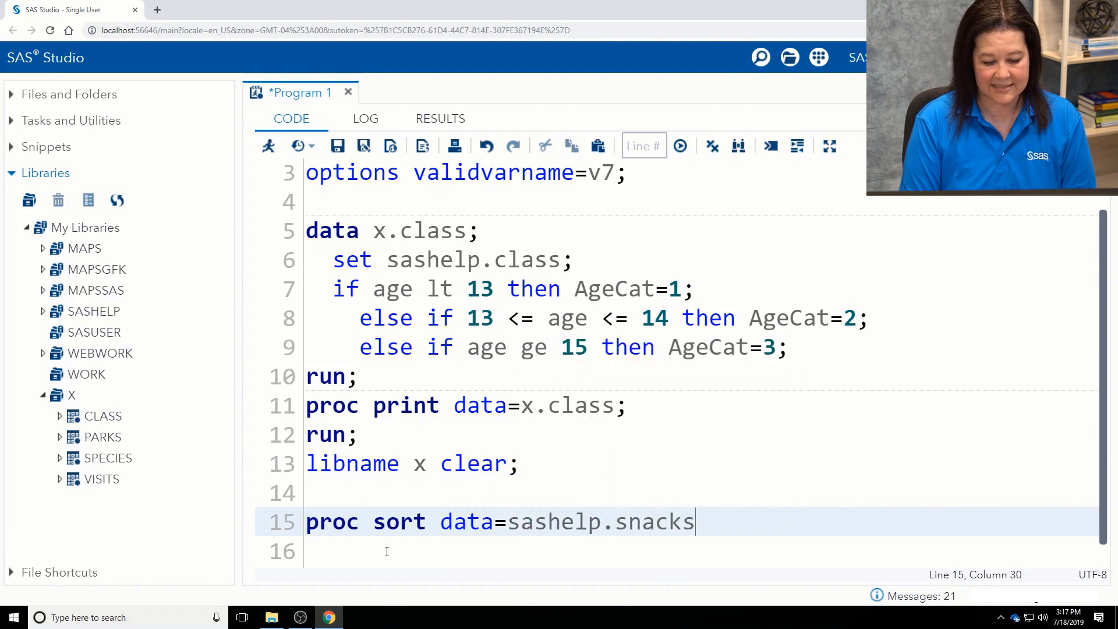
pyautogui.write('()')
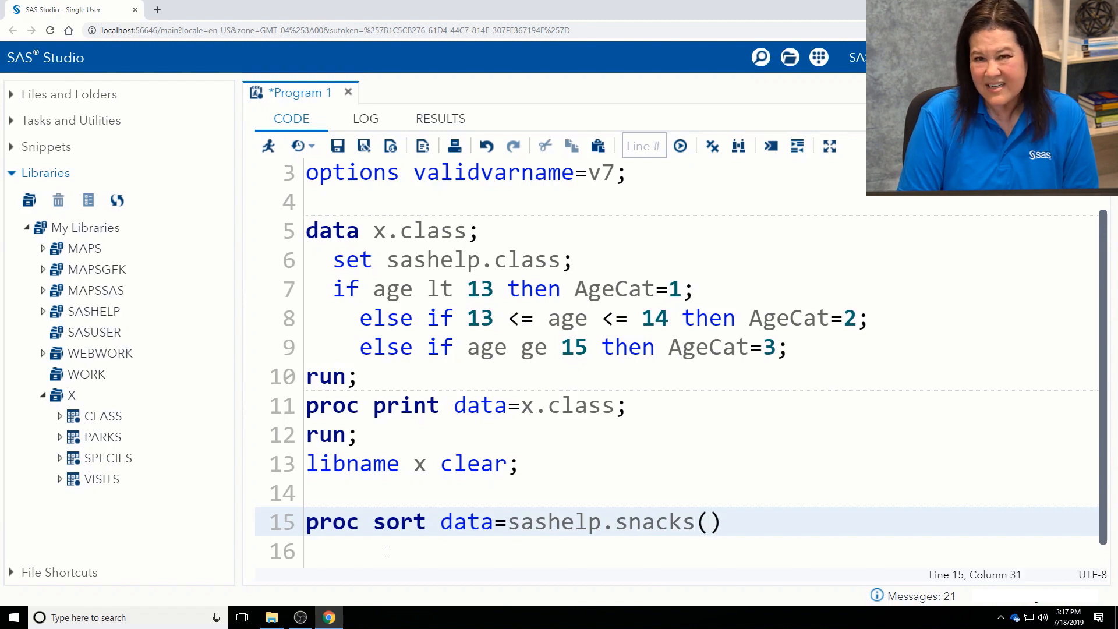
pyautogui.write('keep')
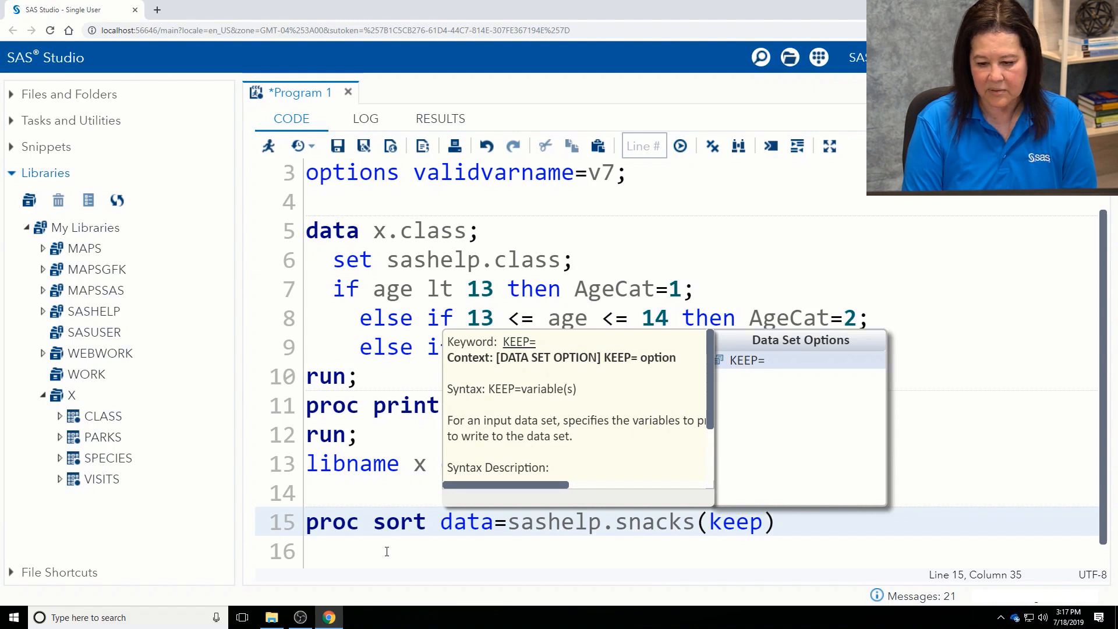
pyautogui.write('=Product')
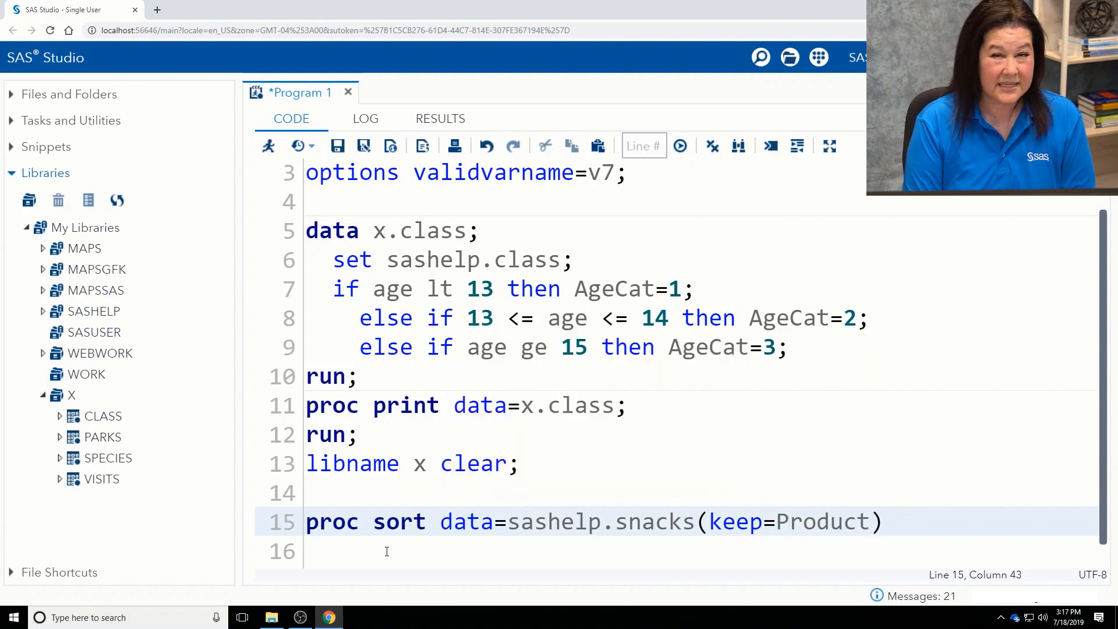
pyautogui.write('Price')
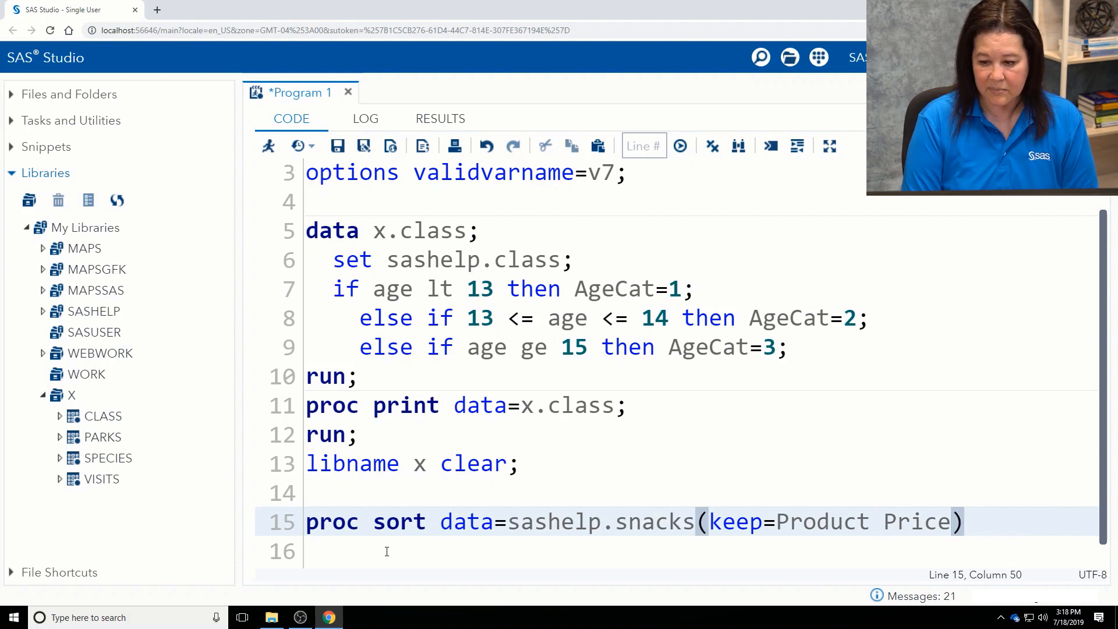
pyautogui.write('out=')
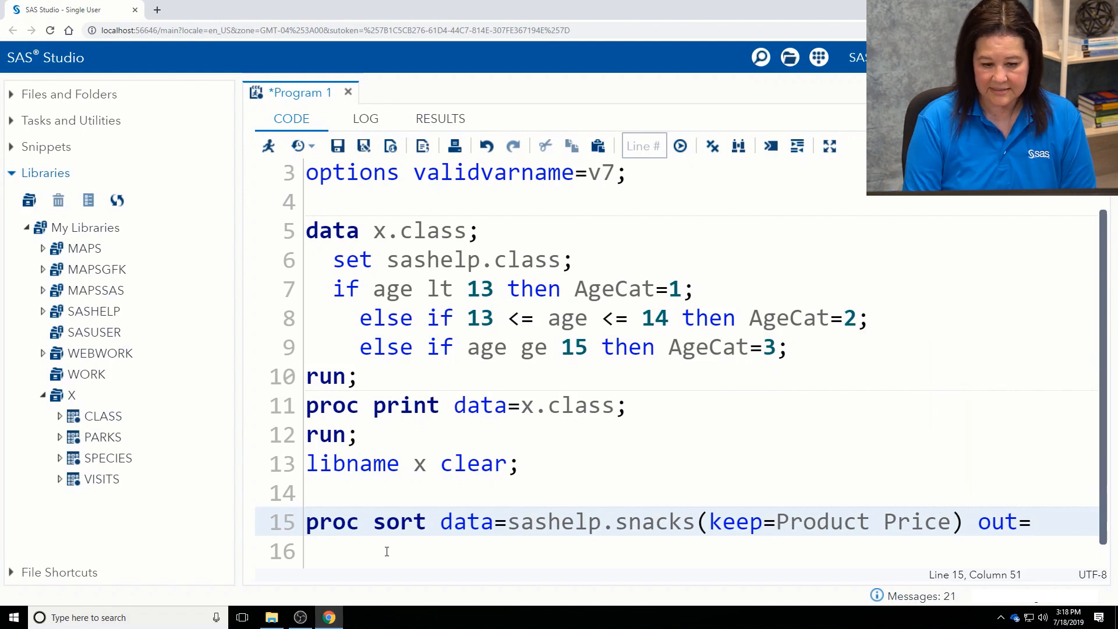
# Step: Add out=x.snacks with nodupkey and by product; to the sort step
pyautogui.press('Enter')
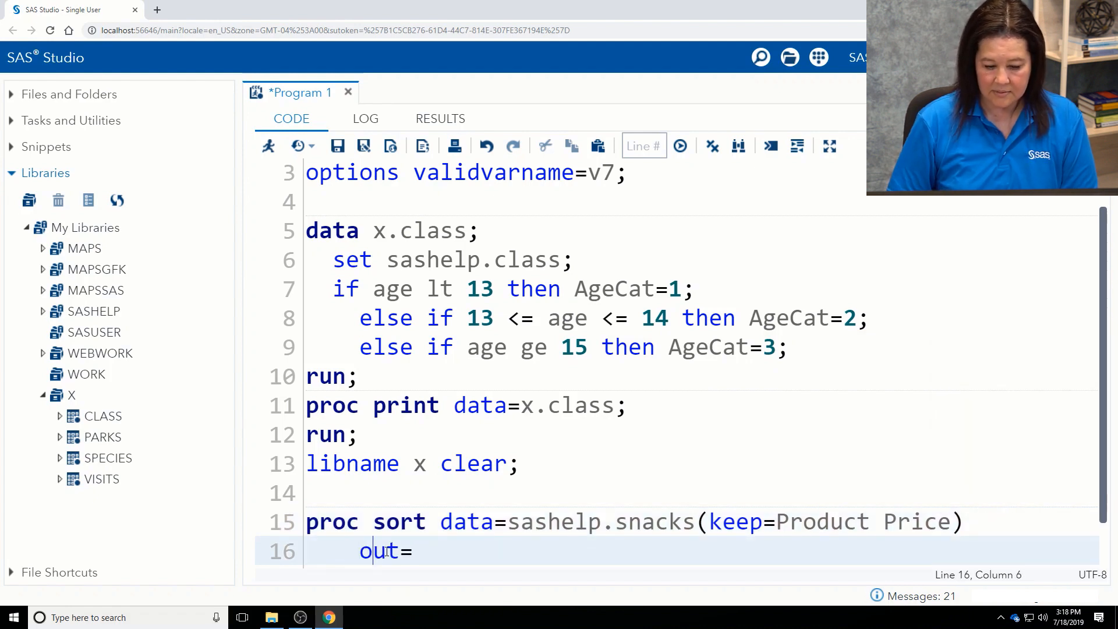
pyautogui.write('x')
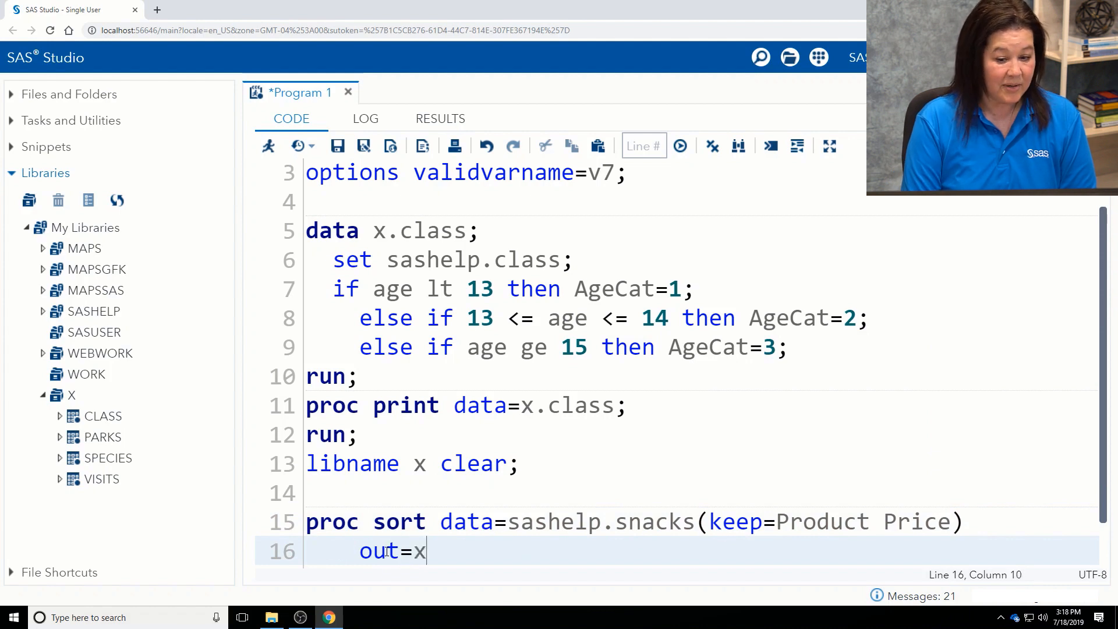
pyautogui.write('.')
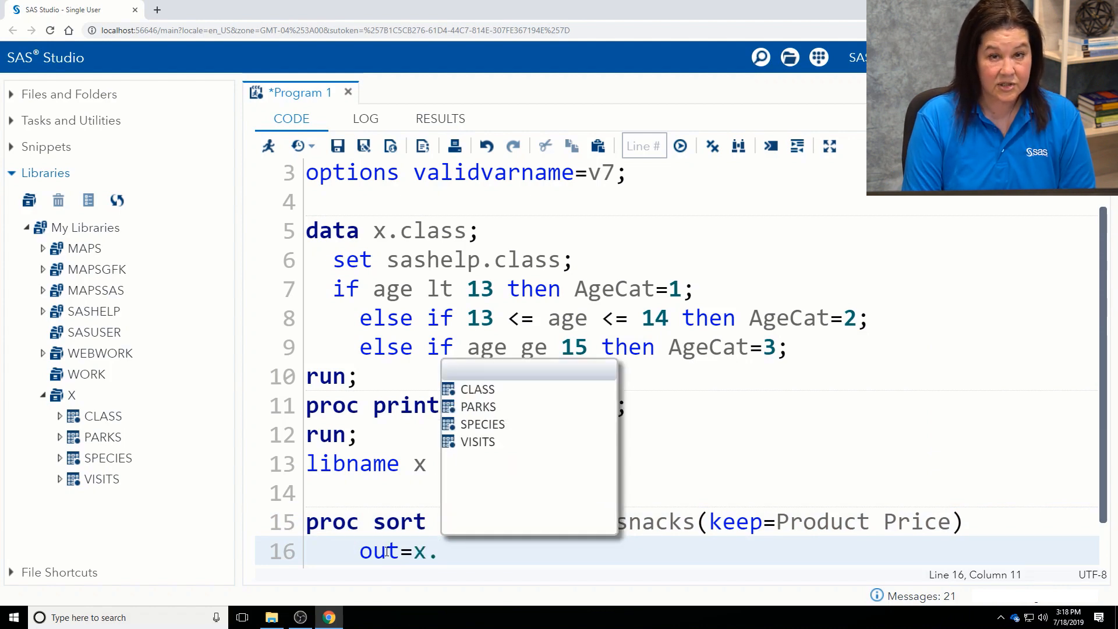
pyautogui.write('snacks')
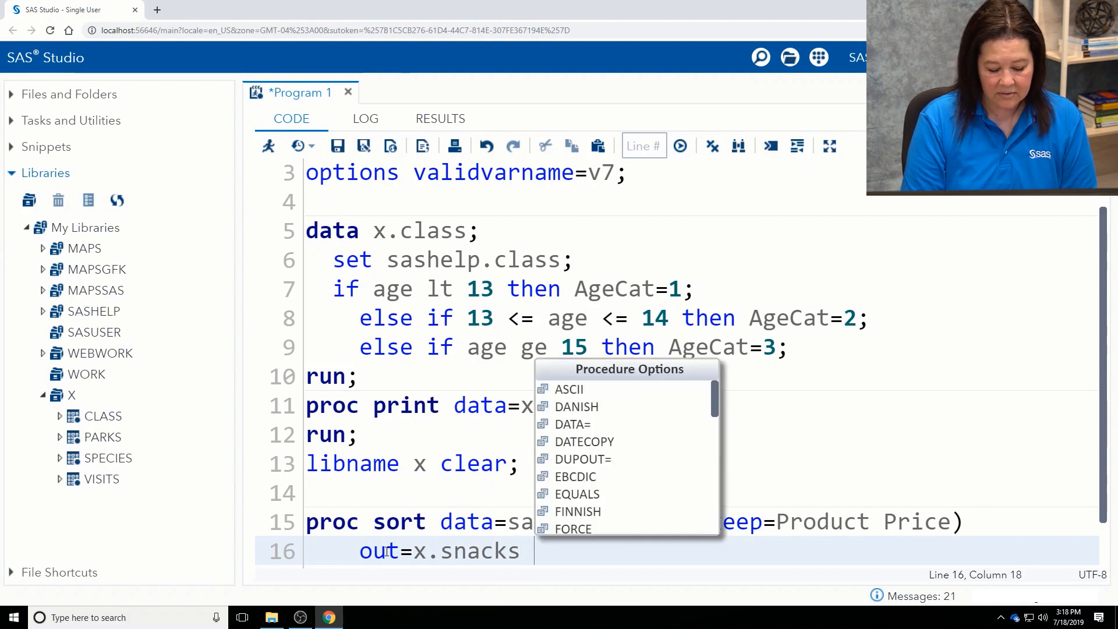
pyautogui.write('nod')
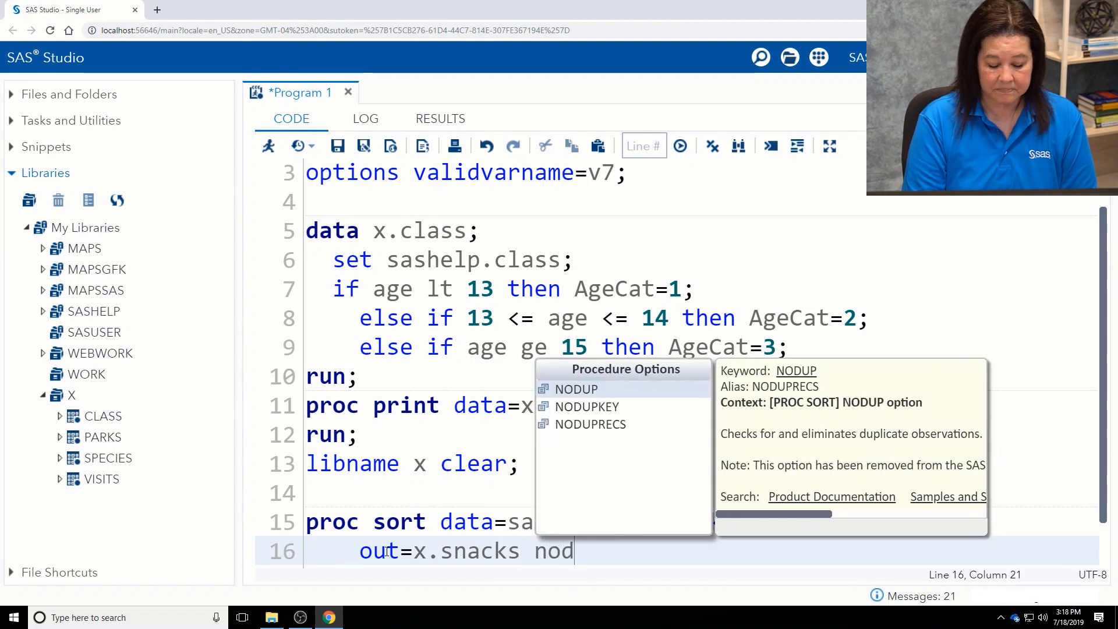
pyautogui.write('upkey;')
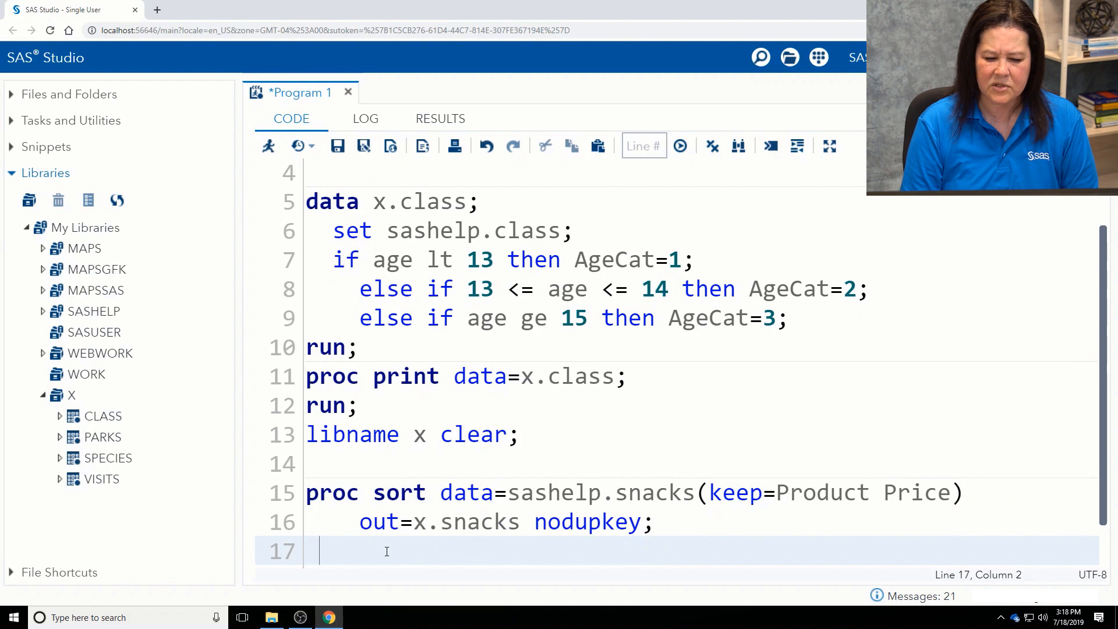
pyautogui.write('by')
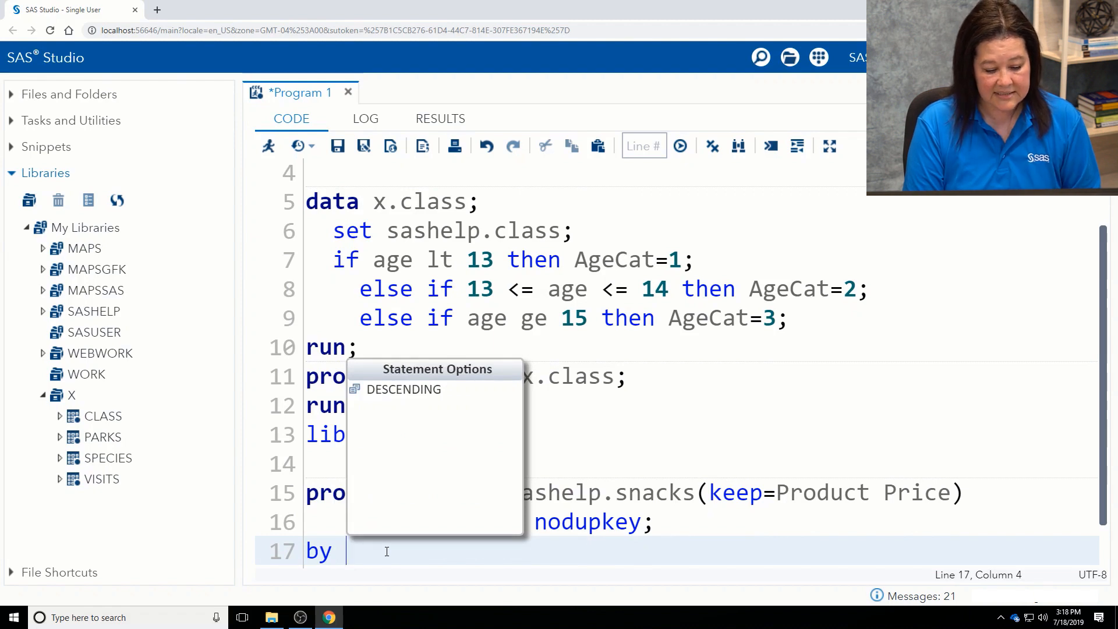
pyautogui.write('pru')
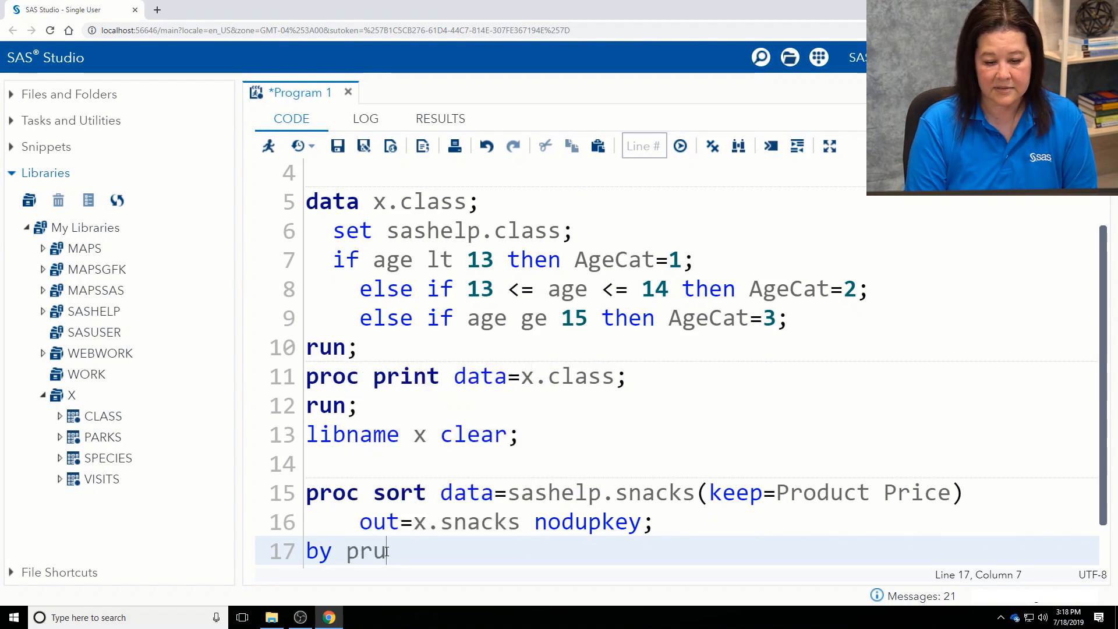
pyautogui.write('oduct;')
pyautogui.write('run;')
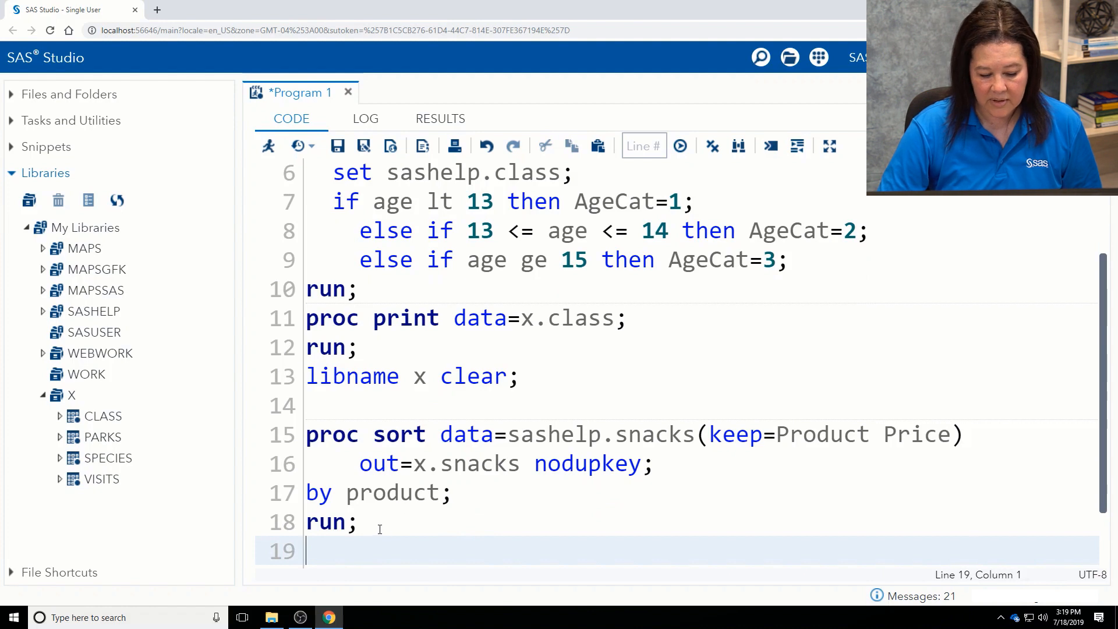
pyautogui.moveTo(340, 546)
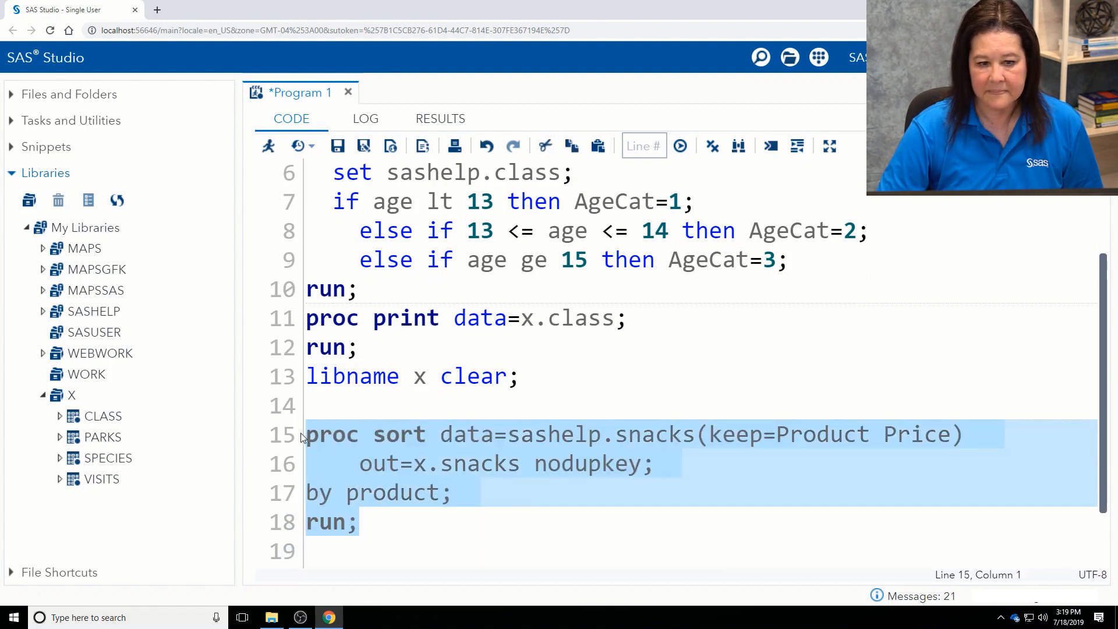
# Step: Run the sort step and confirm in the log that X.snacks holds 35 products
pyautogui.click(679, 146)
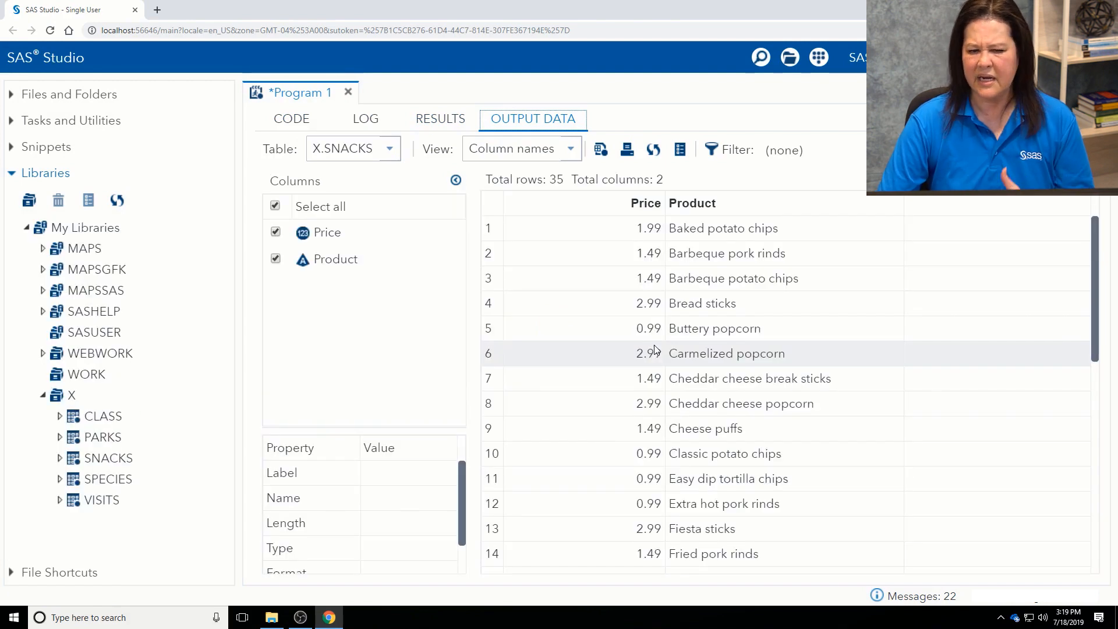
pyautogui.click(364, 118)
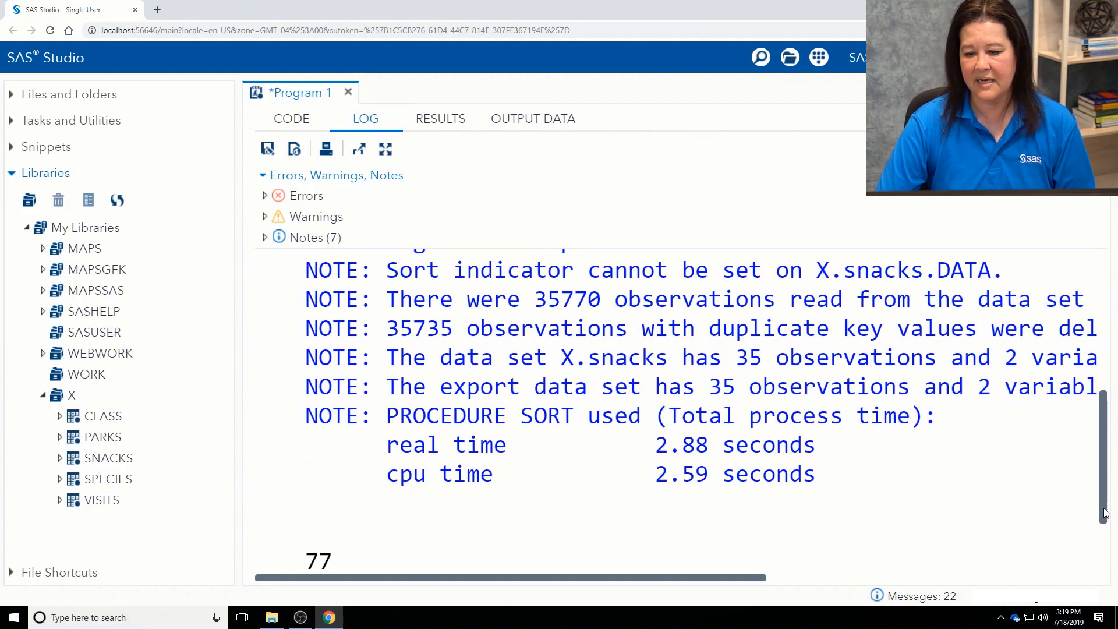
pyautogui.doubleClick(405, 328)
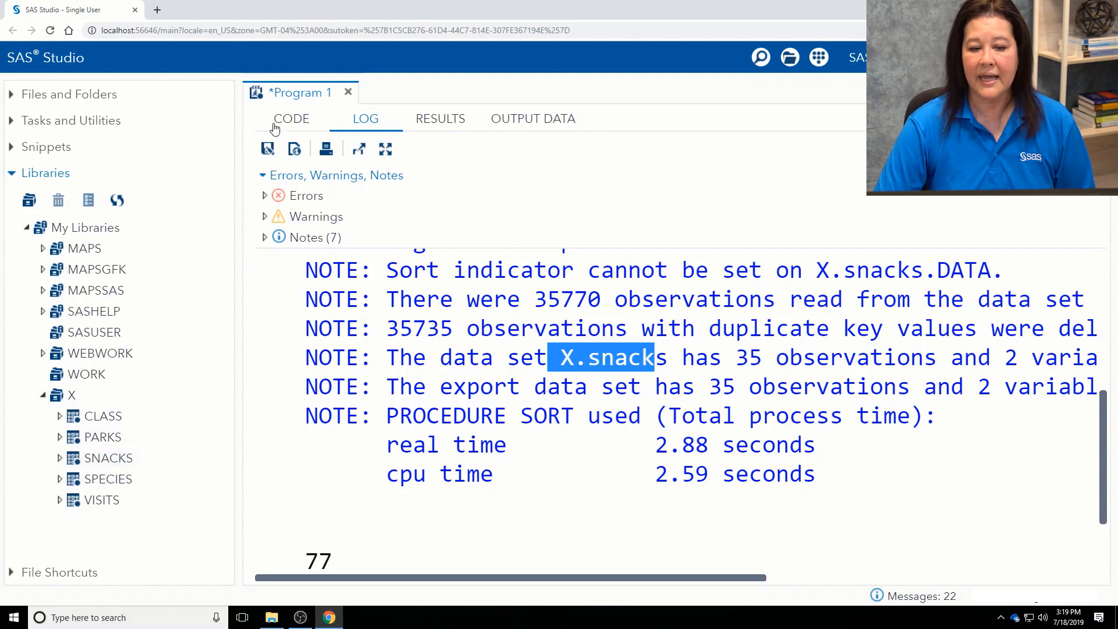
pyautogui.click(291, 119)
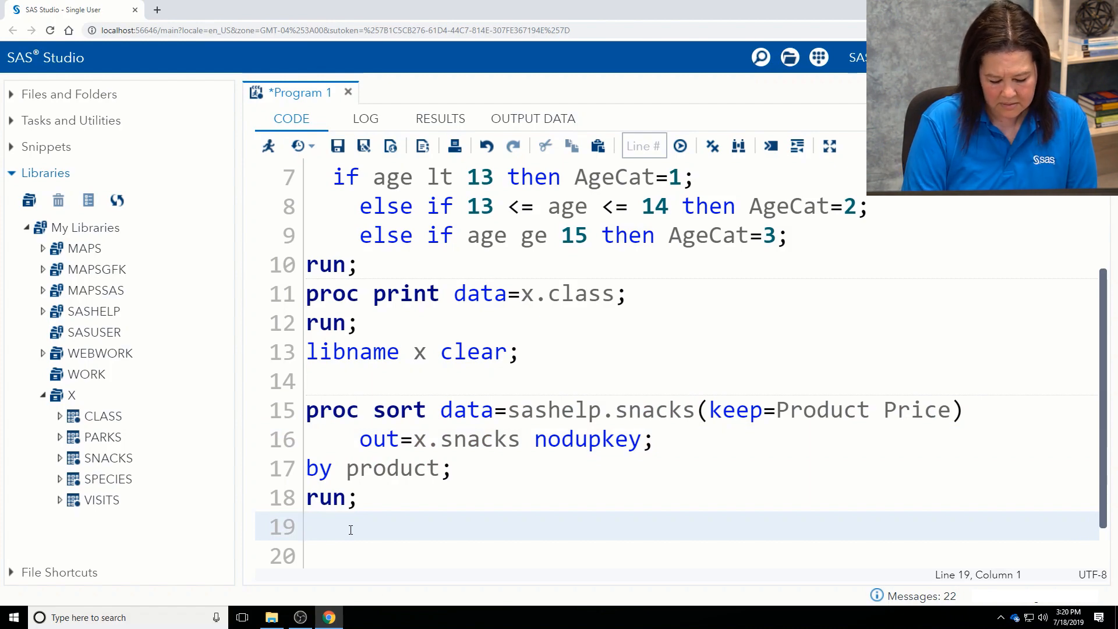
# Step: Write proc print data=x.snacks noobs n with title 'Yummy Snacks'
pyautogui.write('proc print')
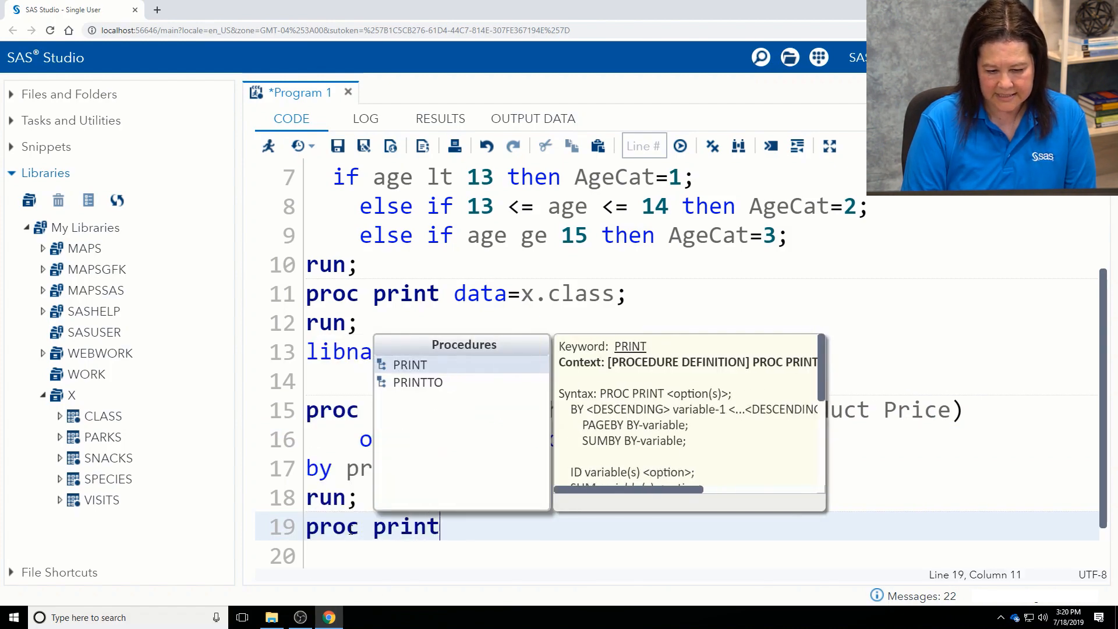
pyautogui.write('data=')
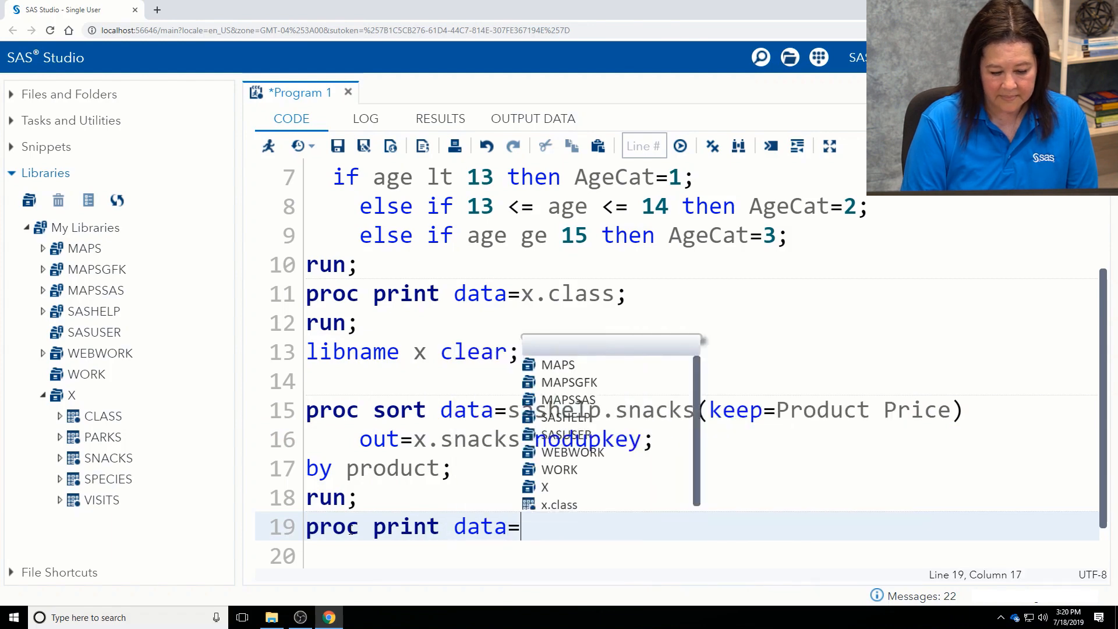
pyautogui.write('x.')
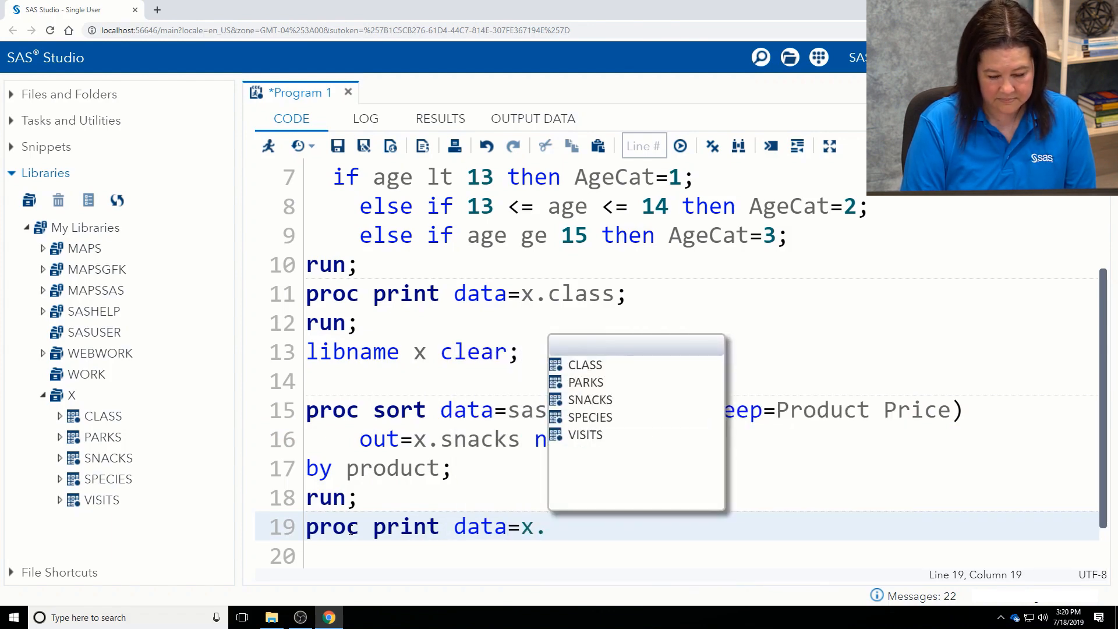
pyautogui.write('snacks no')
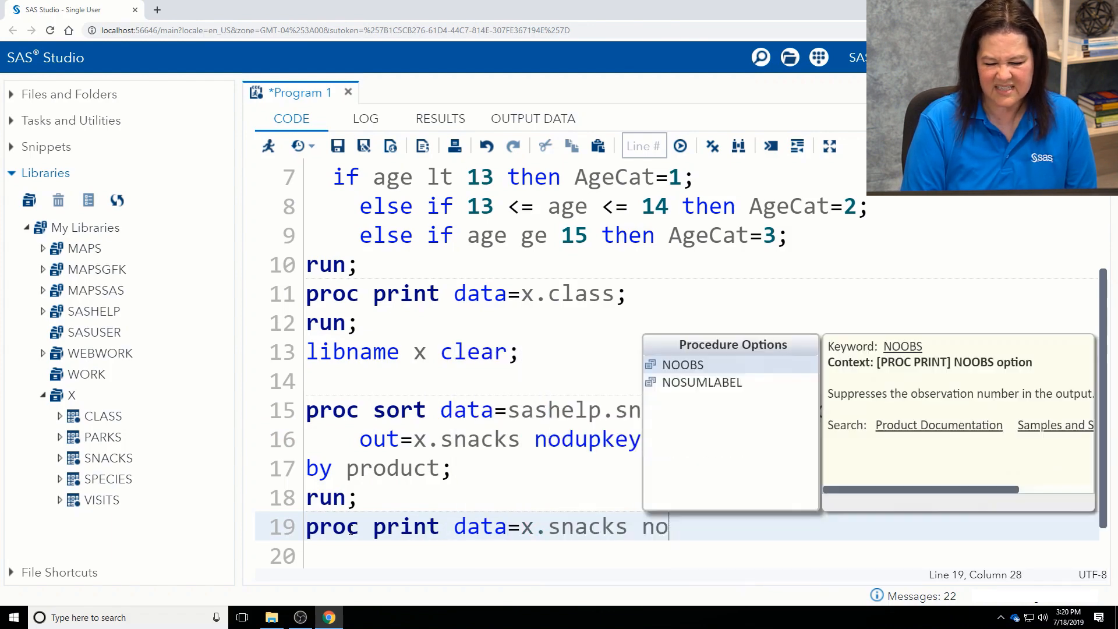
pyautogui.write('obs')
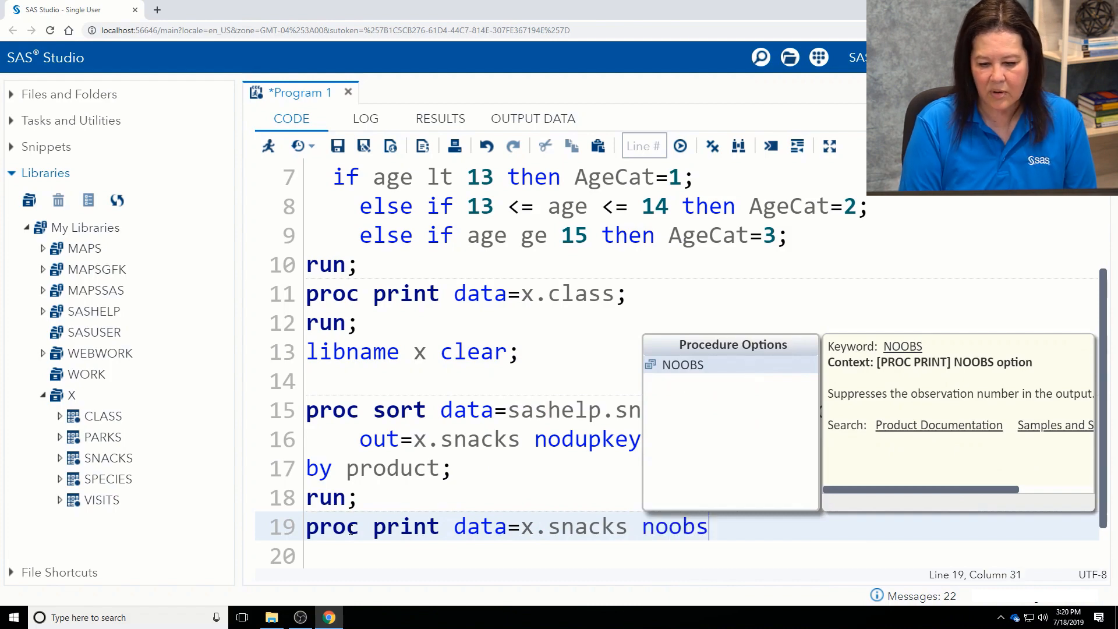
pyautogui.write('n;')
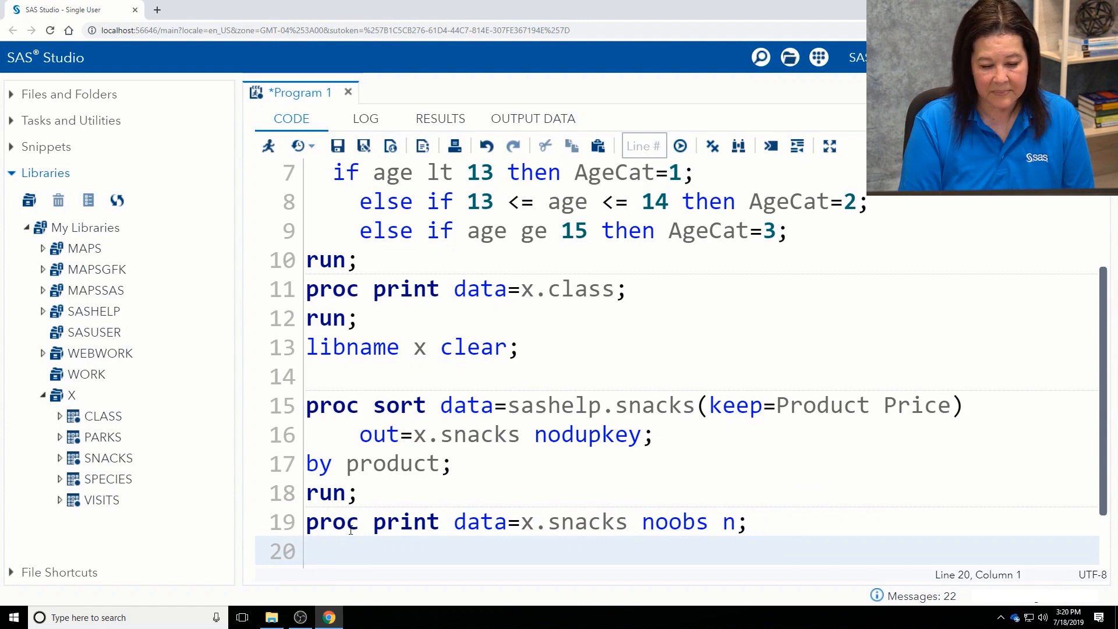
pyautogui.write('title')
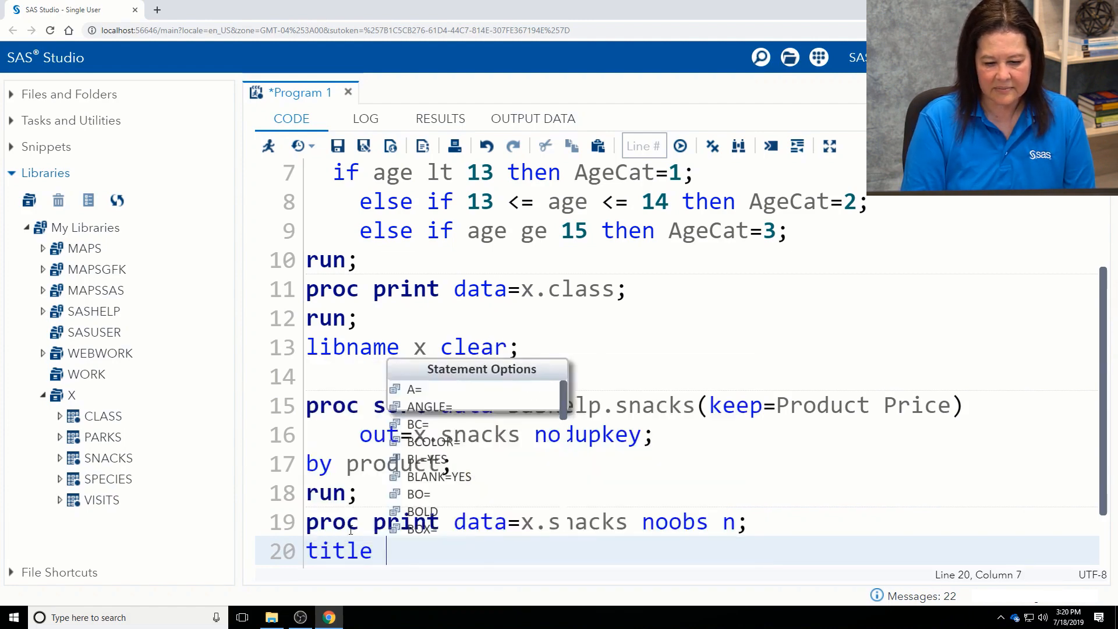
pyautogui.write("'Yummy '")
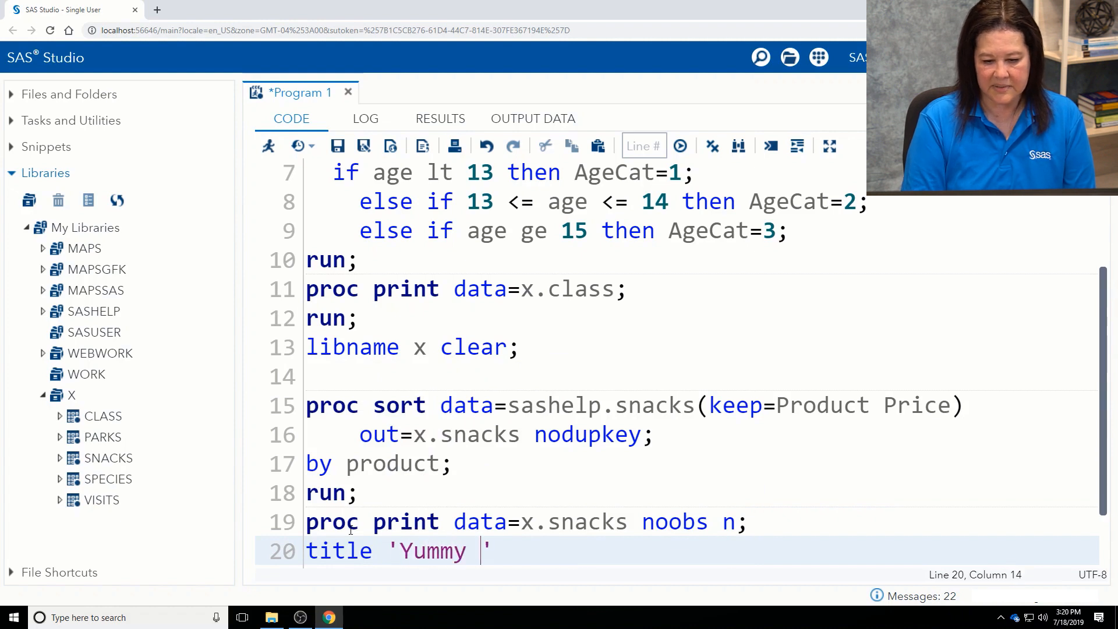
pyautogui.write('Snacks')
pyautogui.write('run;')
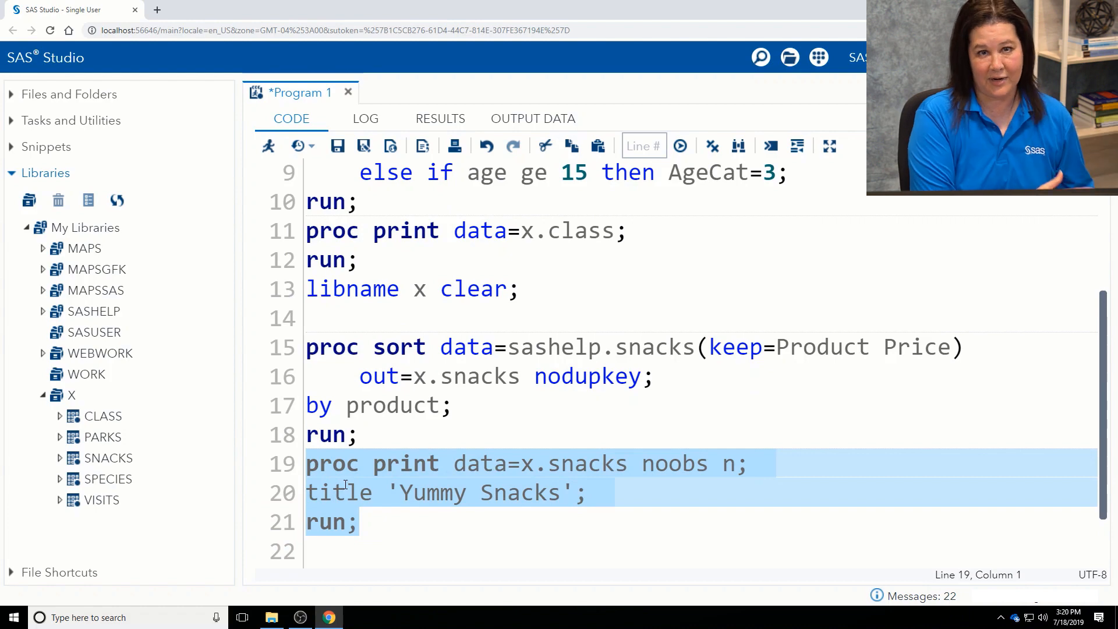
pyautogui.moveTo(240, 203)
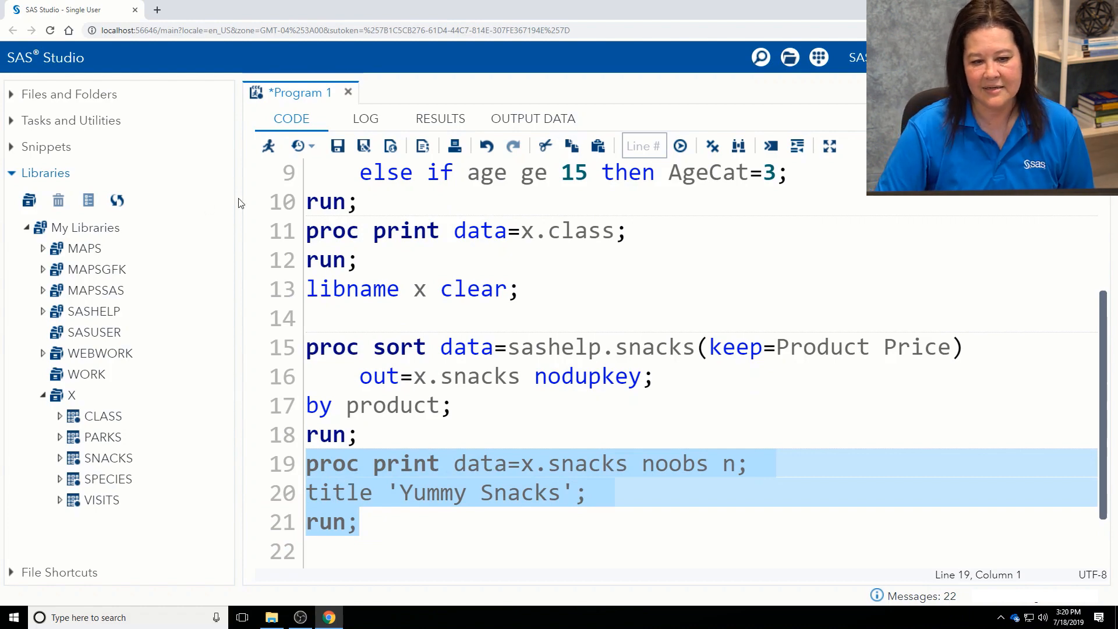
# Step: Run the print step, scroll through the Yummy Snacks report, then return to the code
pyautogui.click(679, 147)
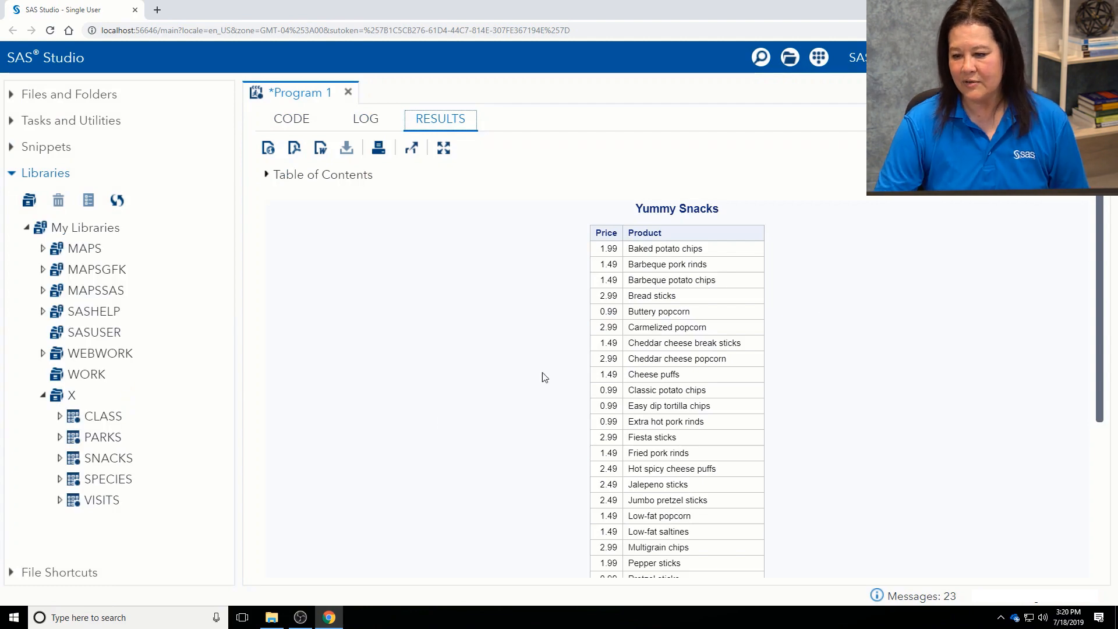
pyautogui.scroll(-3)
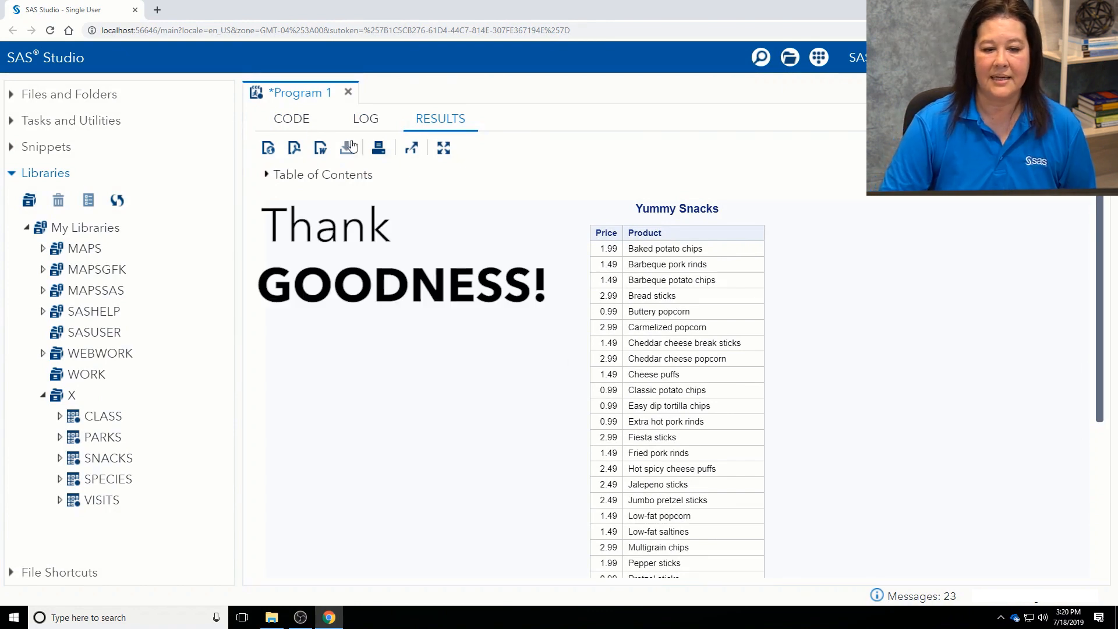
pyautogui.click(292, 118)
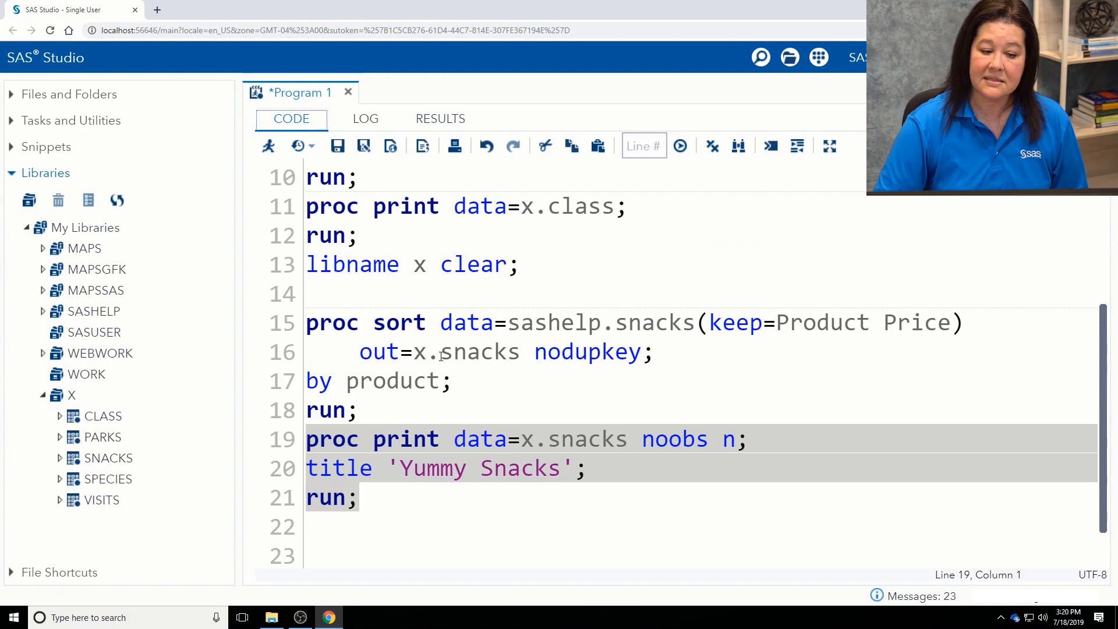
pyautogui.moveTo(424, 554)
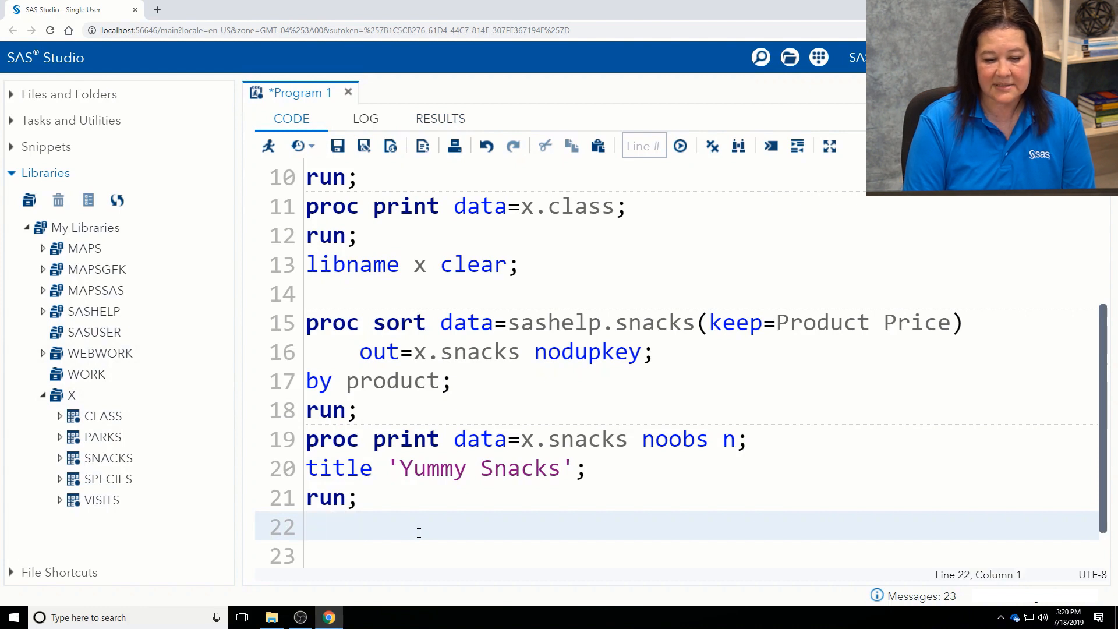
# Step: Type the libname x clear; statement
pyautogui.write('llib')
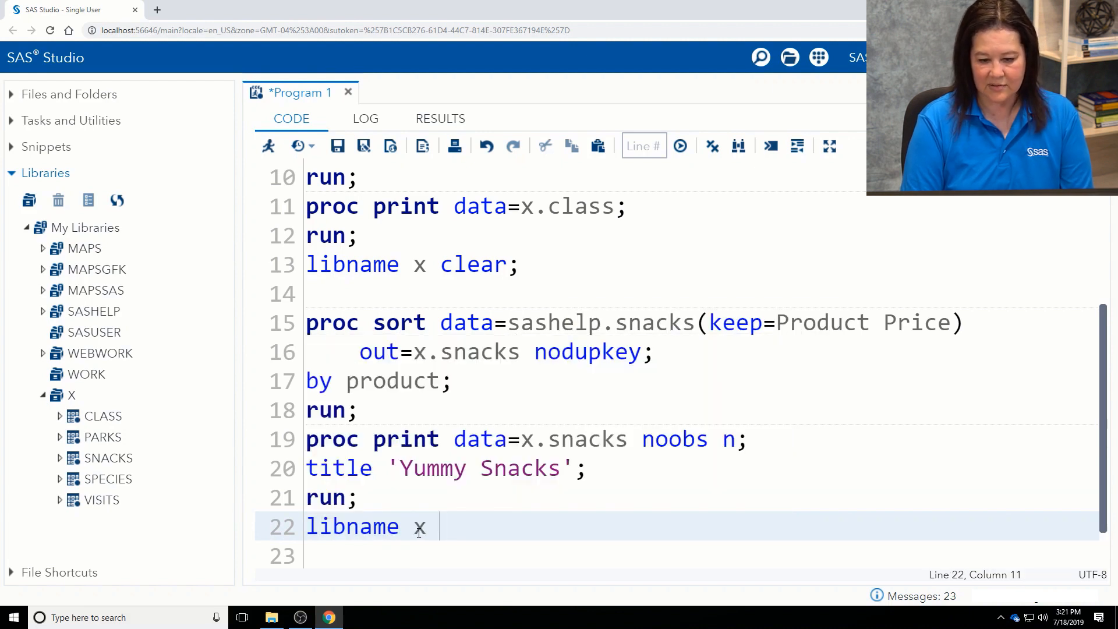
pyautogui.write('clear;')
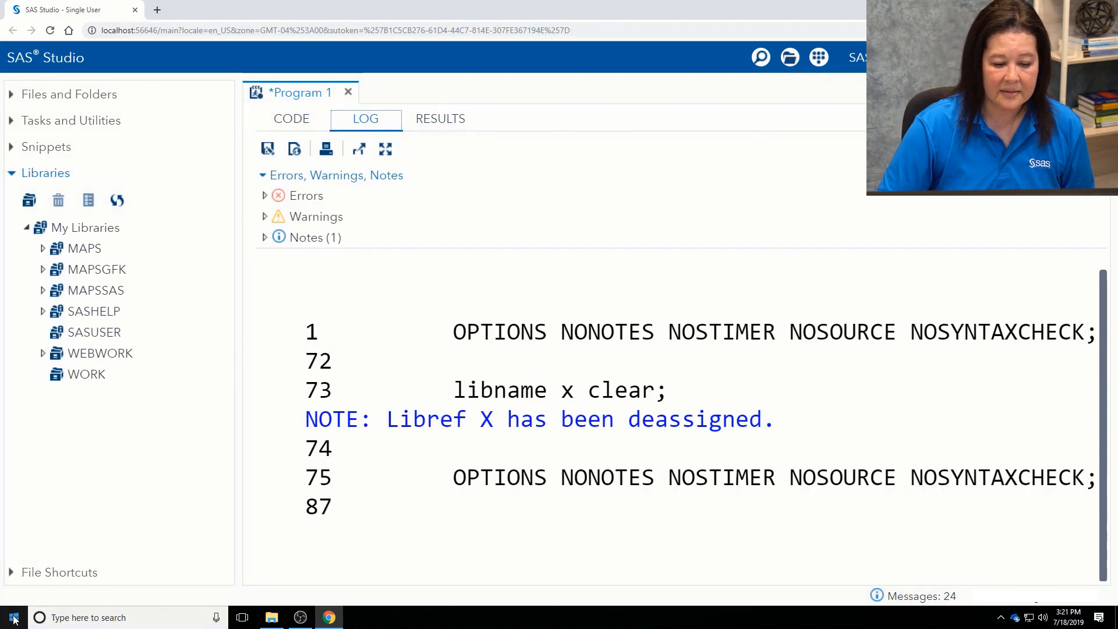
# Step: Launch Excel and bring up the Browse window for opening a workbook
pyautogui.click(12, 617)
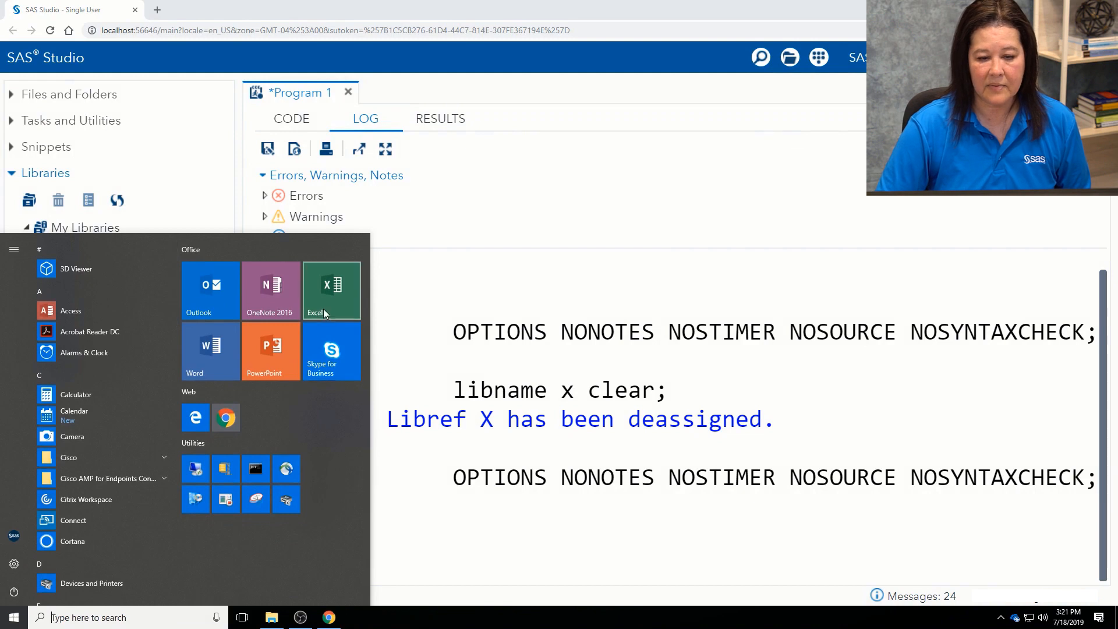
pyautogui.click(330, 291)
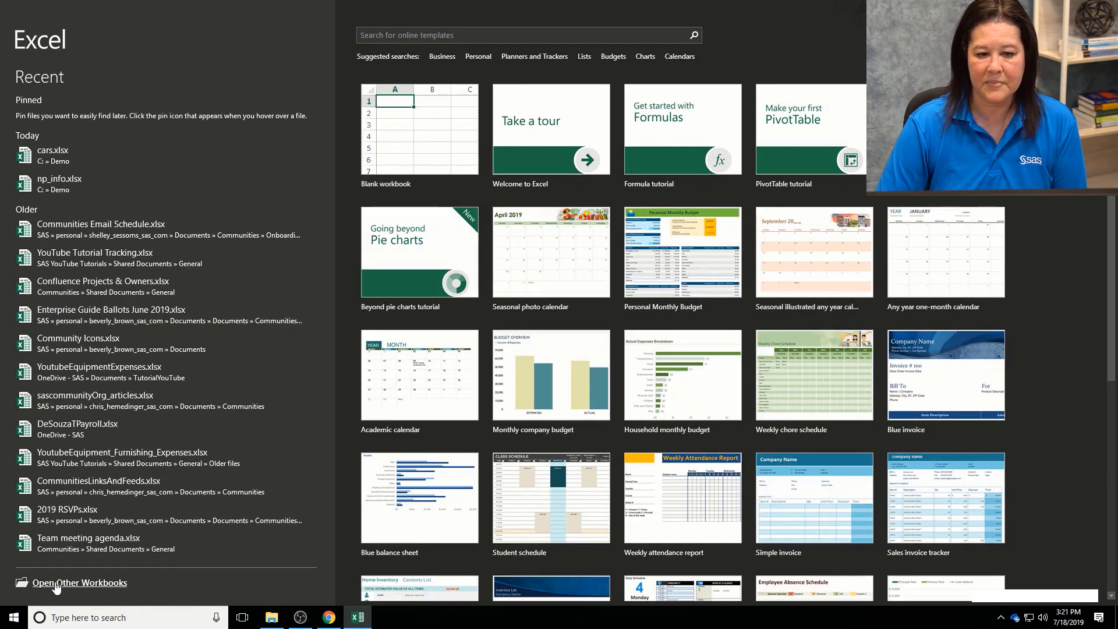
pyautogui.click(79, 583)
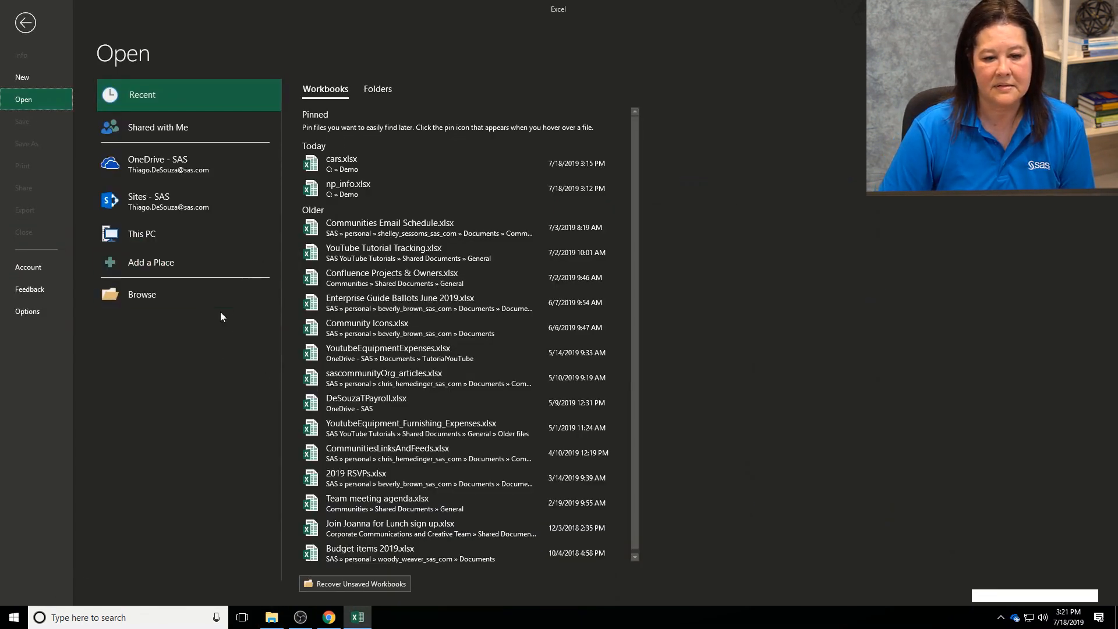
pyautogui.click(141, 233)
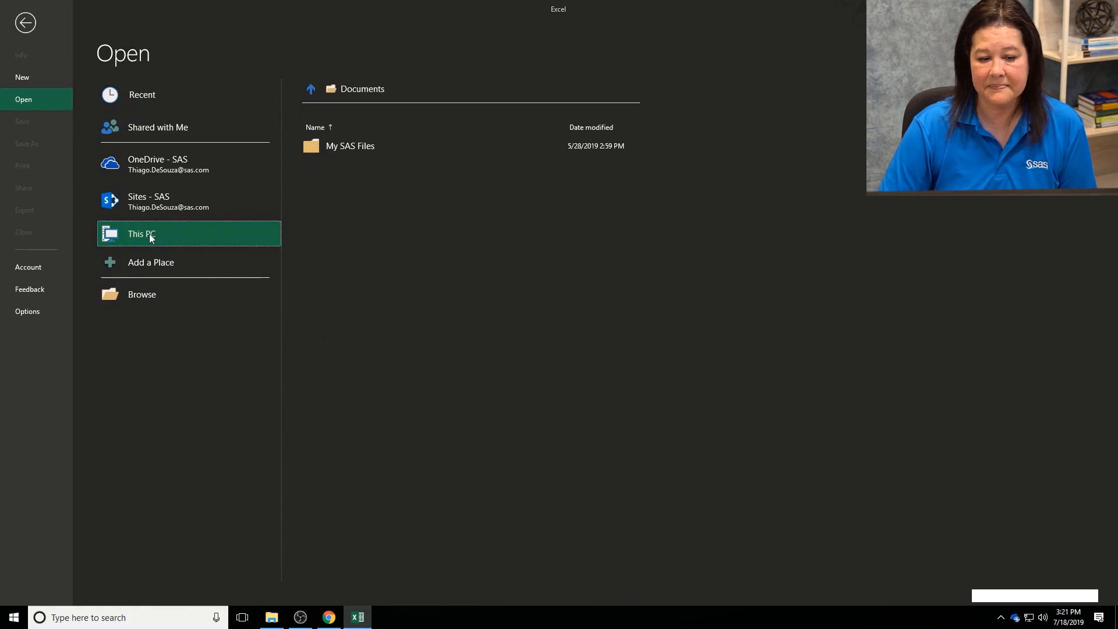
pyautogui.moveTo(133, 241)
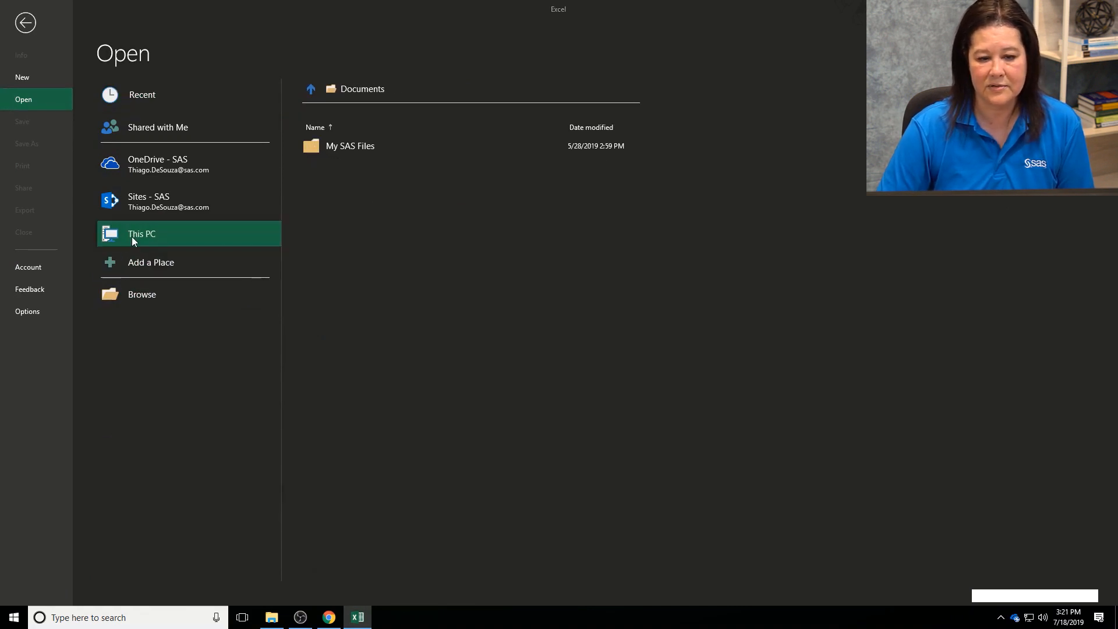
pyautogui.click(141, 294)
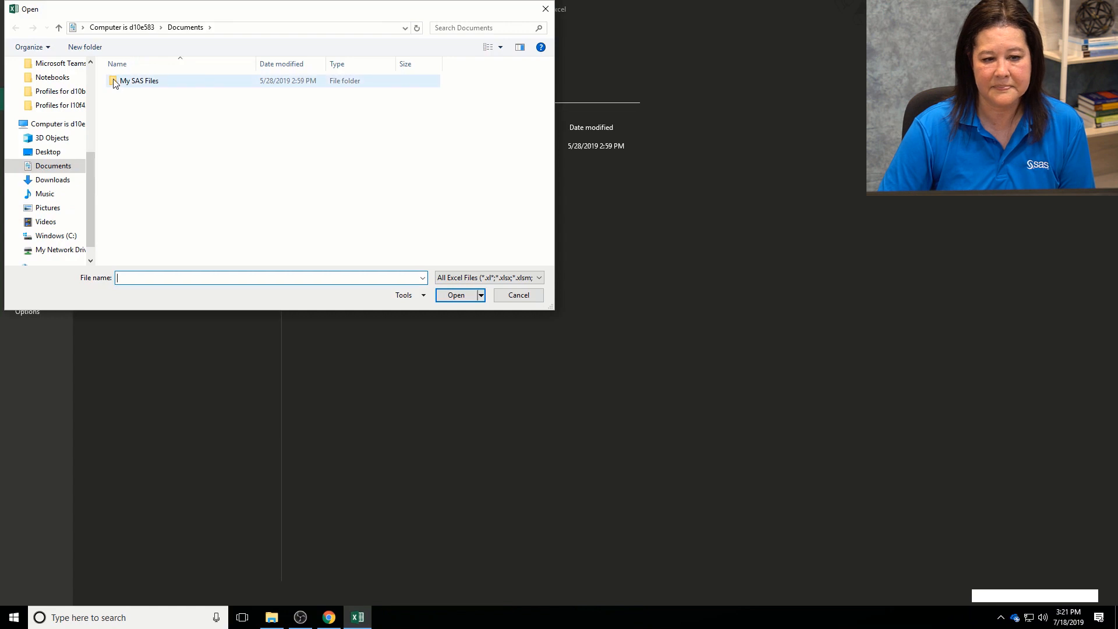
# Step: Open np_info.xlsx from C:\Demo and view its snacks sheet
pyautogui.doubleClick(140, 81)
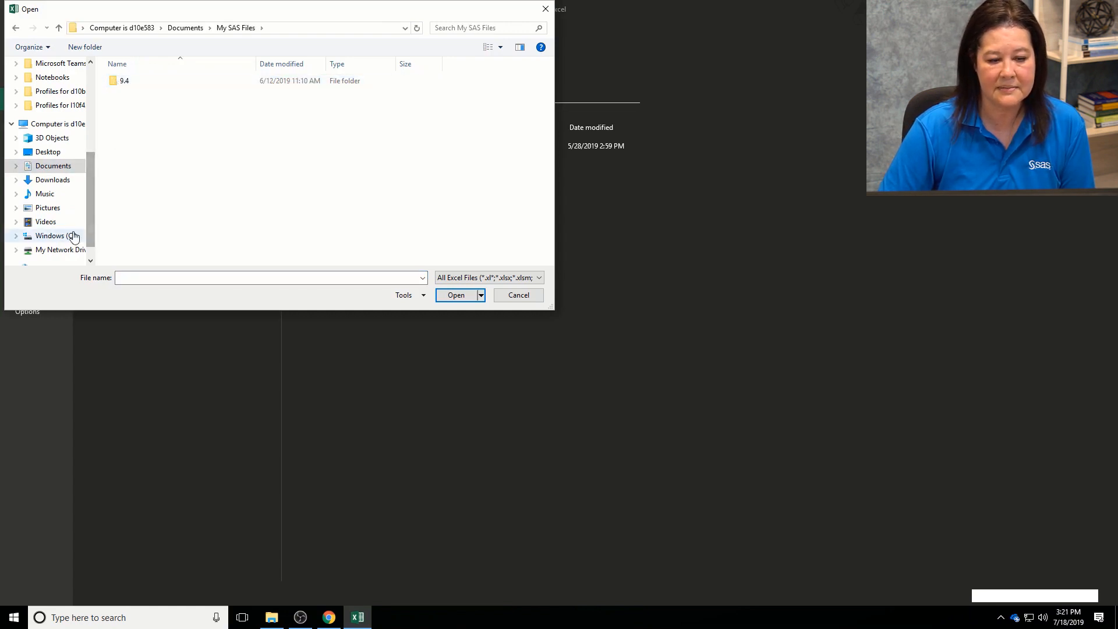
pyautogui.click(50, 236)
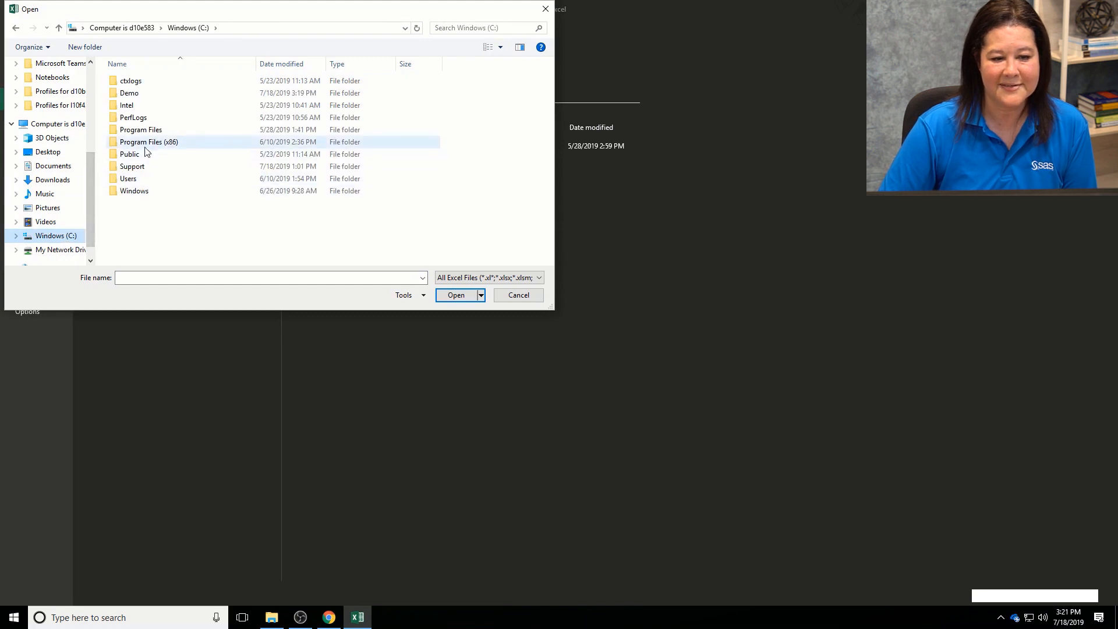
pyautogui.doubleClick(130, 92)
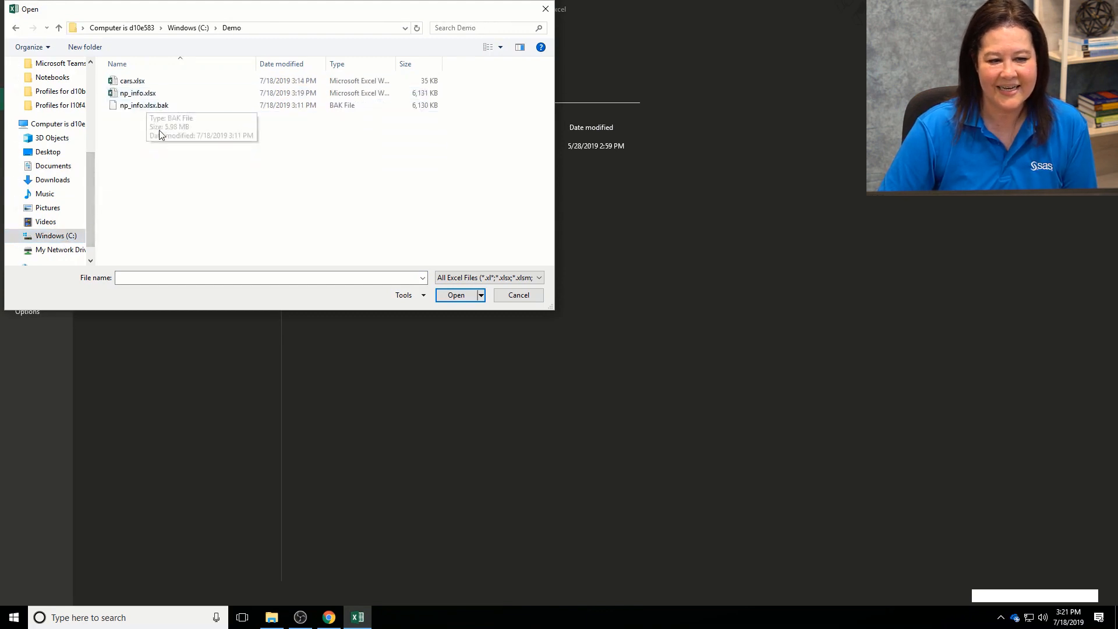
pyautogui.click(137, 93)
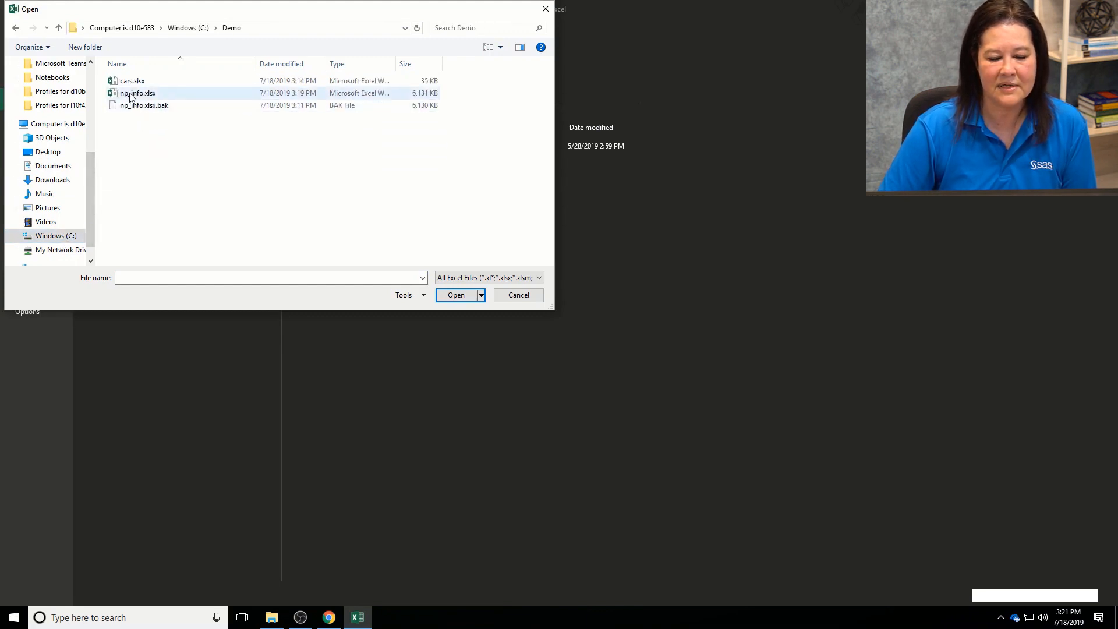
pyautogui.click(517, 295)
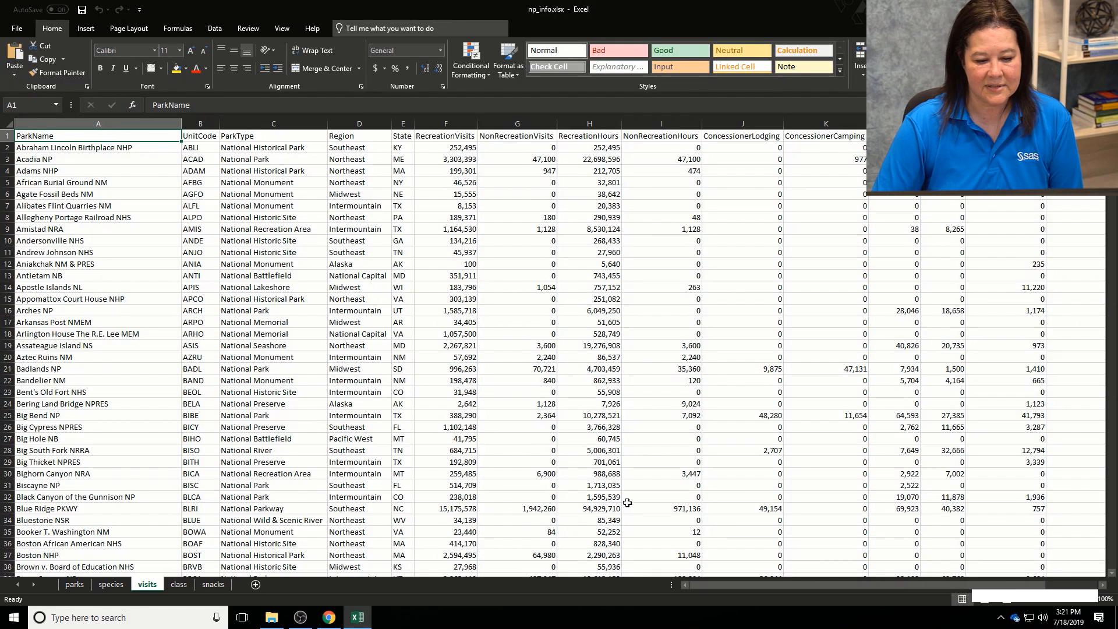
pyautogui.click(212, 584)
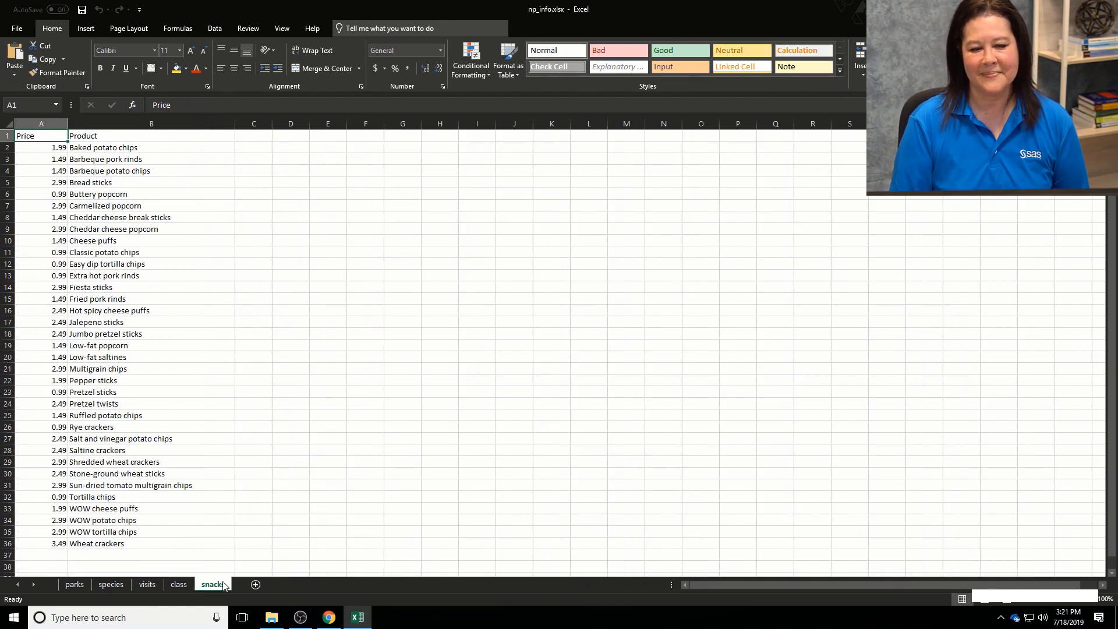
# Step: Back in SAS Studio, write proc export data=sashelp.cars(drop=Invoice)
pyautogui.click(327, 617)
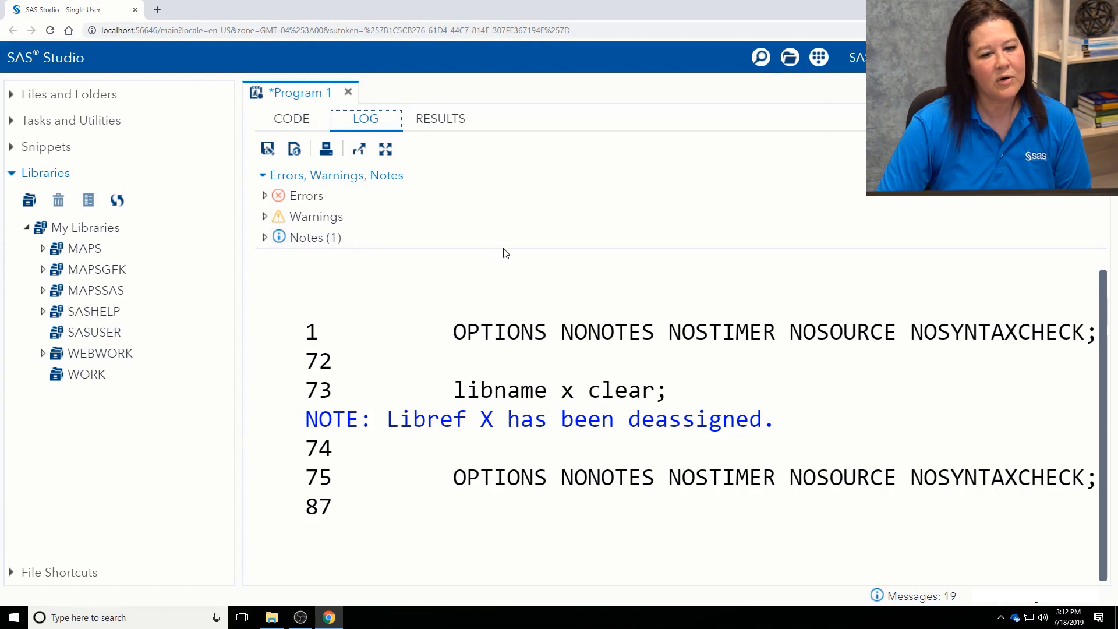
pyautogui.click(290, 118)
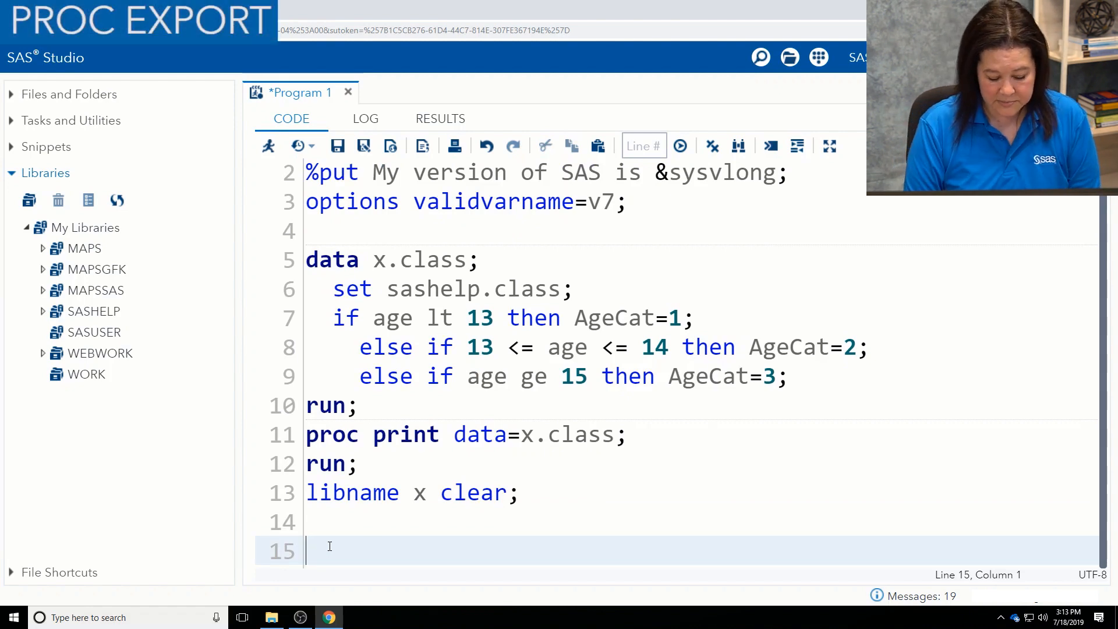
pyautogui.write('proc')
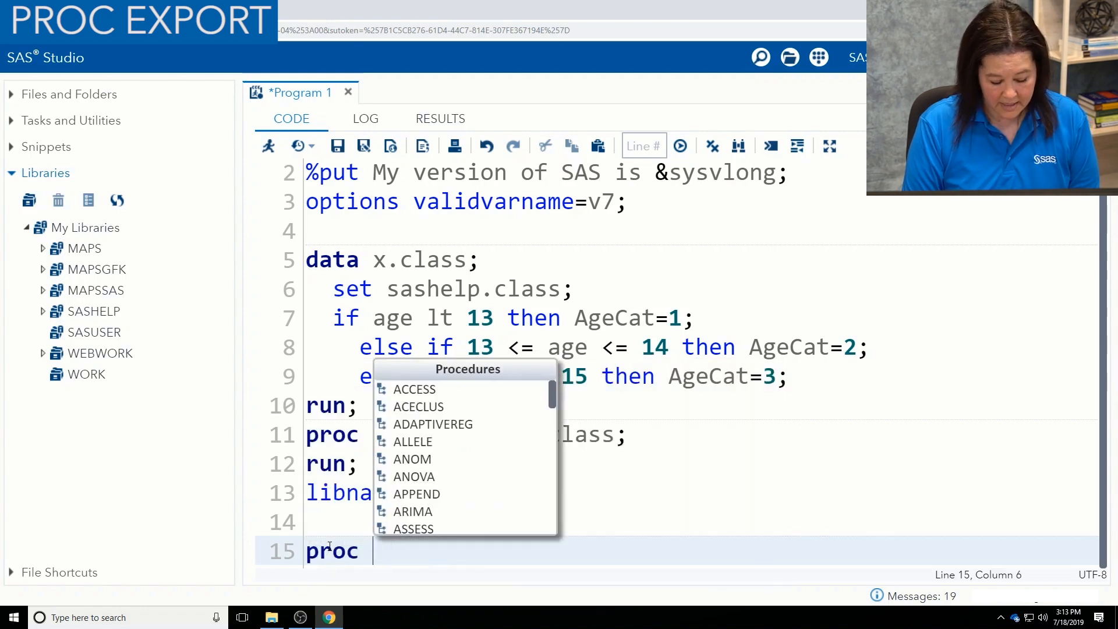
pyautogui.write('export dtaa')
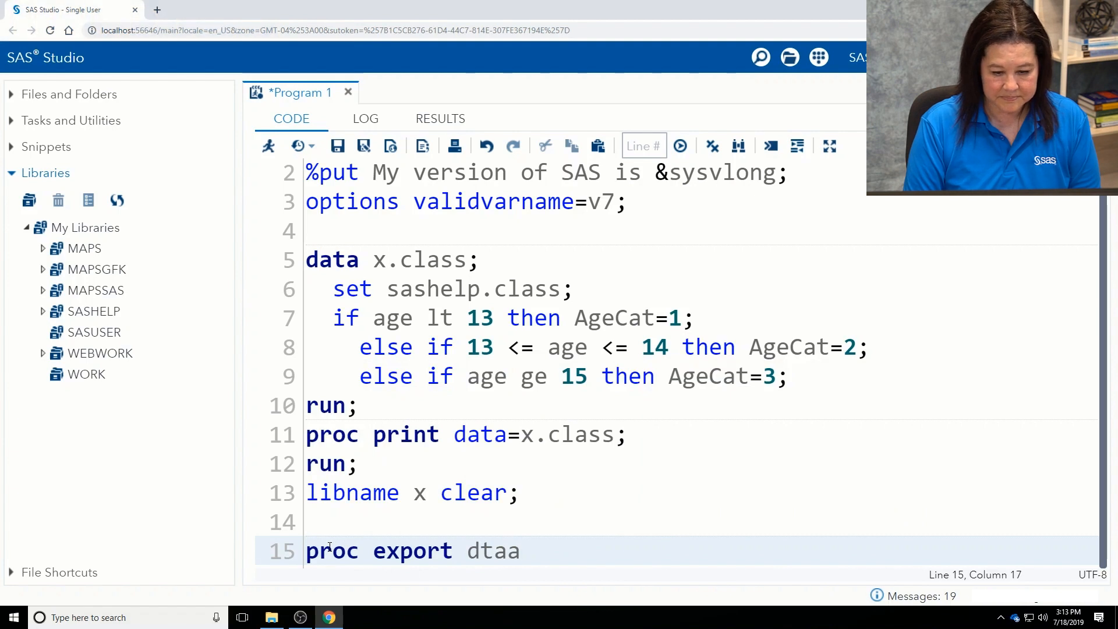
pyautogui.write('data')
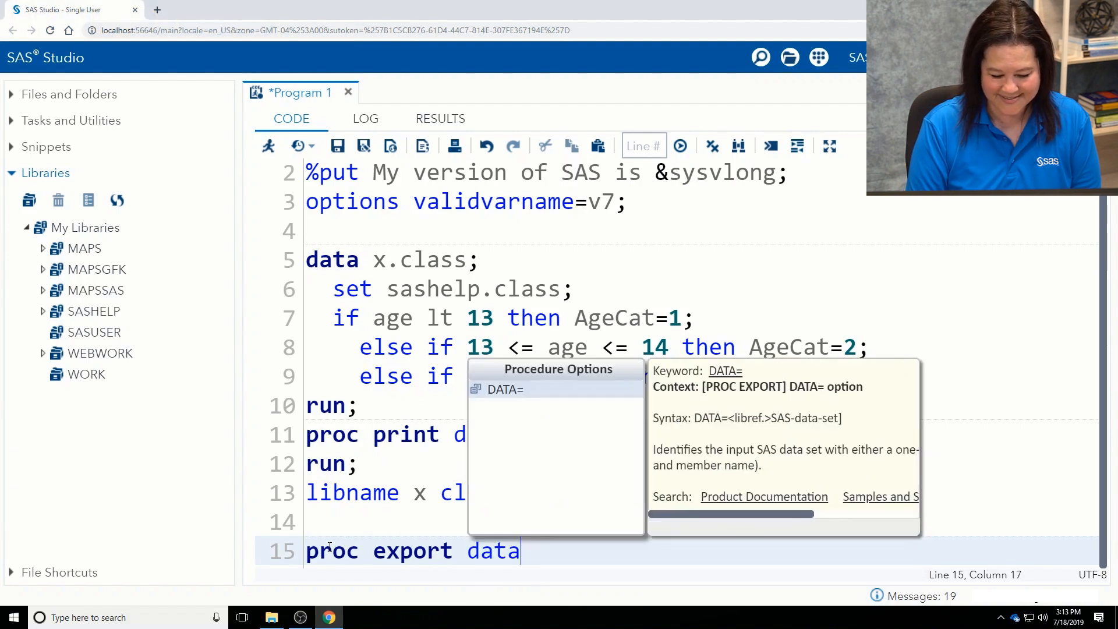
pyautogui.write('=sash')
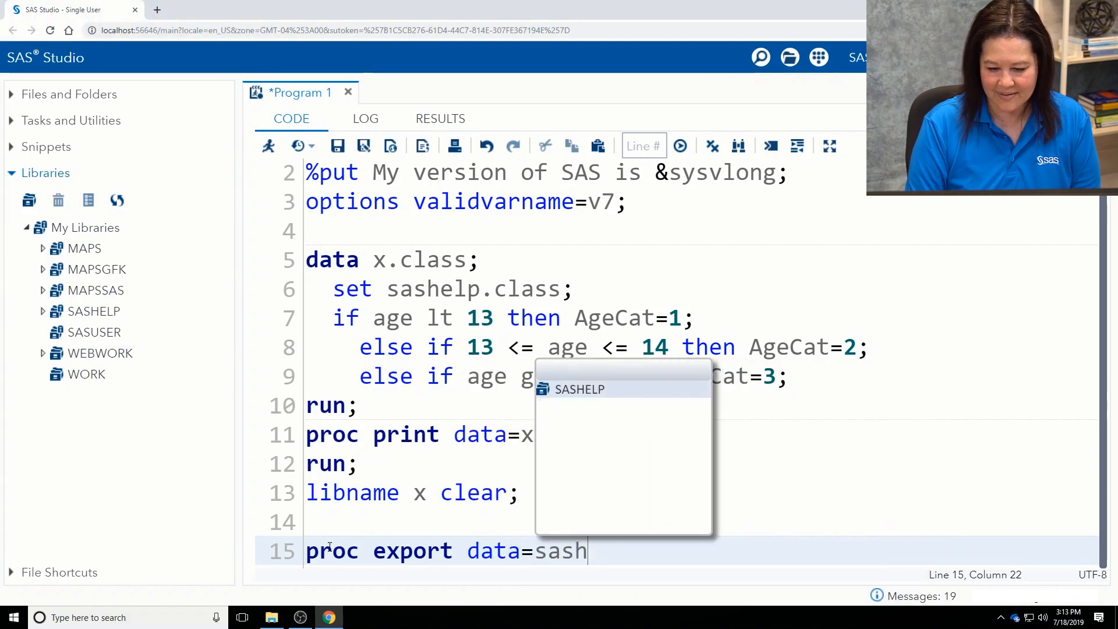
pyautogui.write('help.car')
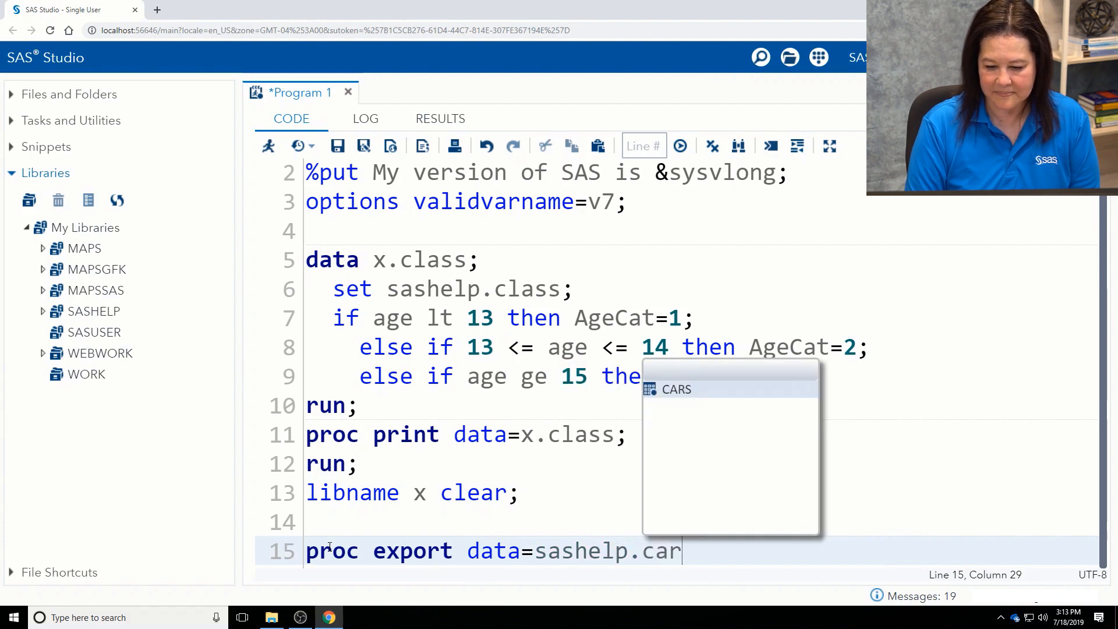
pyautogui.write('s')
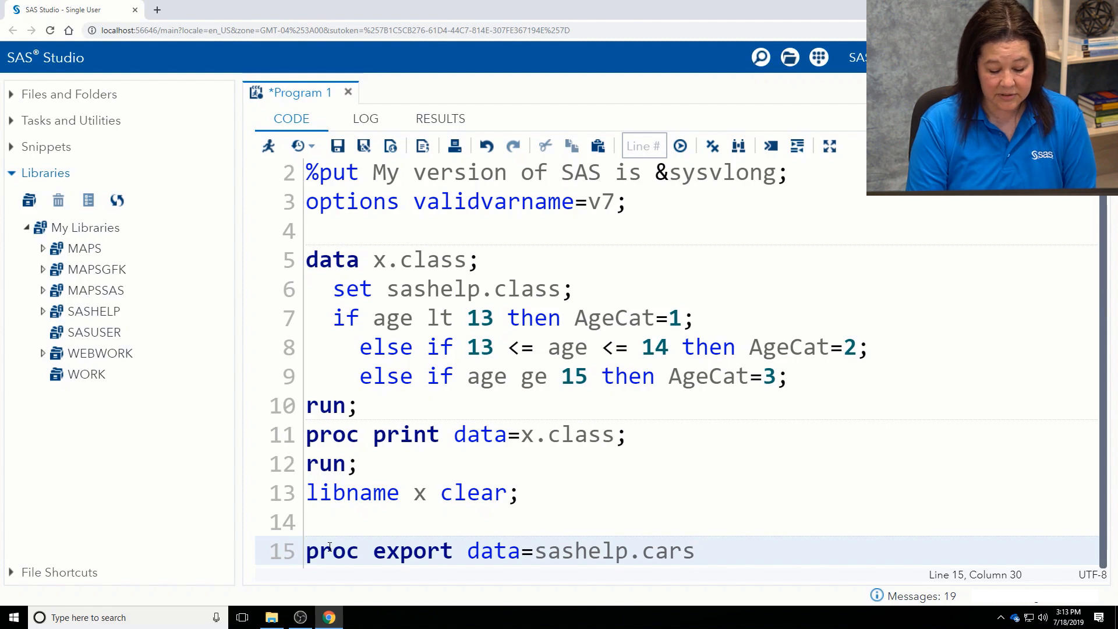
pyautogui.write('(drop')
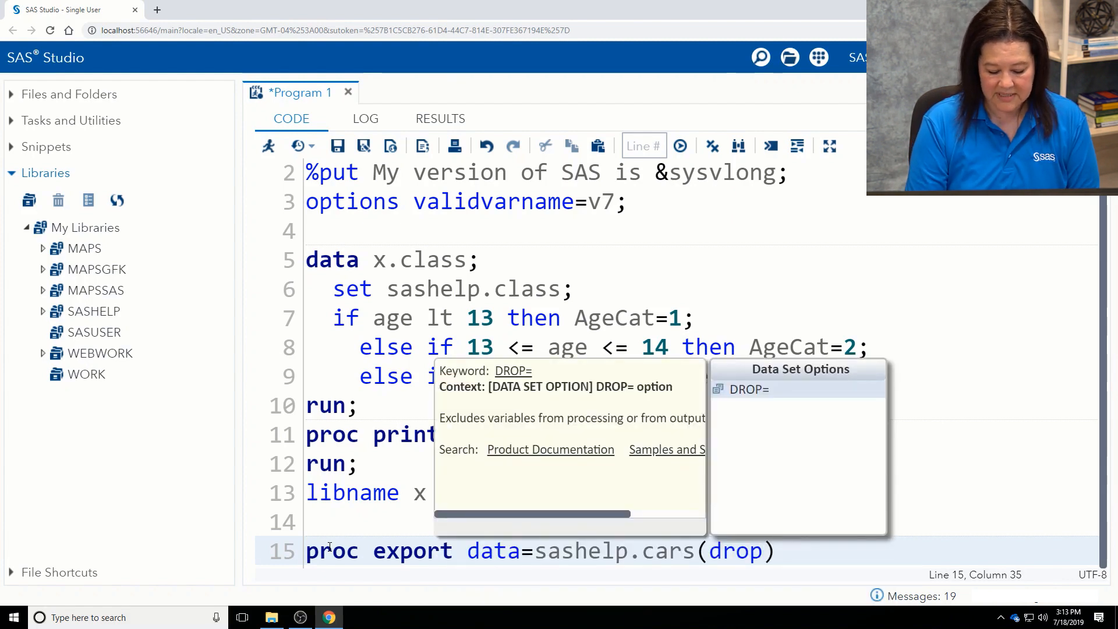
pyautogui.write('=Invoice')
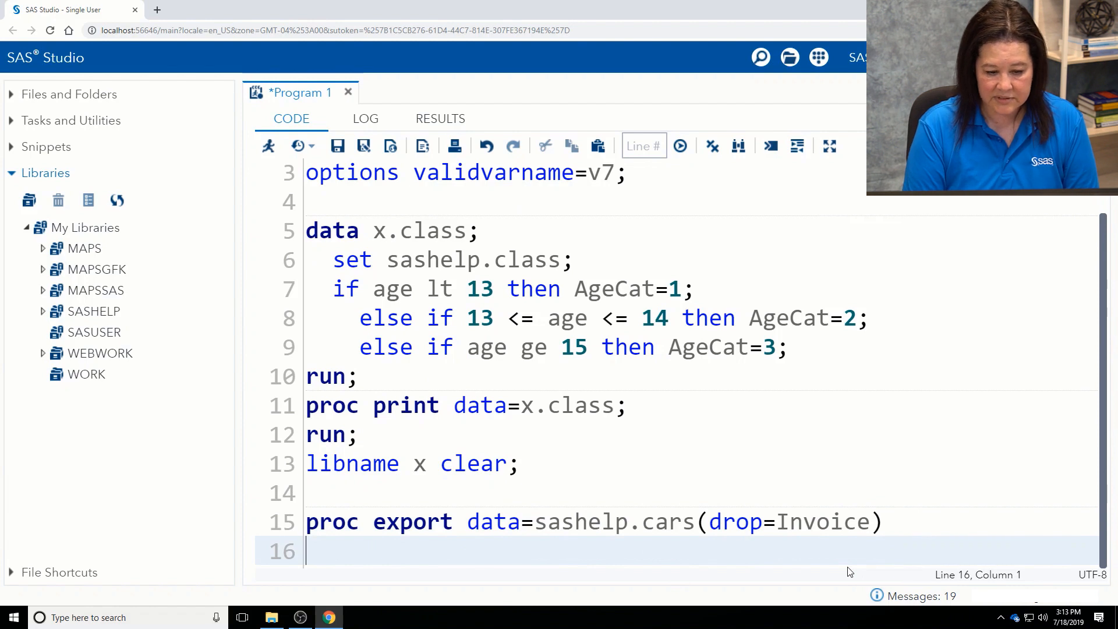
# Step: Add outfile='c:\demo\cars.xlsx' to the export step
pyautogui.write('outfile')
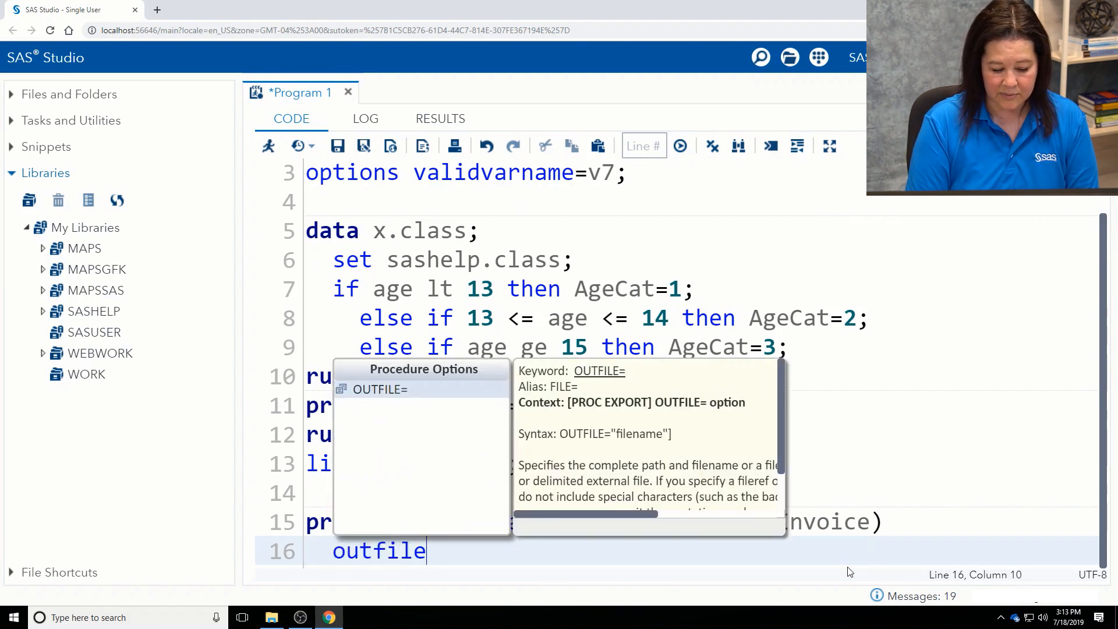
pyautogui.write("='c'")
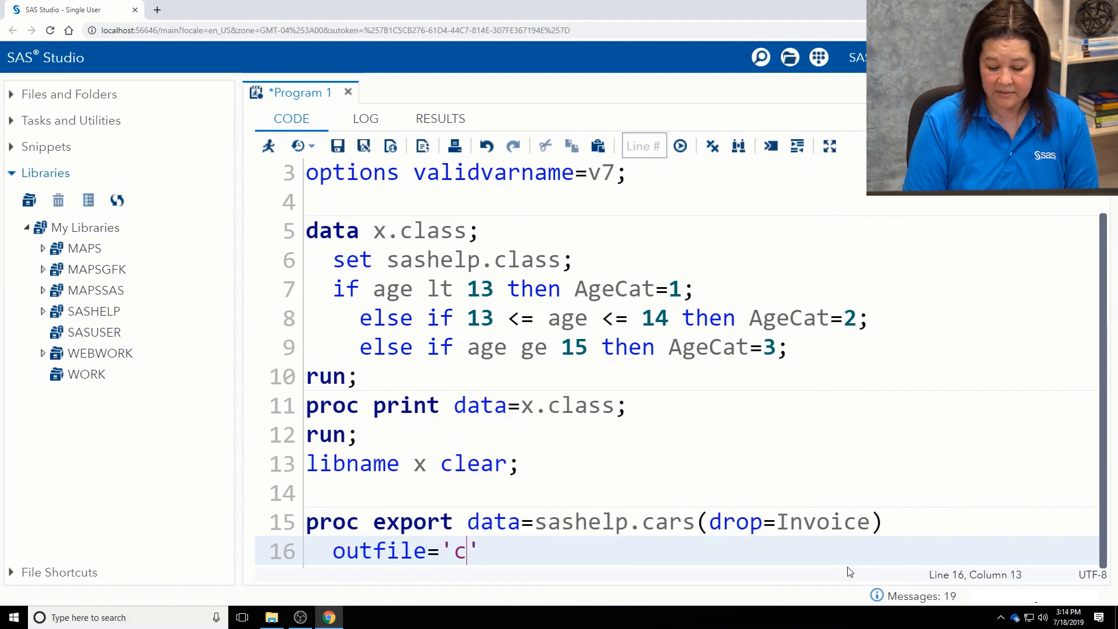
pyautogui.write(':\\')
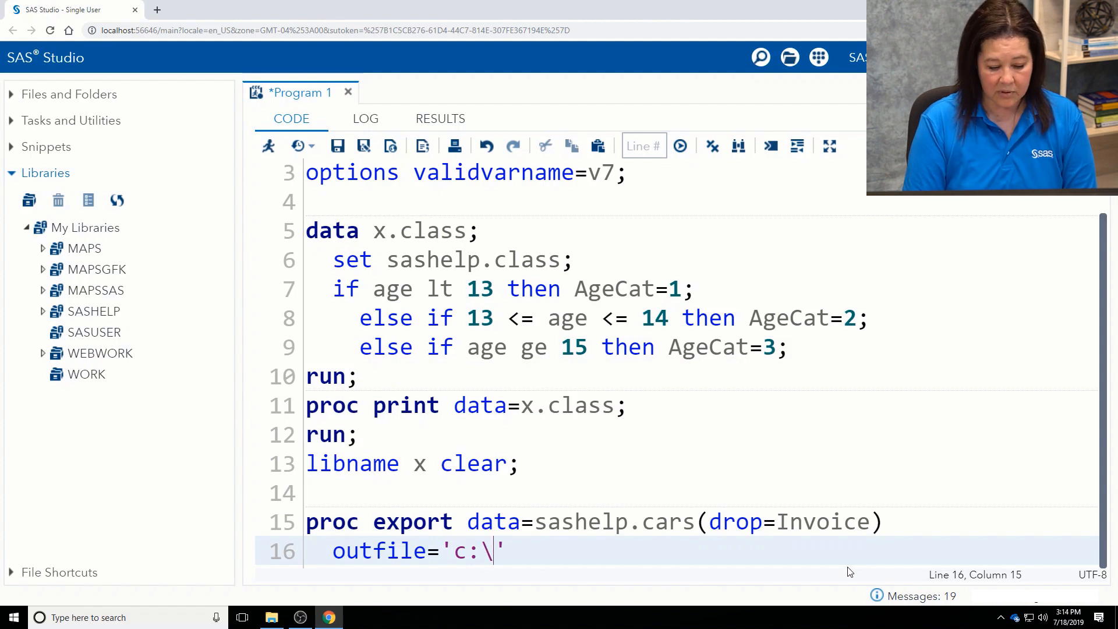
pyautogui.write('demo')
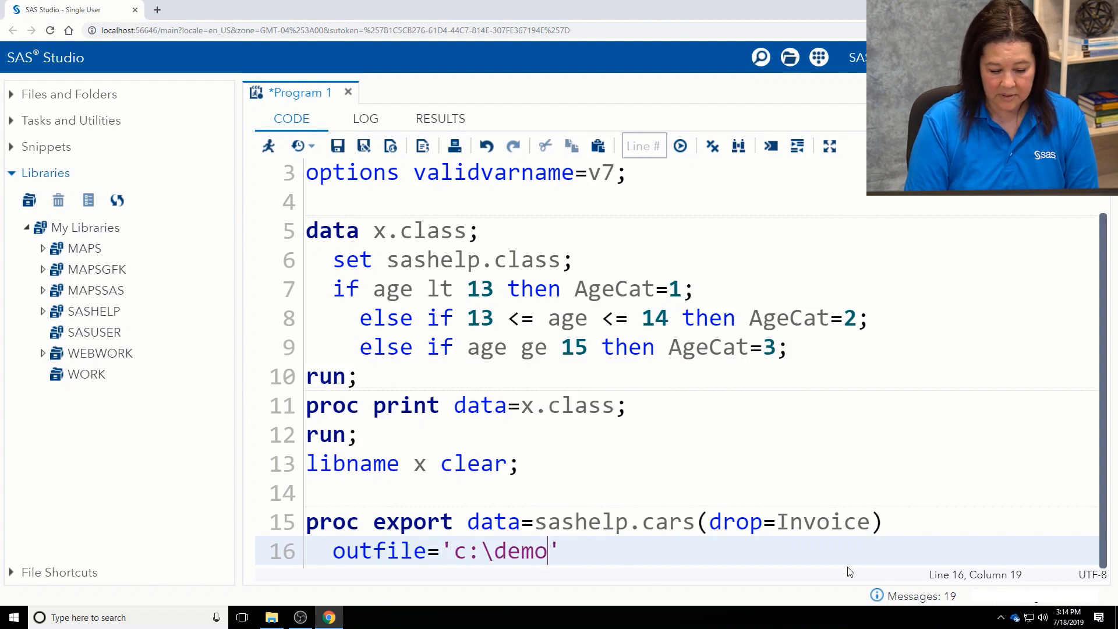
pyautogui.write('cars.')
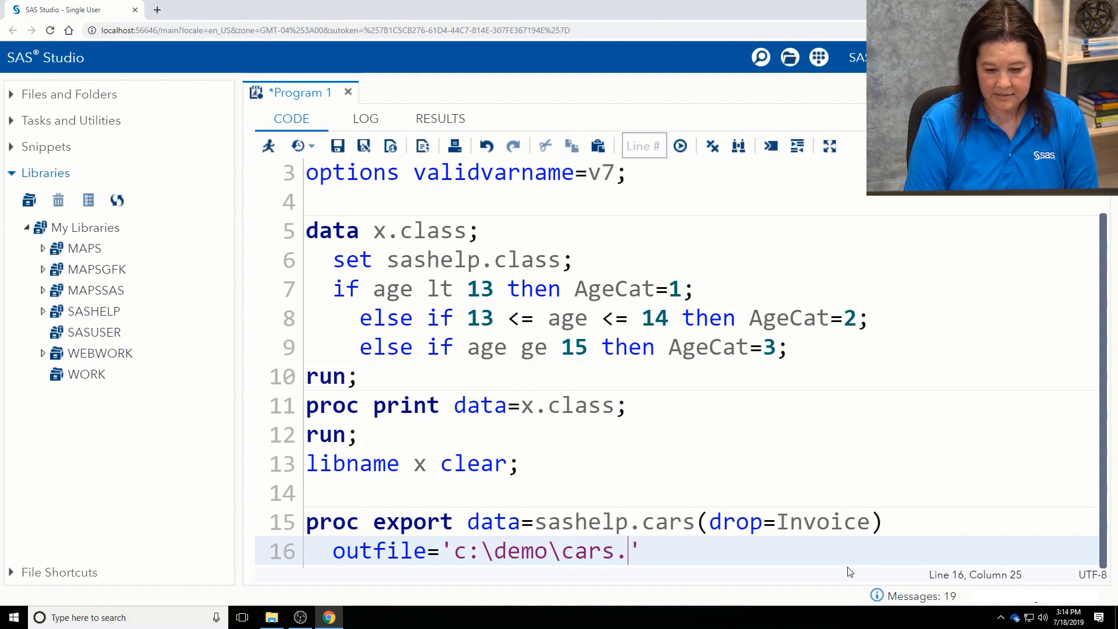
pyautogui.write('xls')
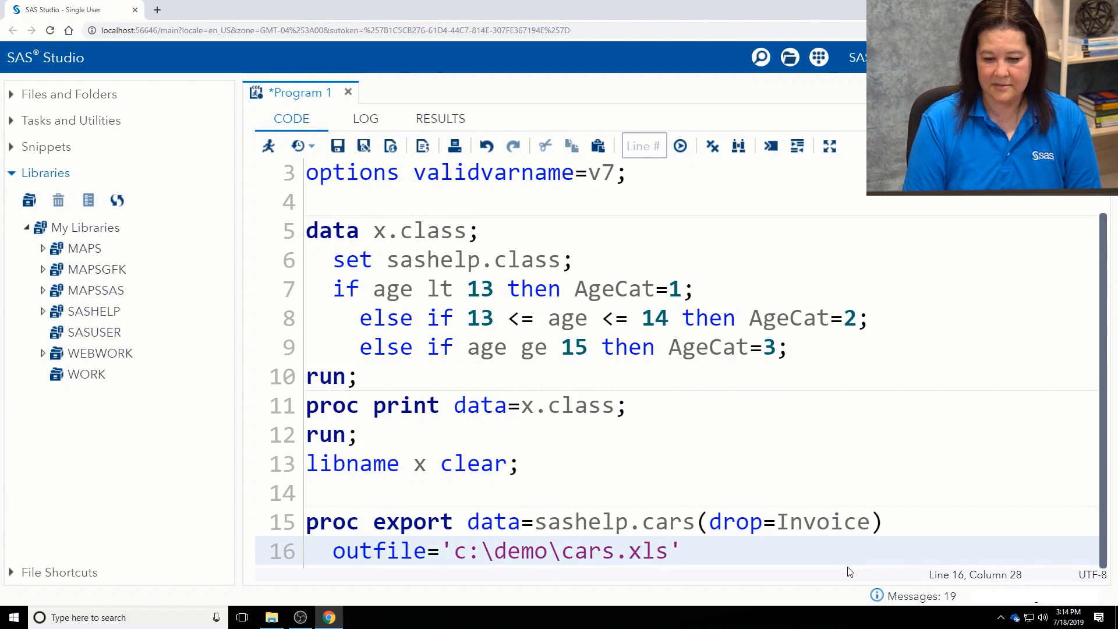
pyautogui.write('x')
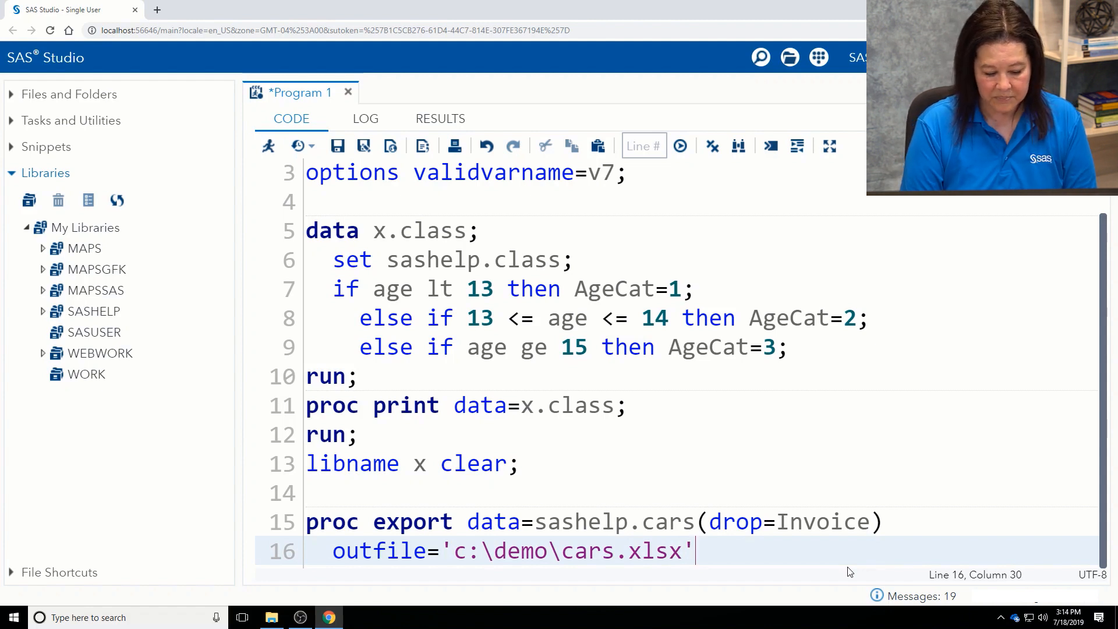
# Step: Finish the export with dbms=xlsx replace; and run;
pyautogui.write('d')
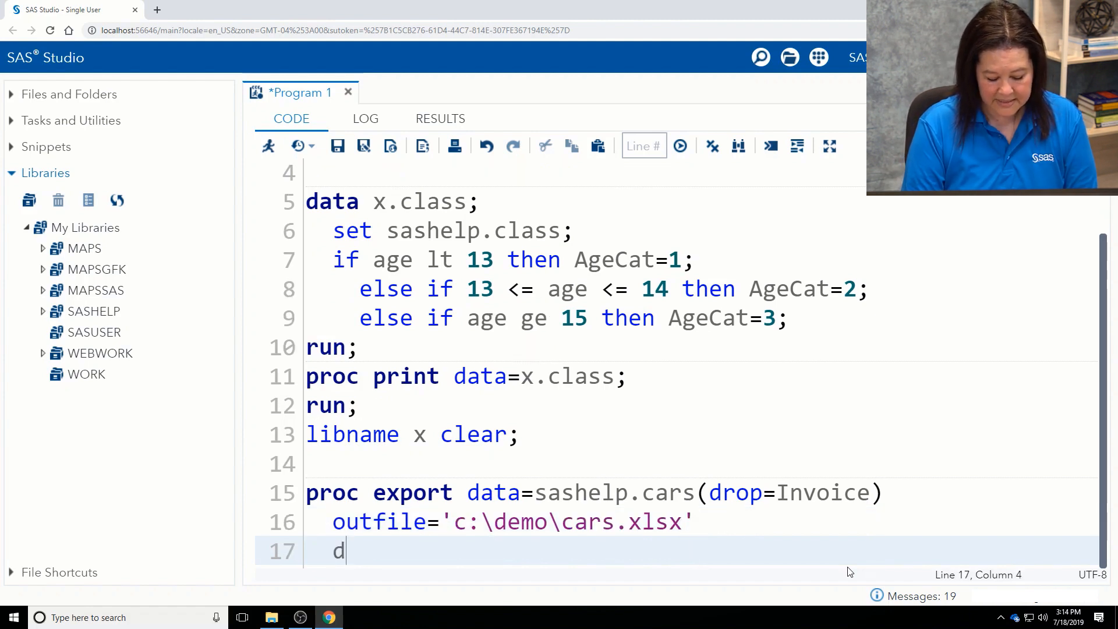
pyautogui.write('bms')
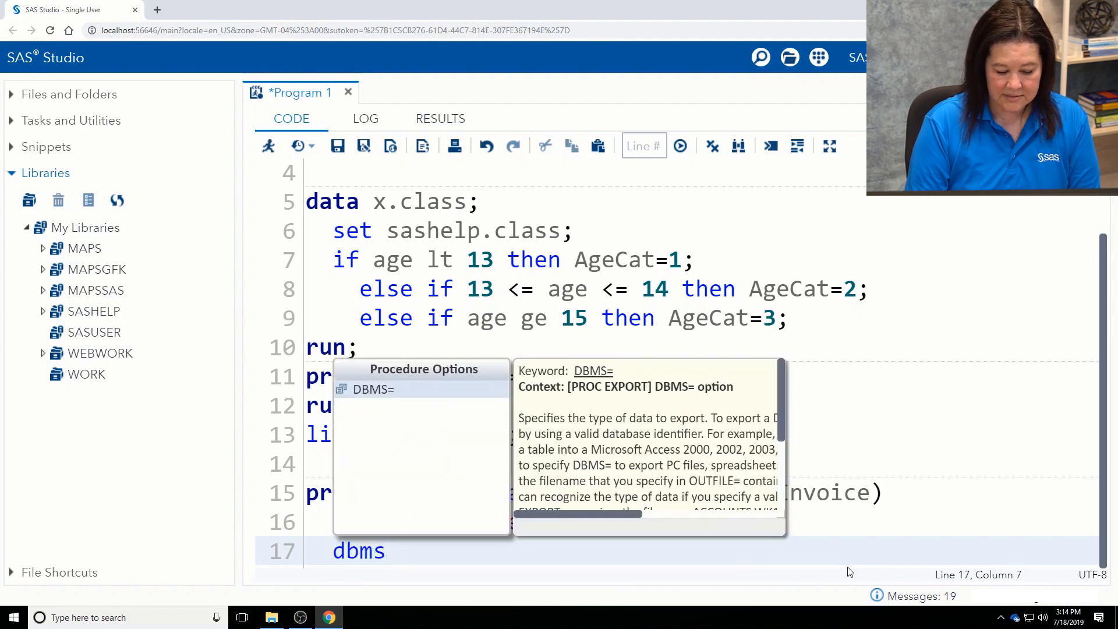
pyautogui.write('=exl')
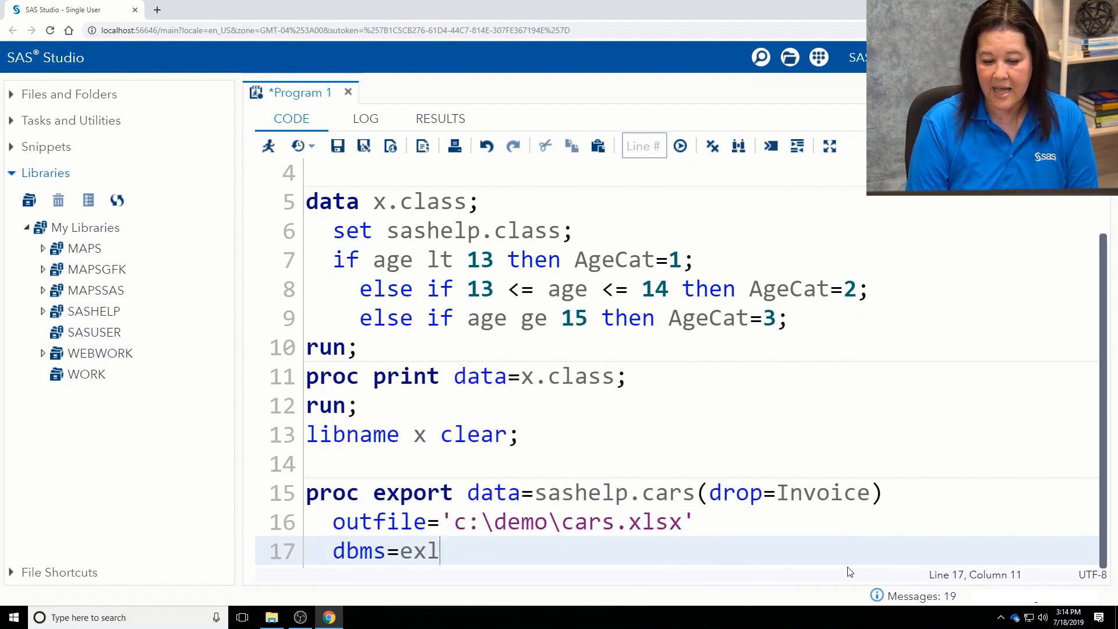
pyautogui.press('Backspace')
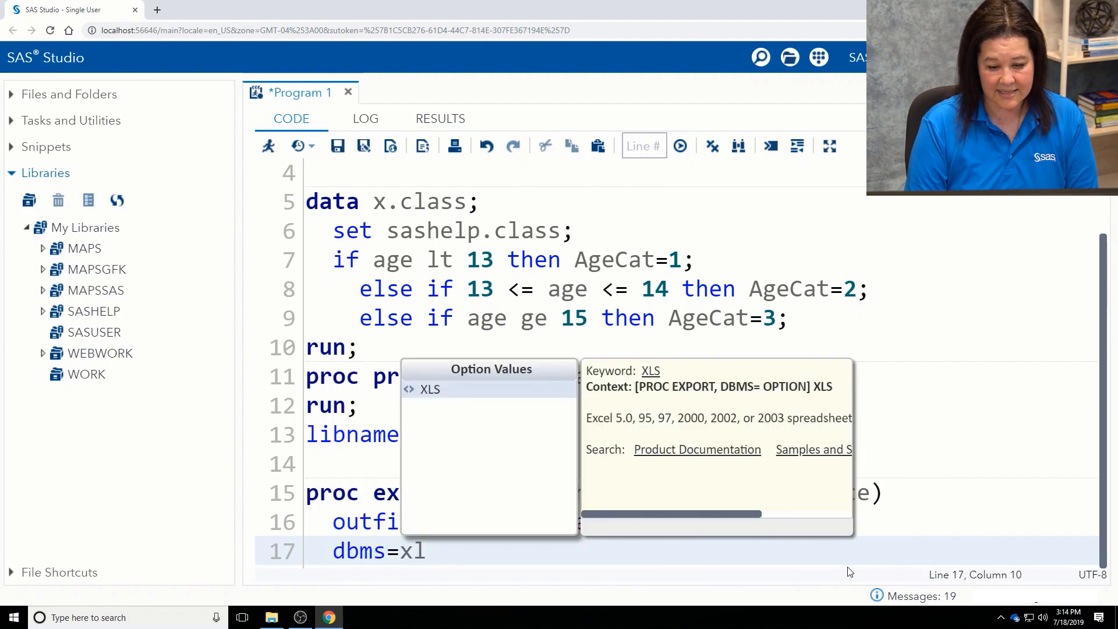
pyautogui.write('sx')
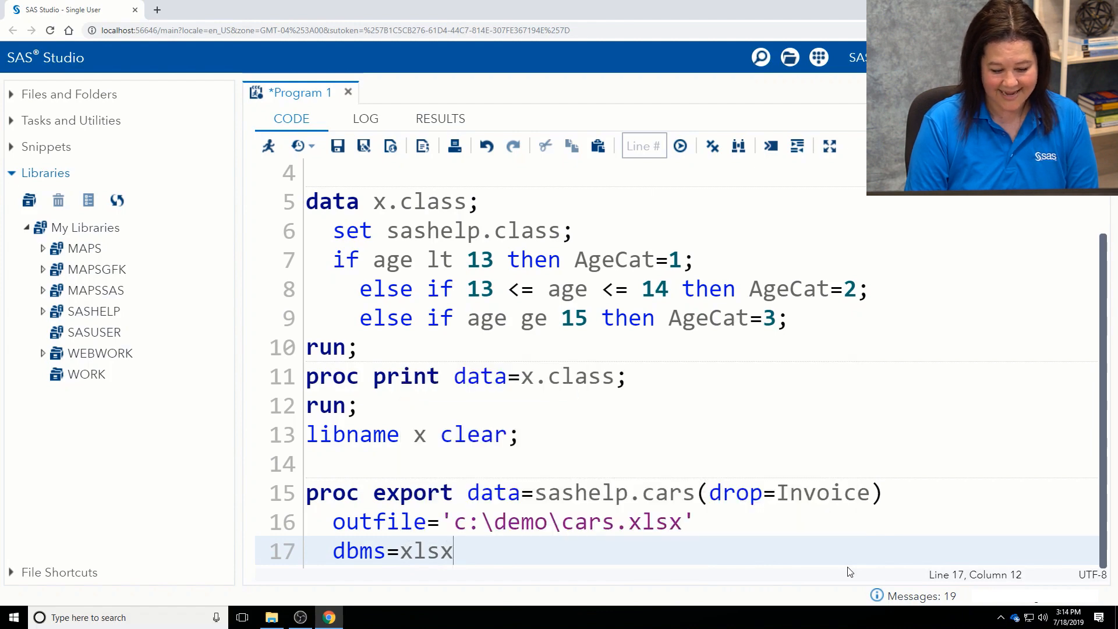
pyautogui.write('repl')
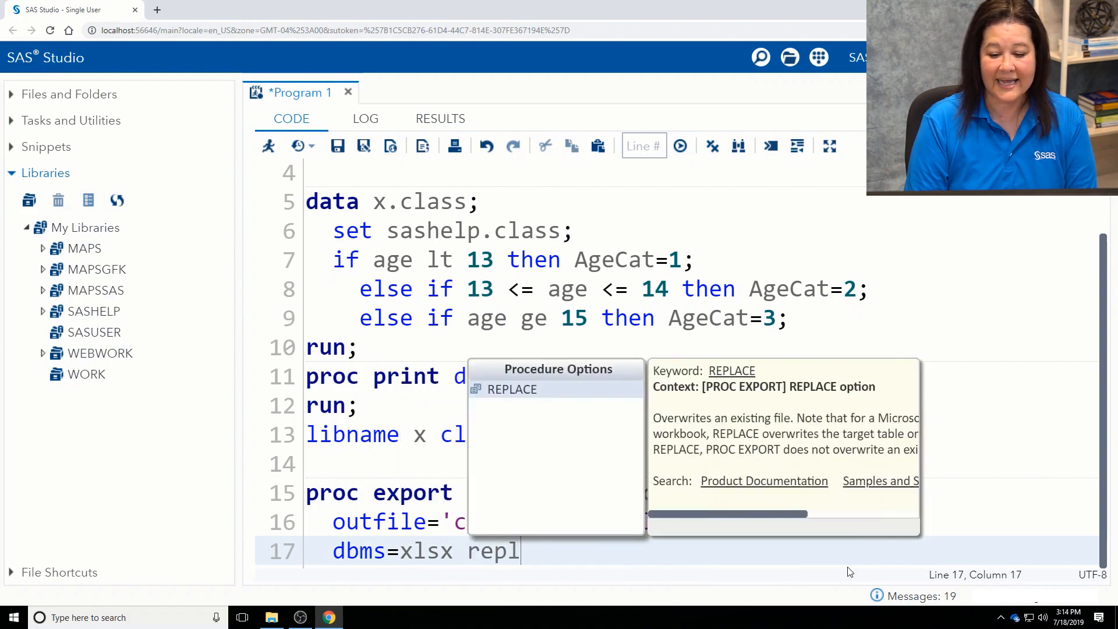
pyautogui.write('lace ;')
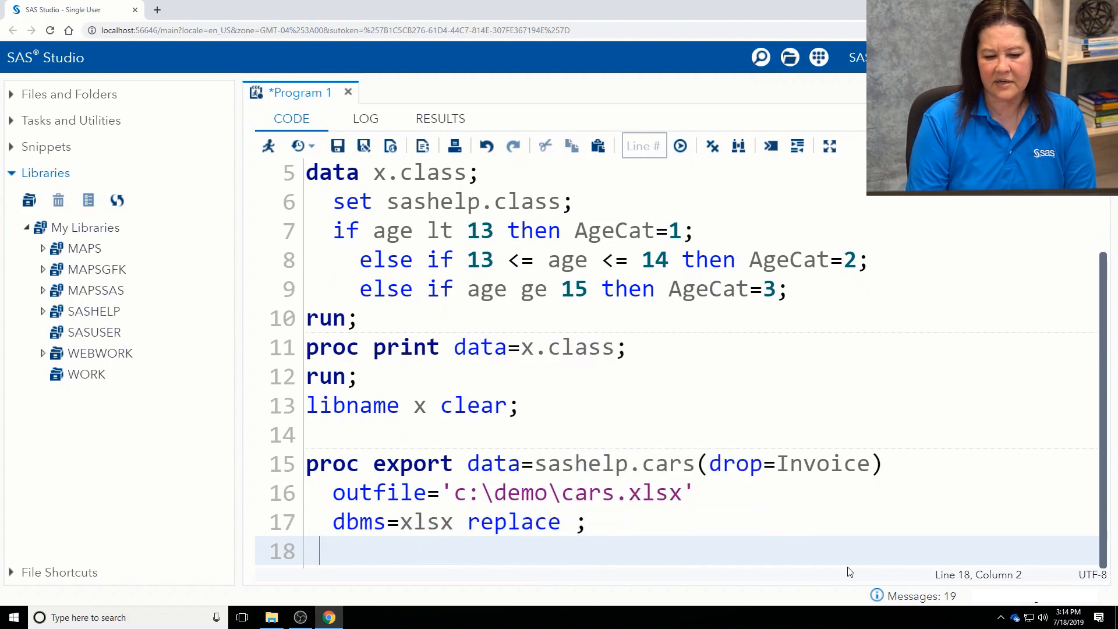
pyautogui.write('run;')
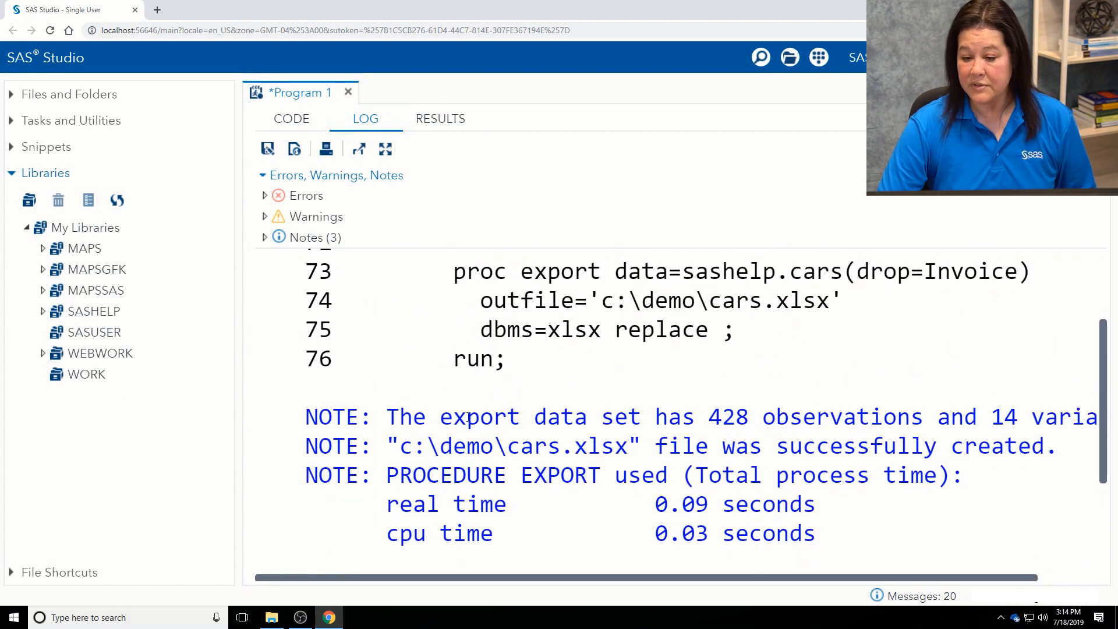
pyautogui.moveTo(658, 553)
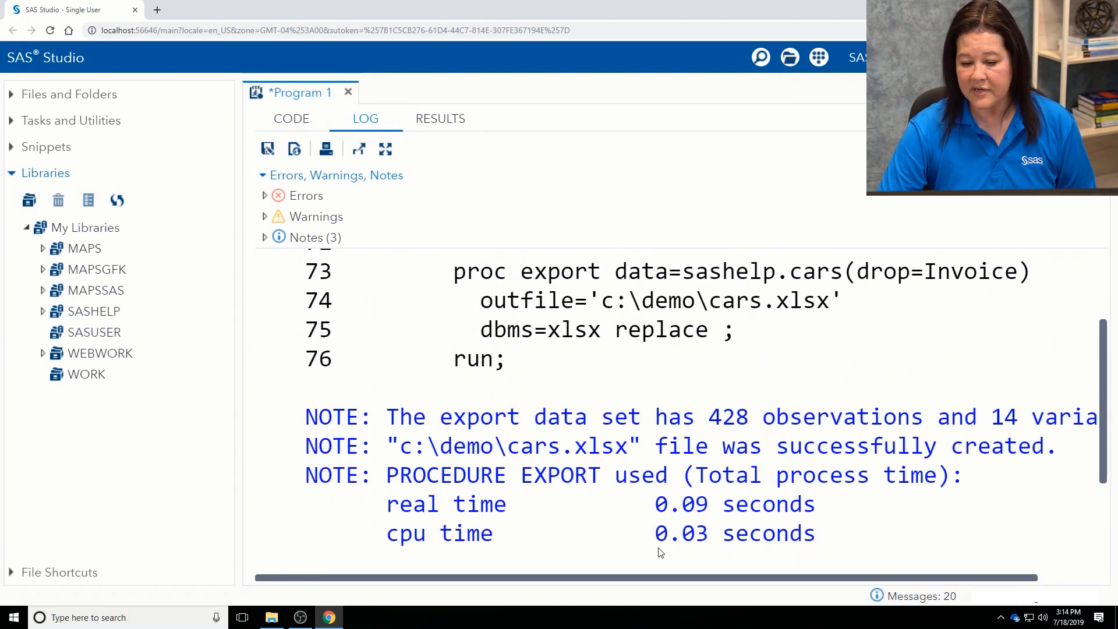
# Step: Highlight the log note confirming cars.xlsx was created with 428 observations
pyautogui.moveTo(388, 445); pyautogui.dragTo(642, 476)
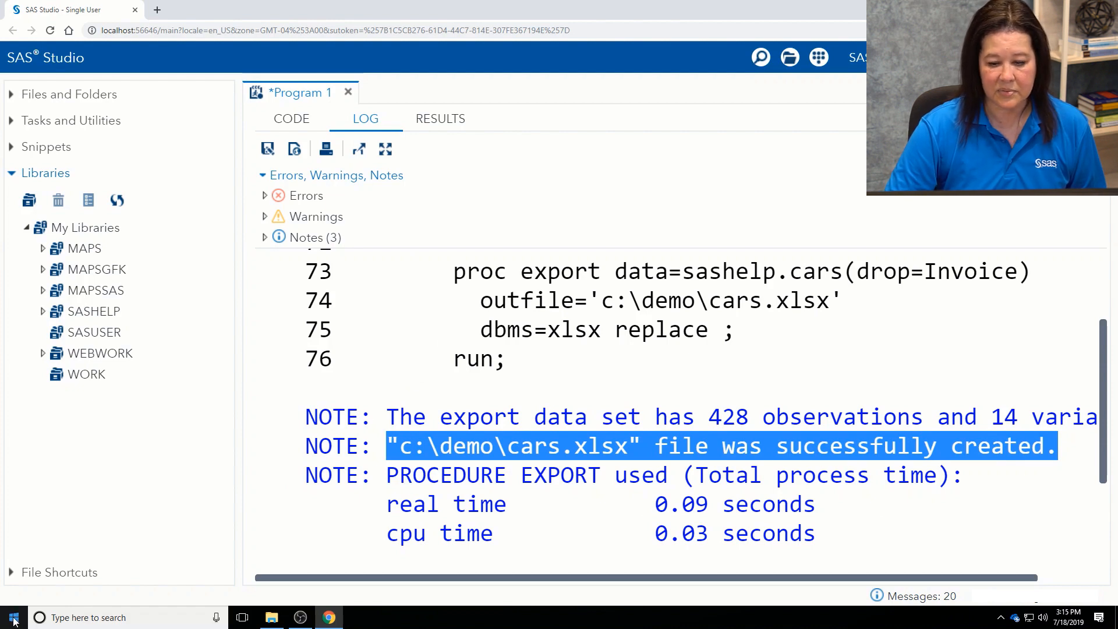
# Step: Launch Microsoft Excel from the Windows Start menu
pyautogui.click(12, 616)
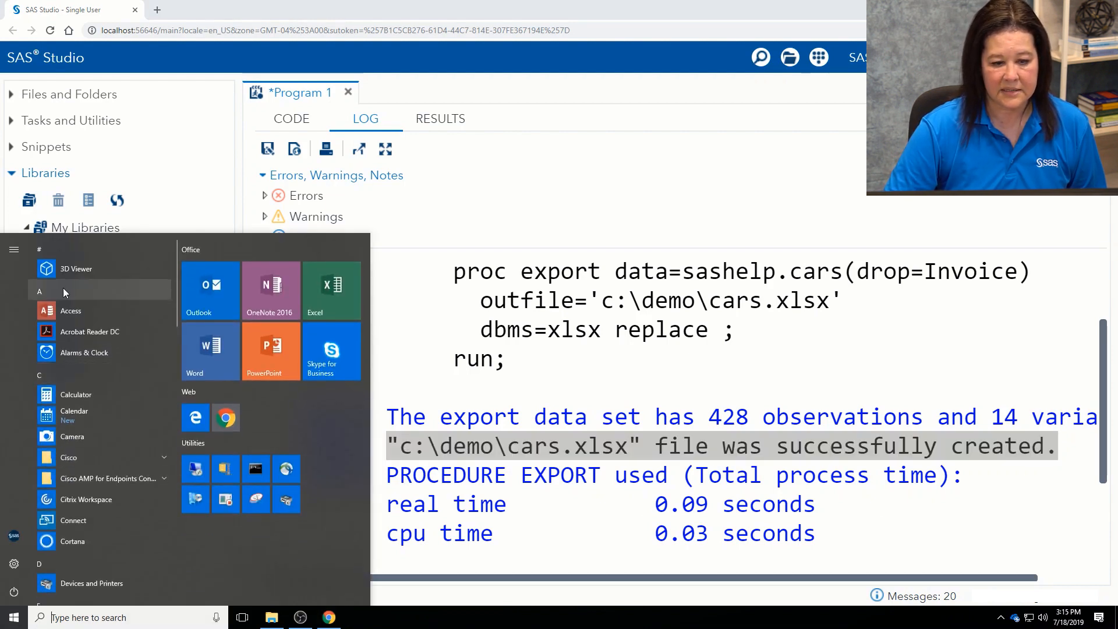
pyautogui.moveTo(124, 383)
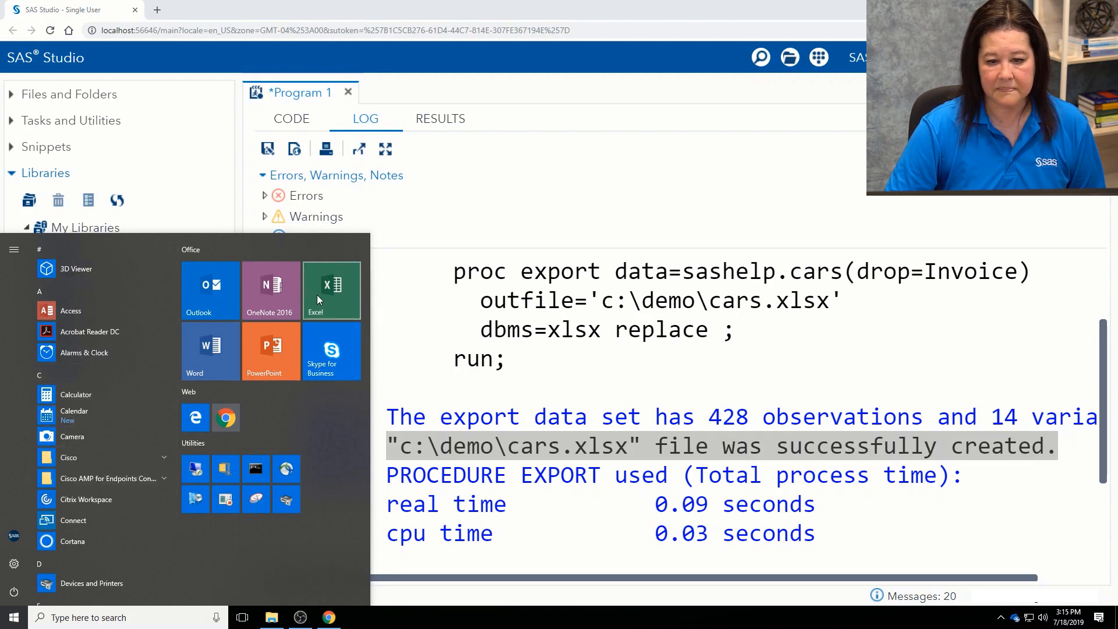
pyautogui.click(331, 290)
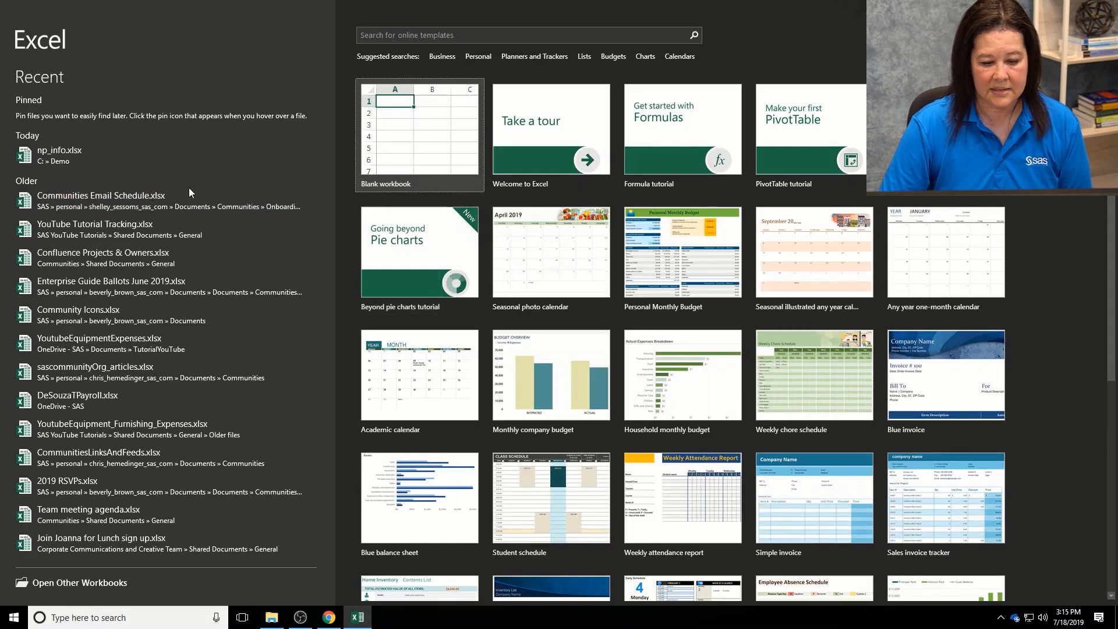
pyautogui.moveTo(88, 594)
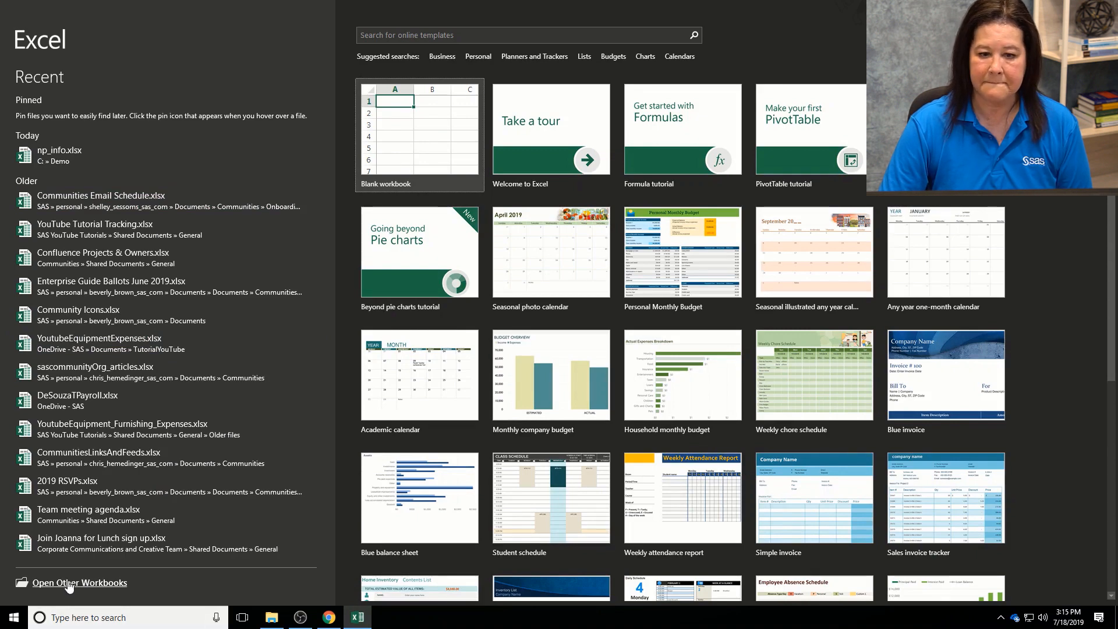
# Step: Browse to C:\Demo and open the cars.xlsx workbook
pyautogui.click(78, 583)
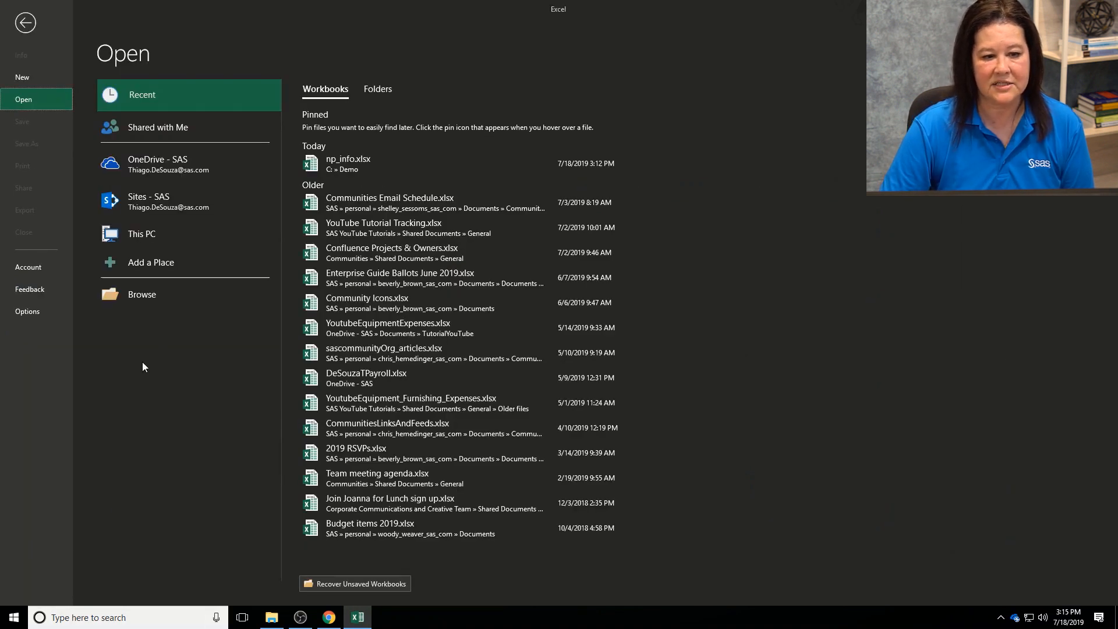
pyautogui.click(141, 234)
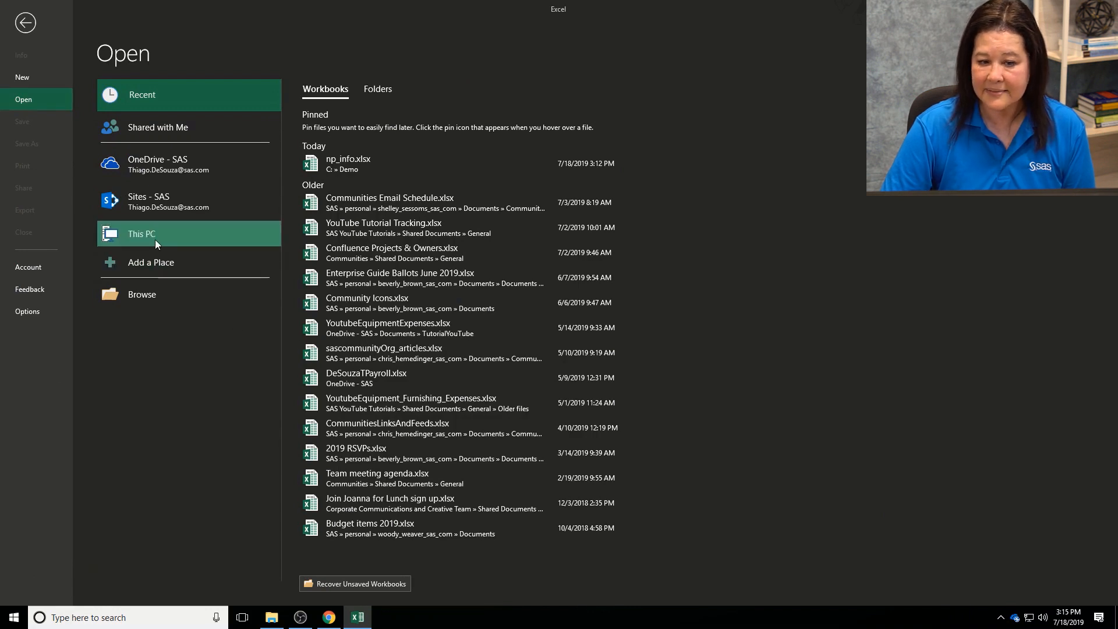
pyautogui.click(188, 233)
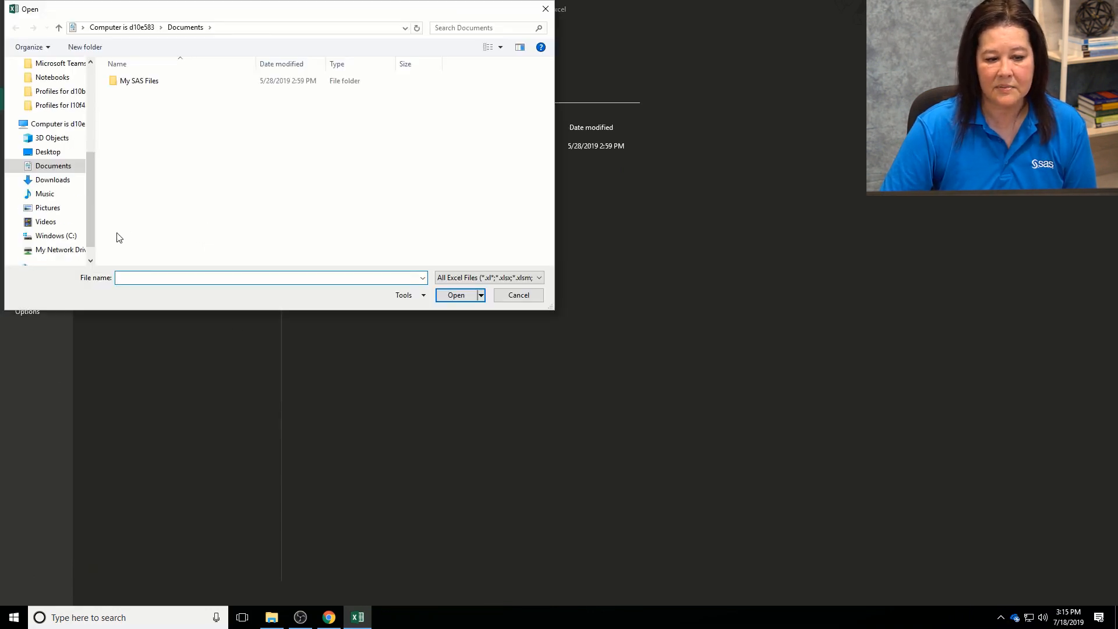
pyautogui.click(56, 235)
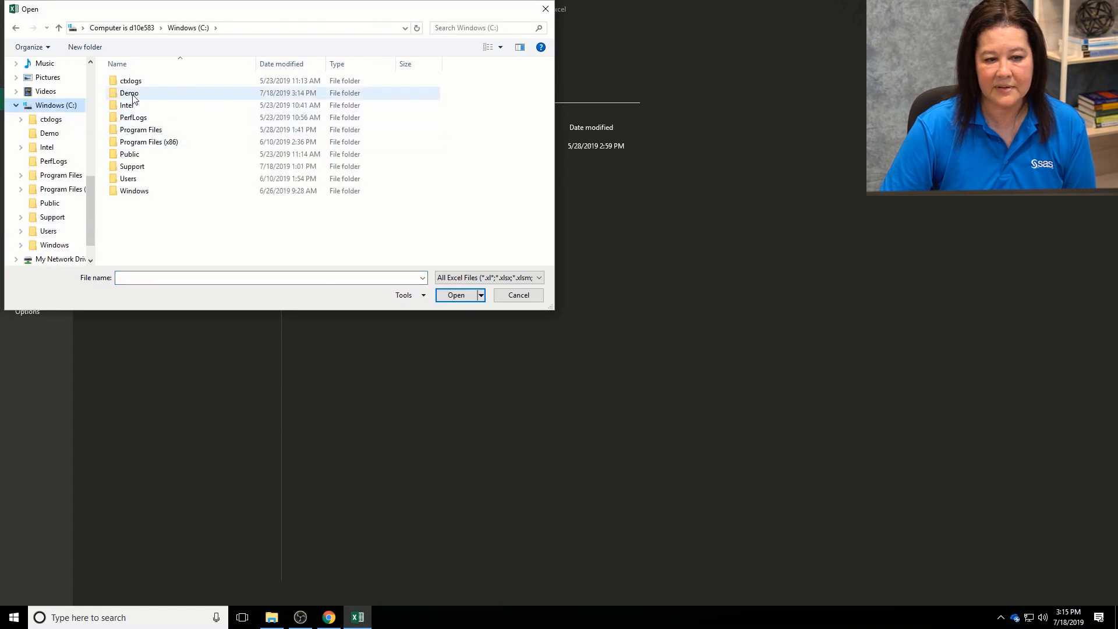
pyautogui.doubleClick(129, 92)
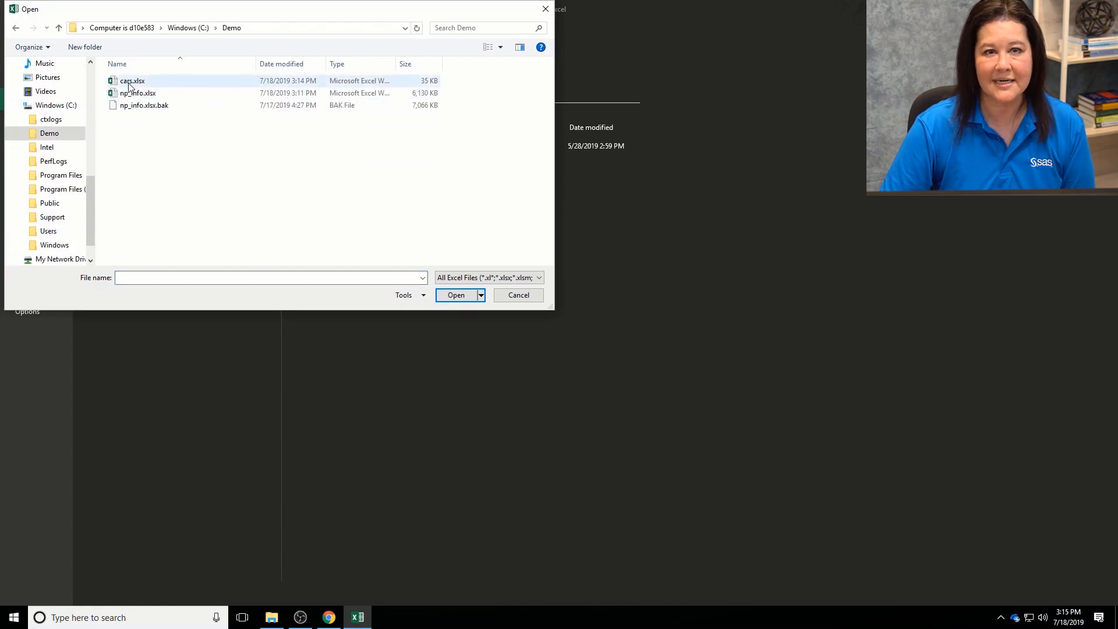
pyautogui.click(517, 294)
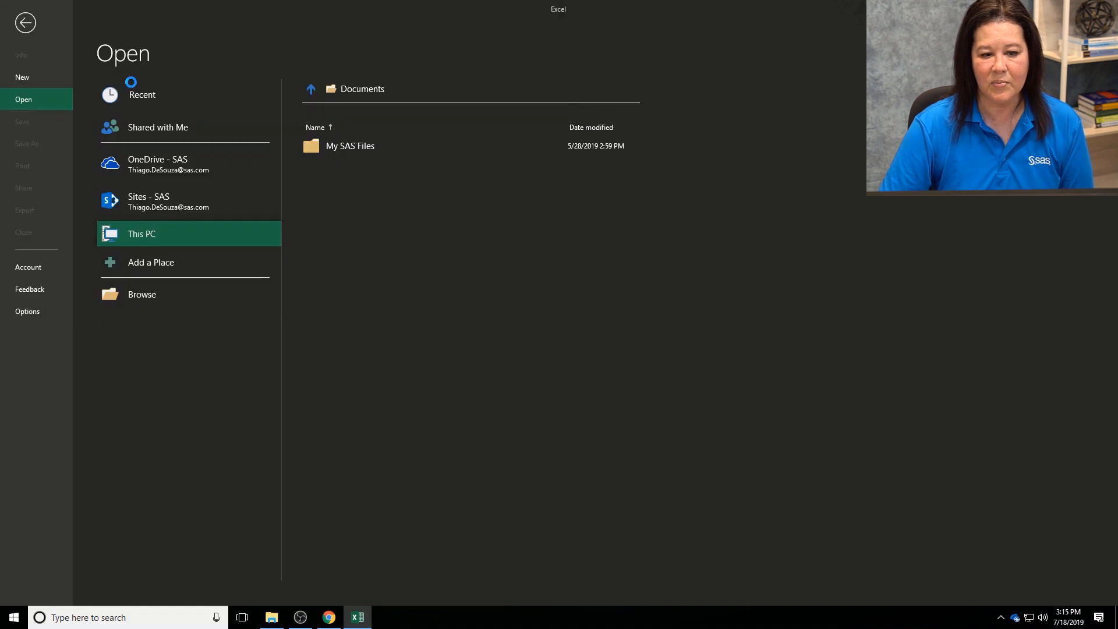